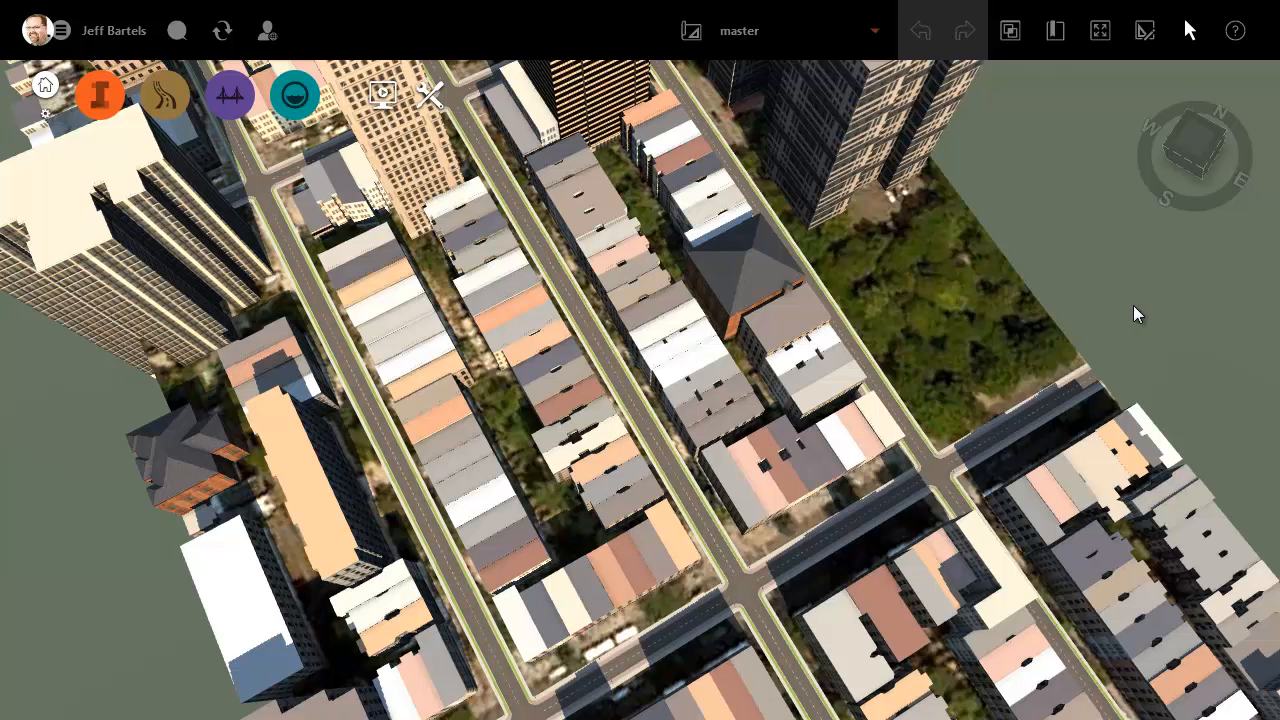
{"action": "mouse_move", "coordinate": [1130, 311]}
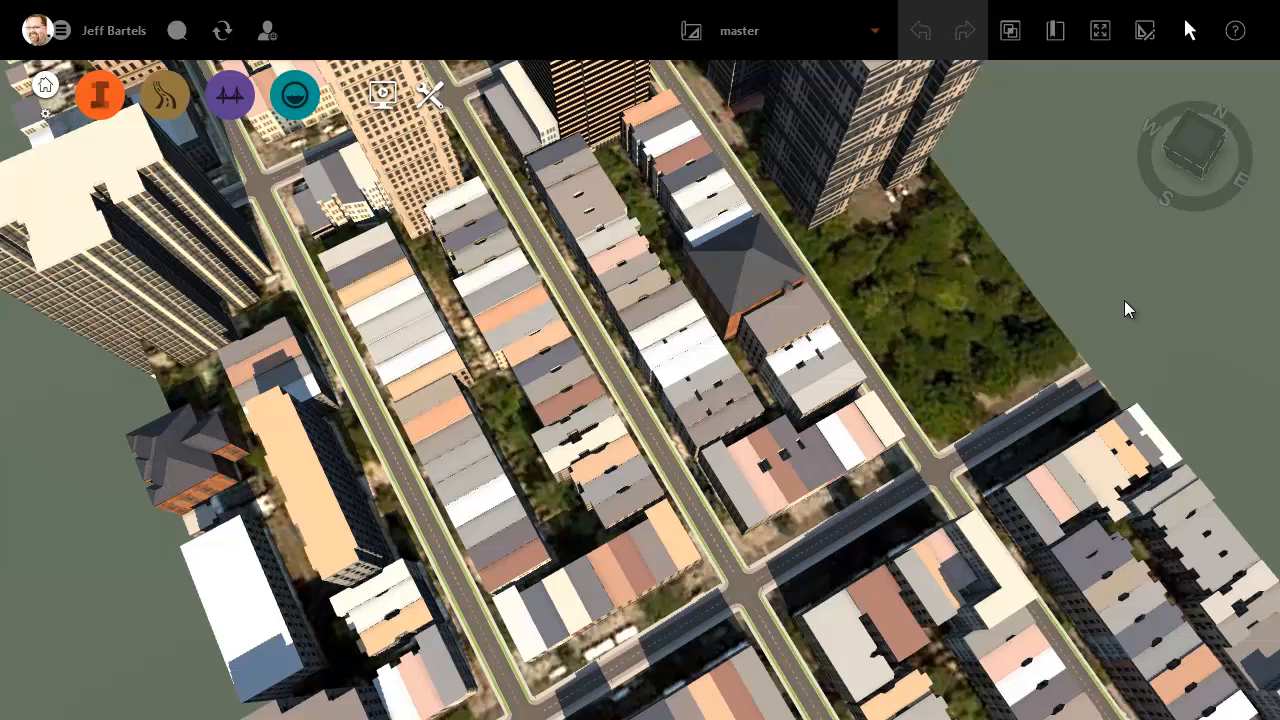
{"action": "mouse_move", "coordinate": [700, 320]}
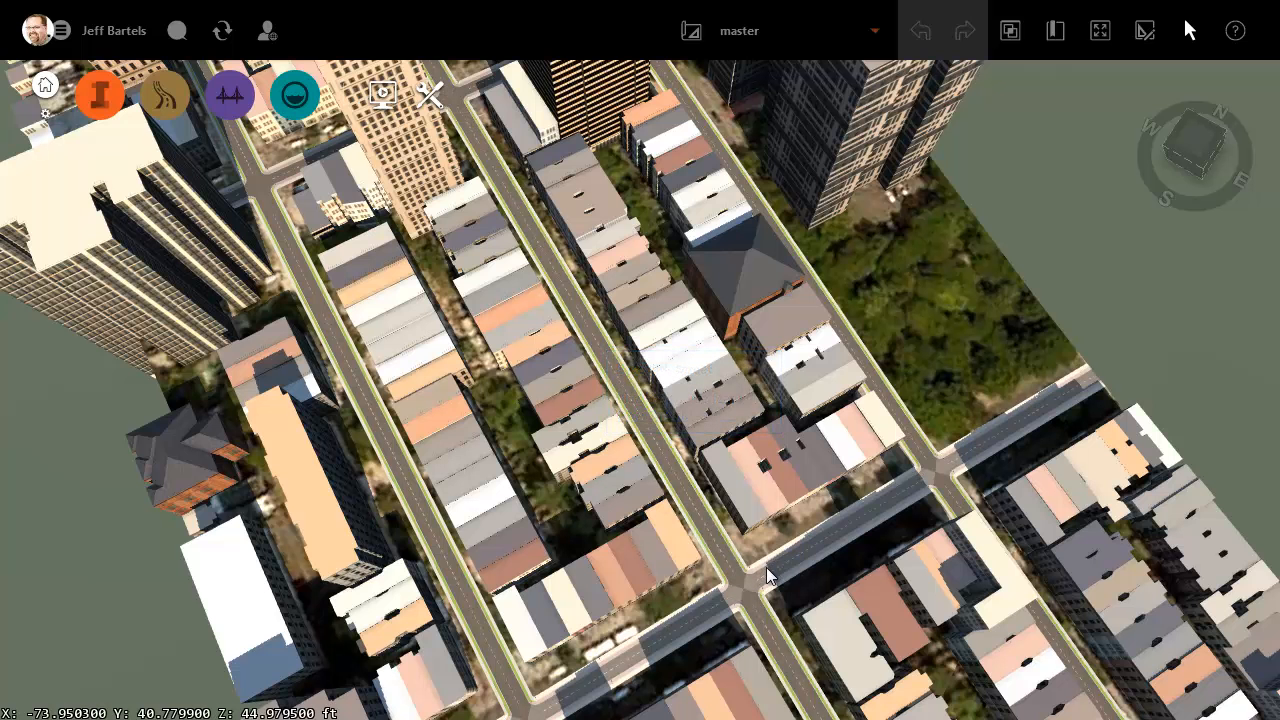
- Review Civil 3D Edit Drawing Settings to confirm the NAD83 New York Long Island US Foot zone
{"action": "left_click", "coordinate": [770, 578]}
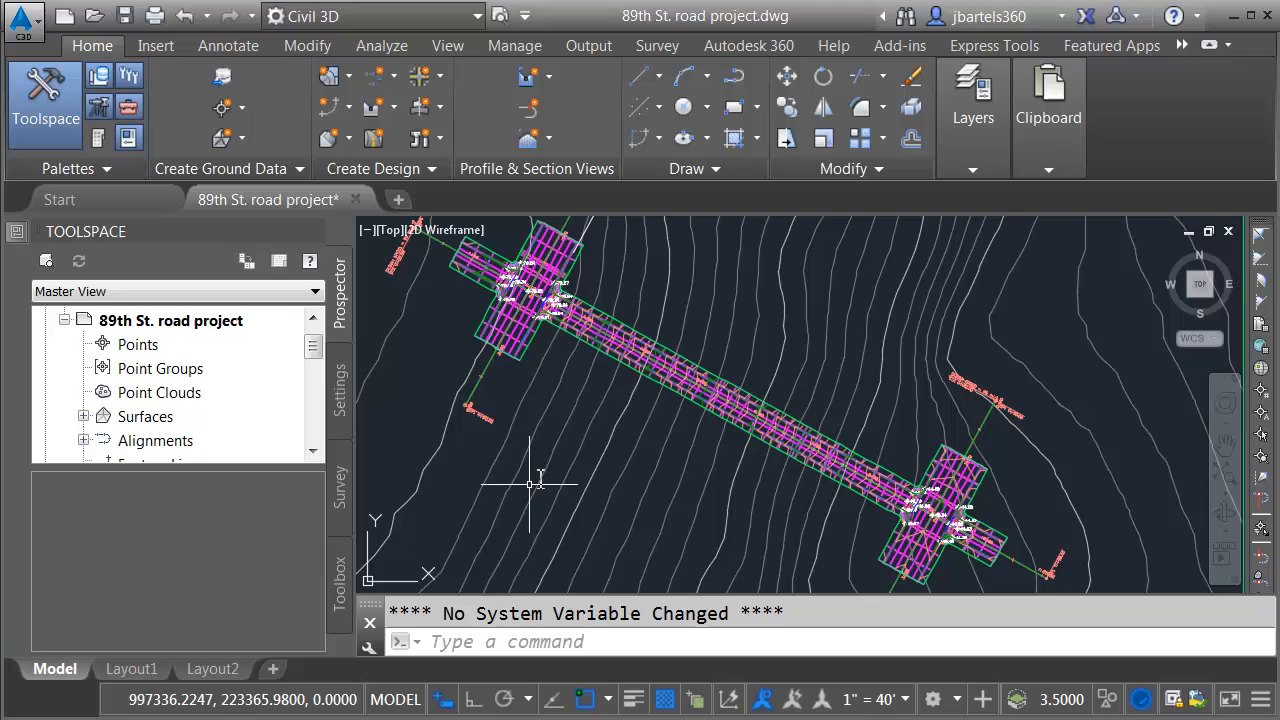
{"action": "mouse_move", "coordinate": [603, 387]}
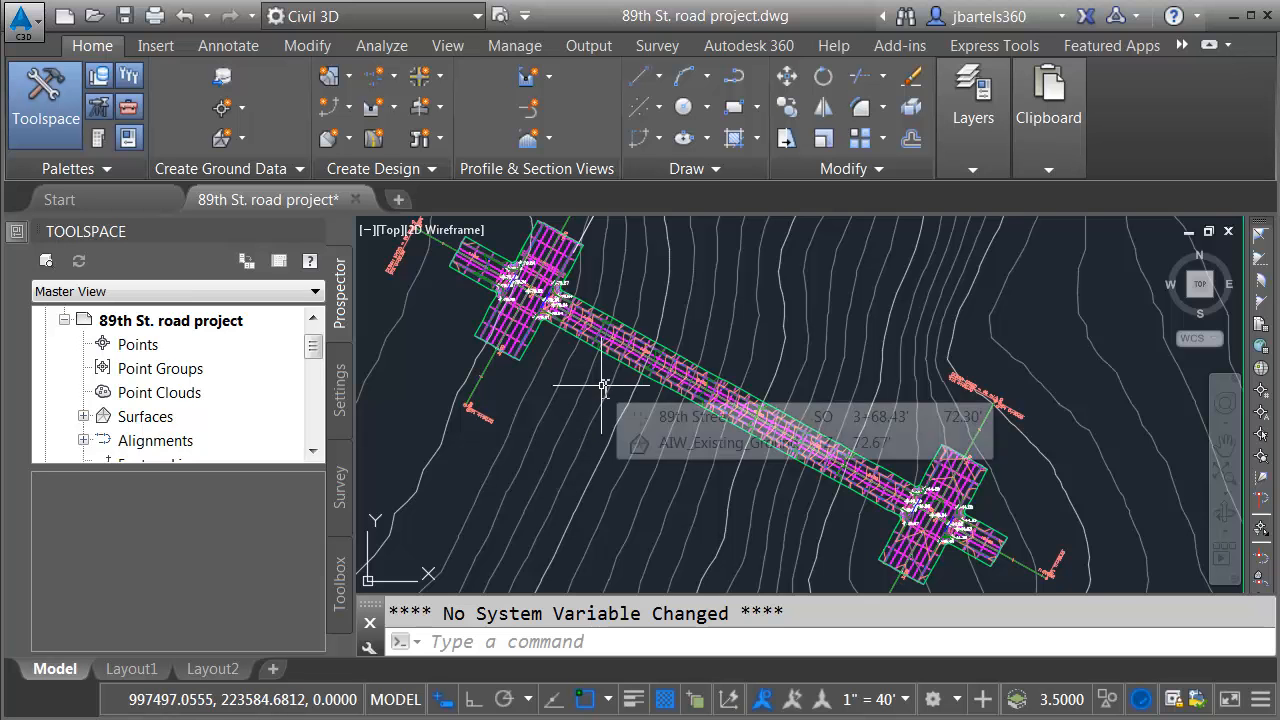
{"action": "mouse_move", "coordinate": [408, 383]}
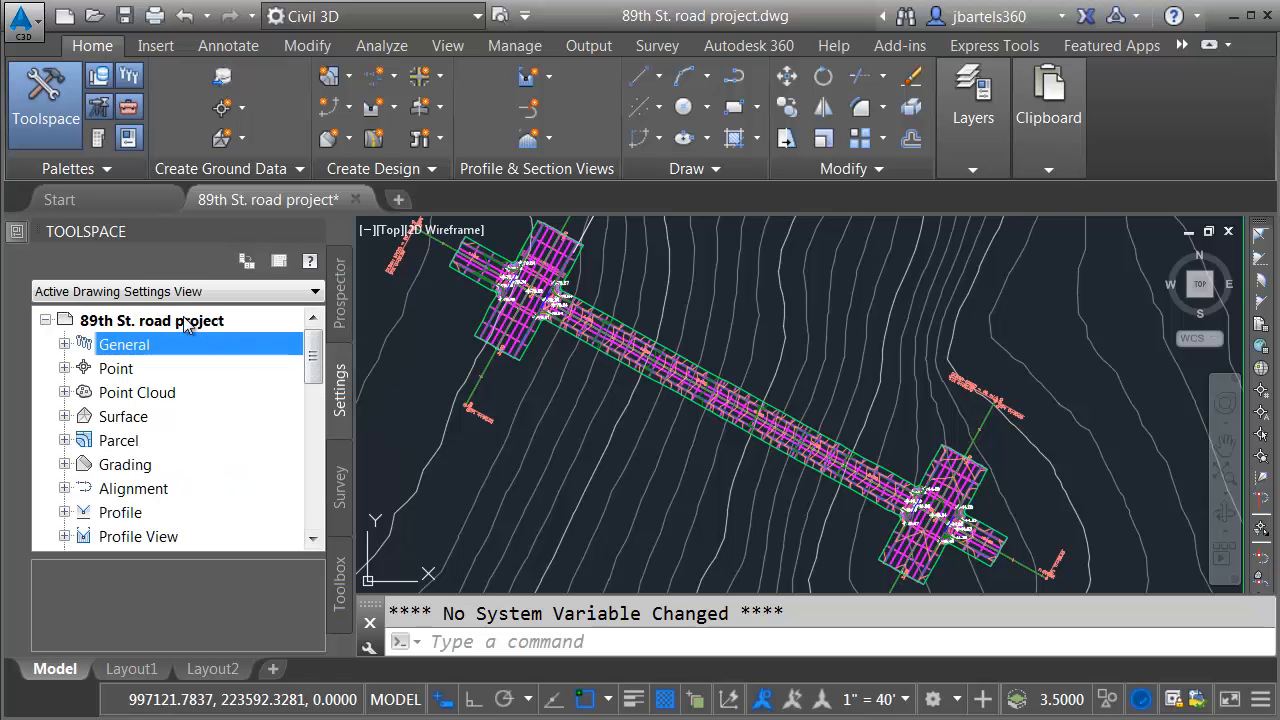
{"action": "right_click", "coordinate": [152, 320]}
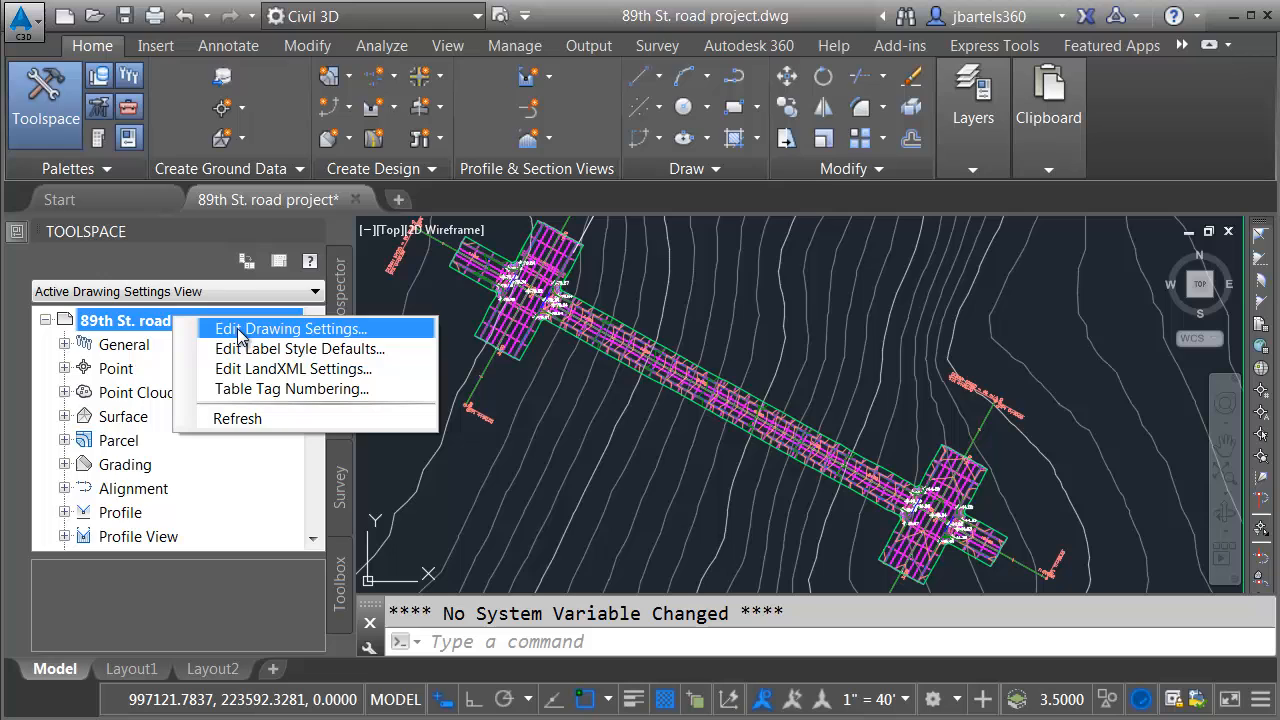
{"action": "left_click", "coordinate": [291, 328]}
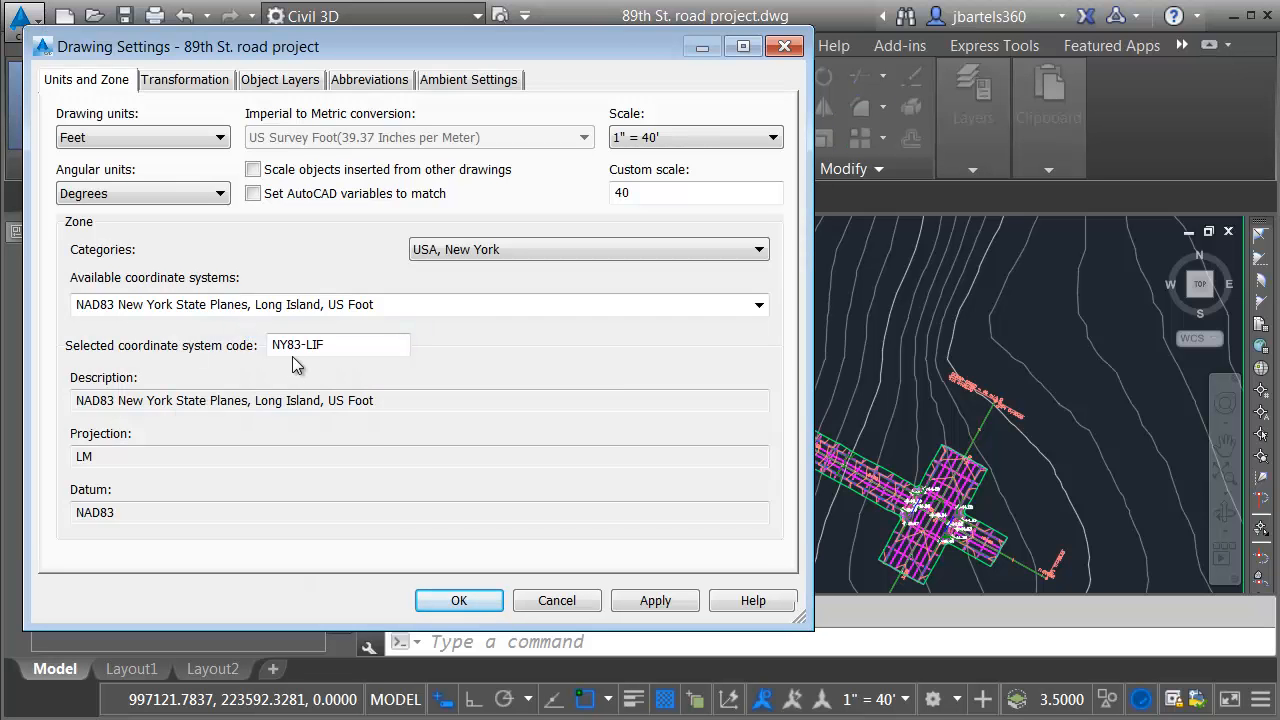
{"action": "mouse_move", "coordinate": [640, 225]}
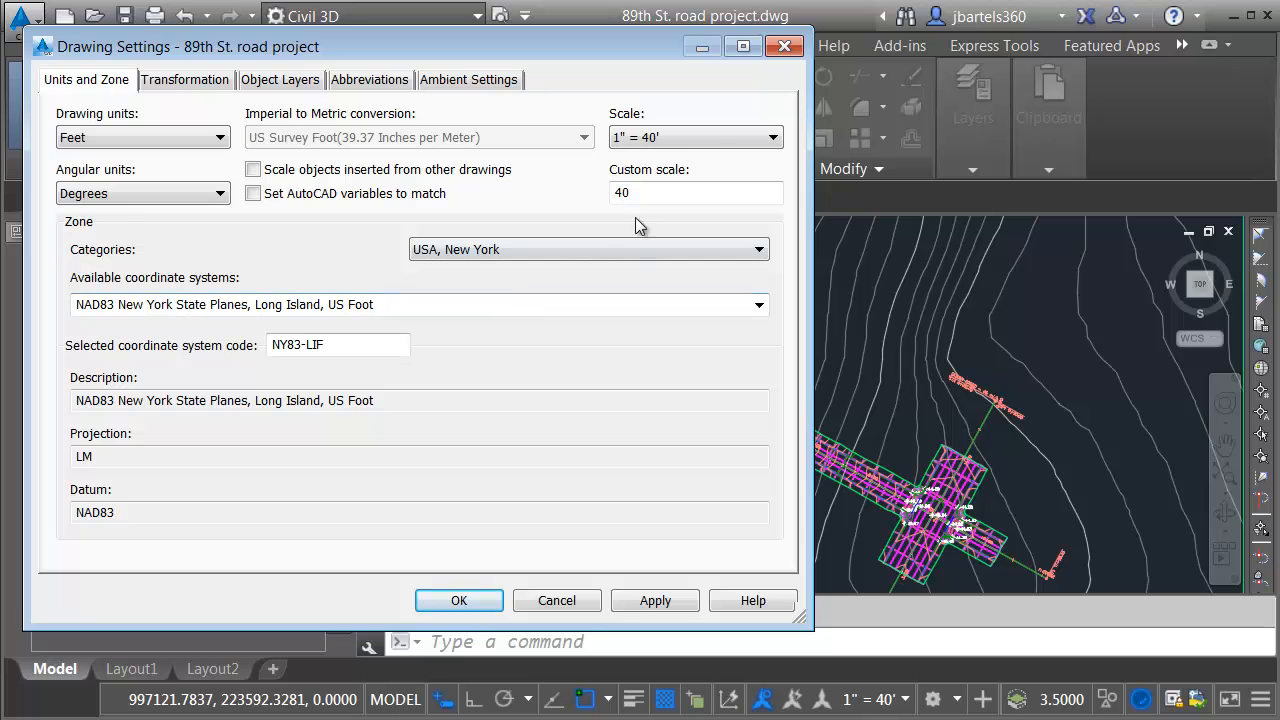
{"action": "left_click", "coordinate": [459, 600]}
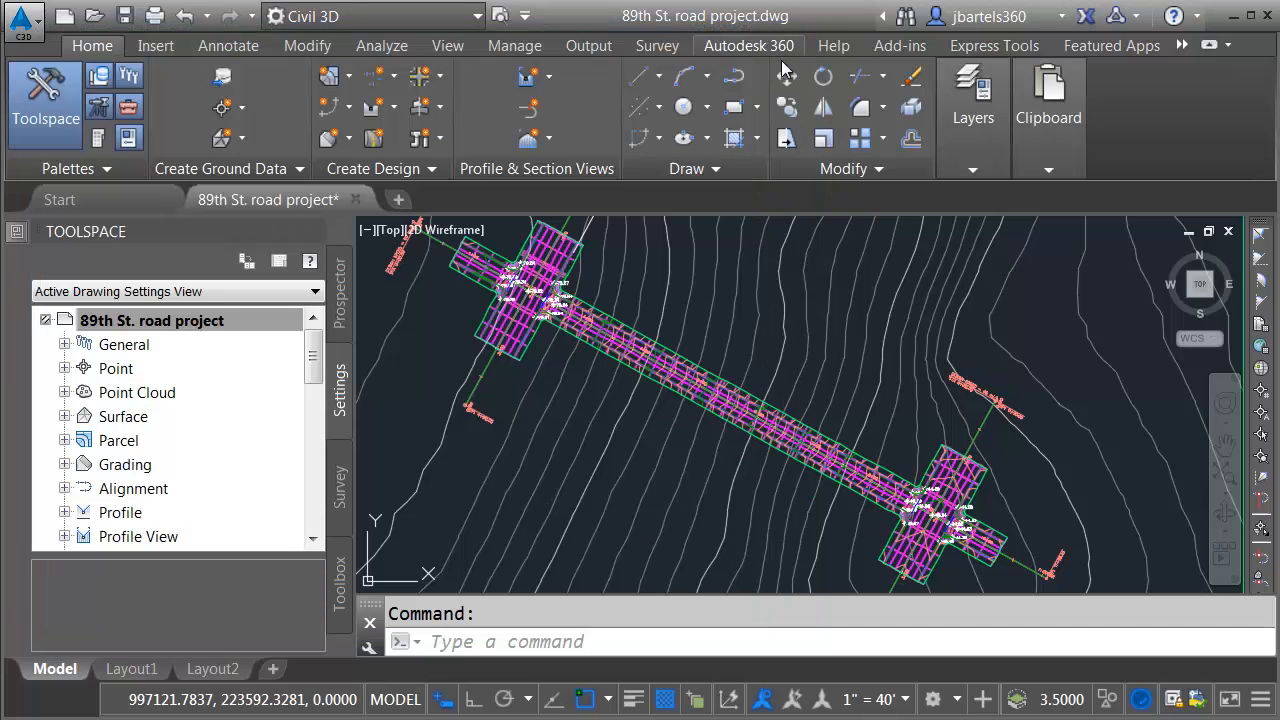
{"action": "mouse_move", "coordinate": [680, 295]}
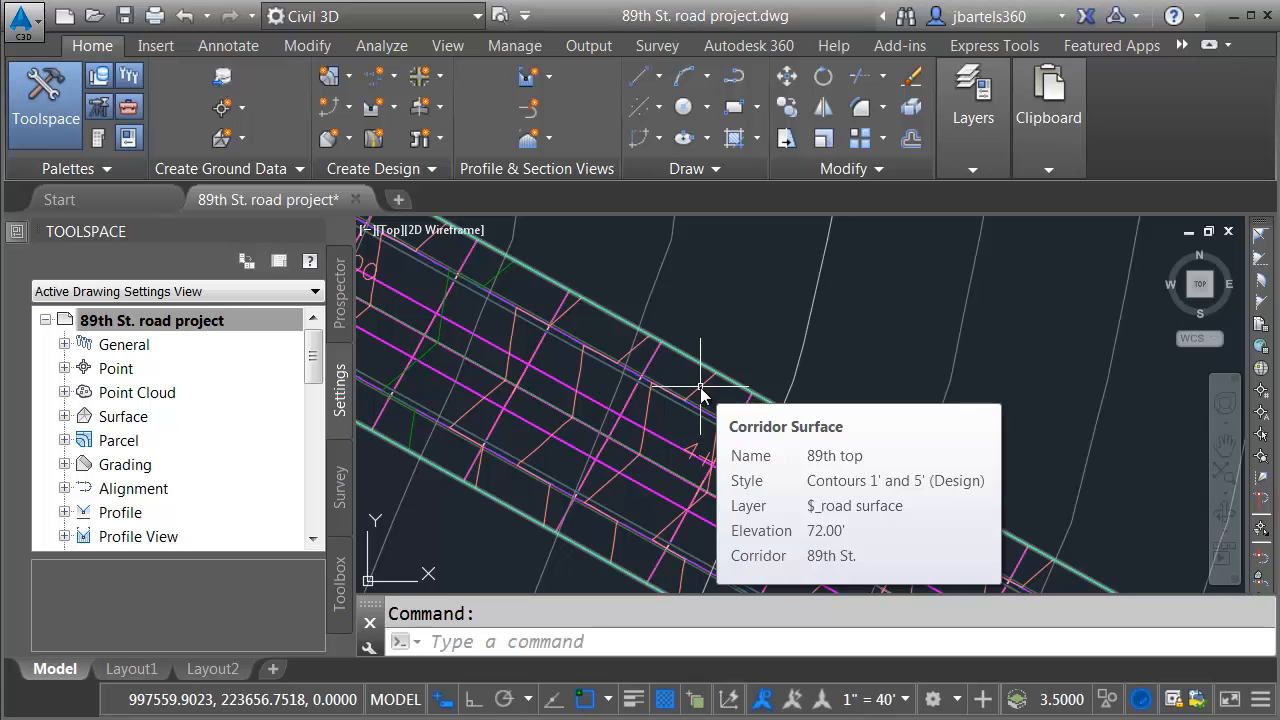
{"action": "left_click", "coordinate": [700, 390]}
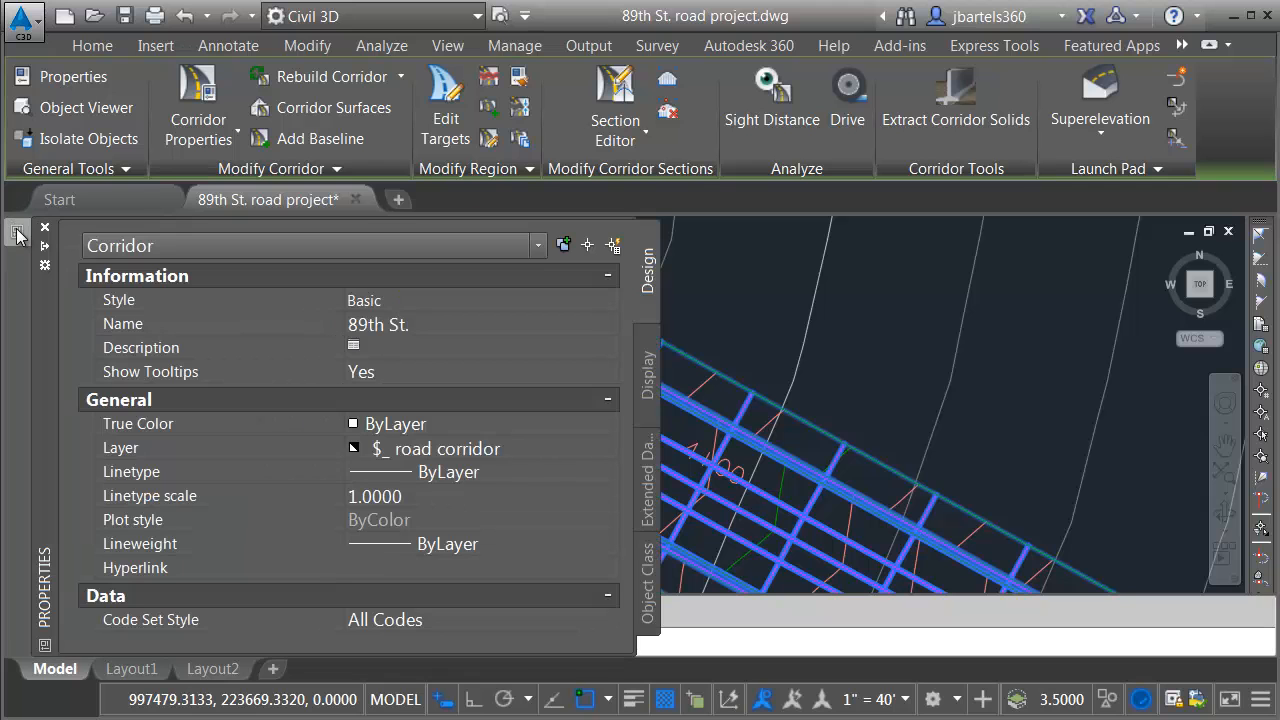
{"action": "mouse_move", "coordinate": [167, 641]}
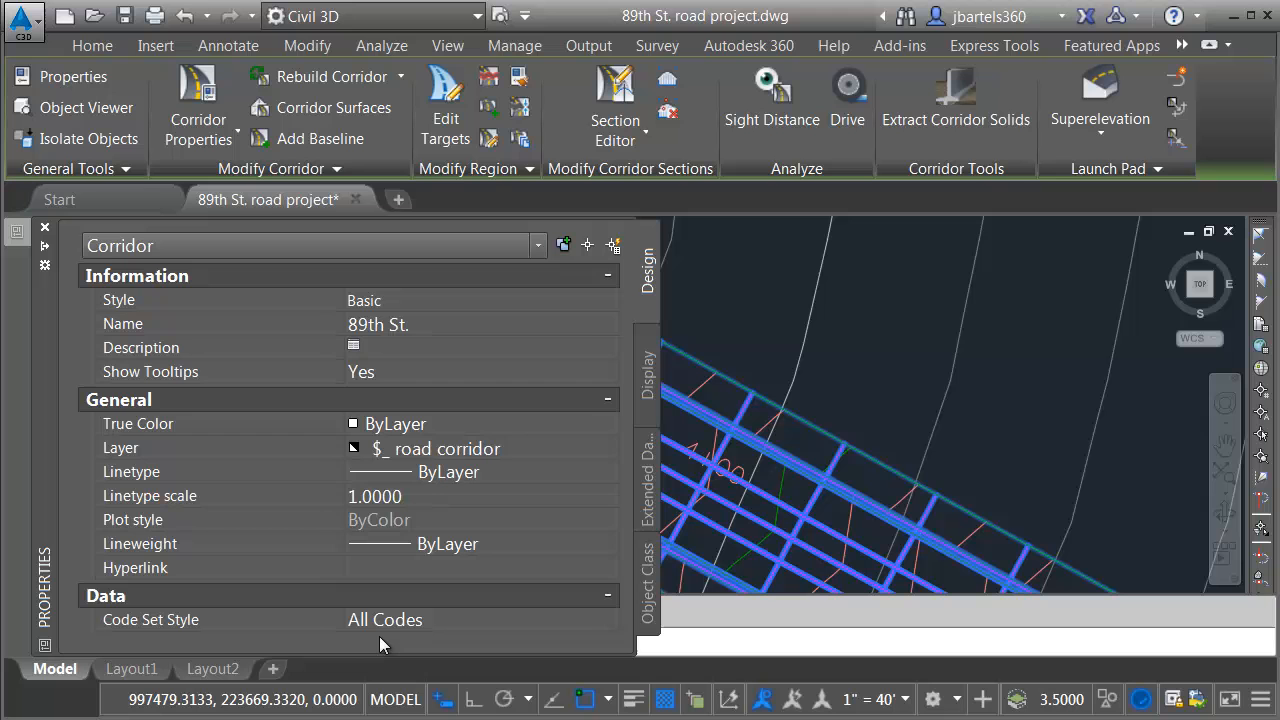
{"action": "mouse_move", "coordinate": [395, 645]}
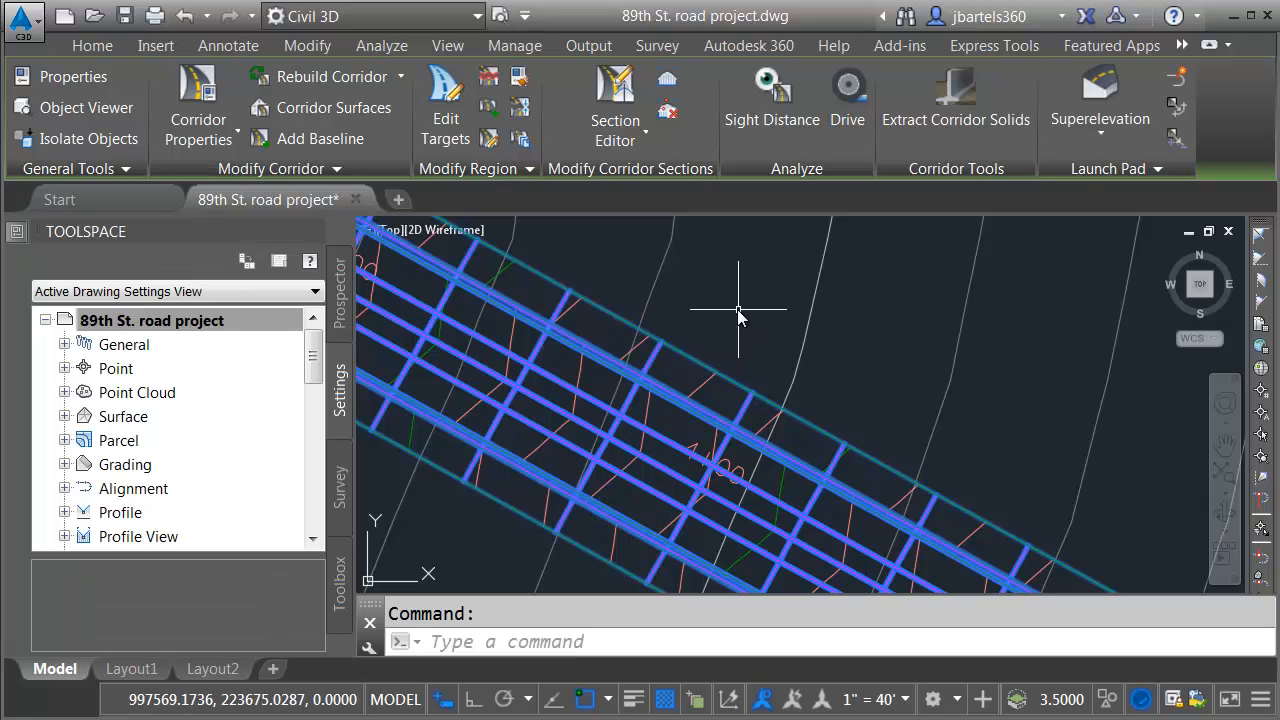
{"action": "mouse_move", "coordinate": [738, 300]}
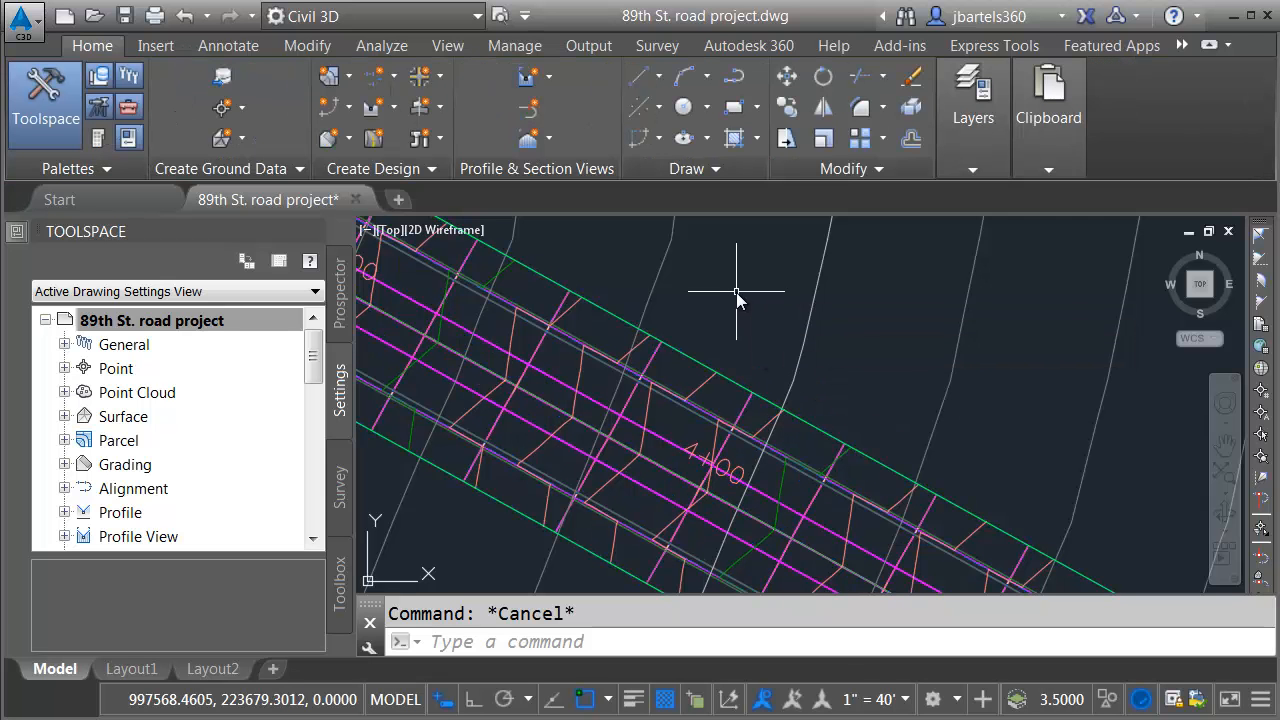
{"action": "mouse_move", "coordinate": [684, 277]}
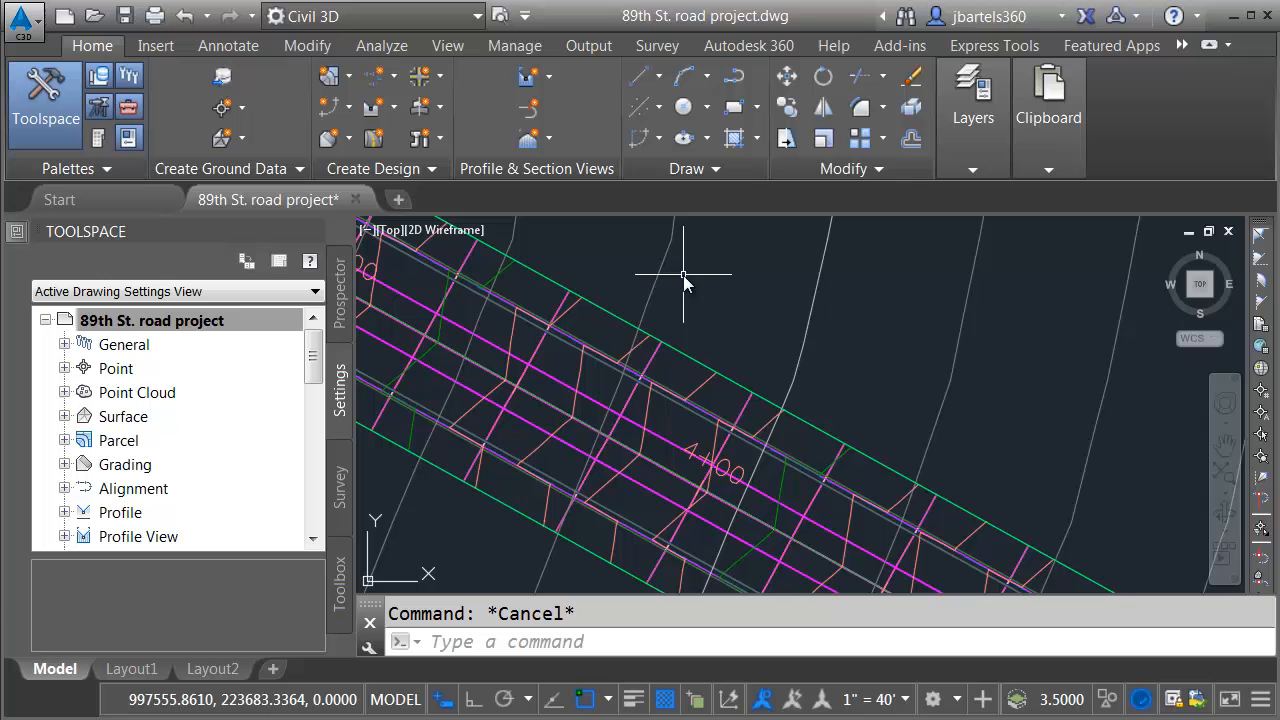
{"action": "mouse_move", "coordinate": [680, 278]}
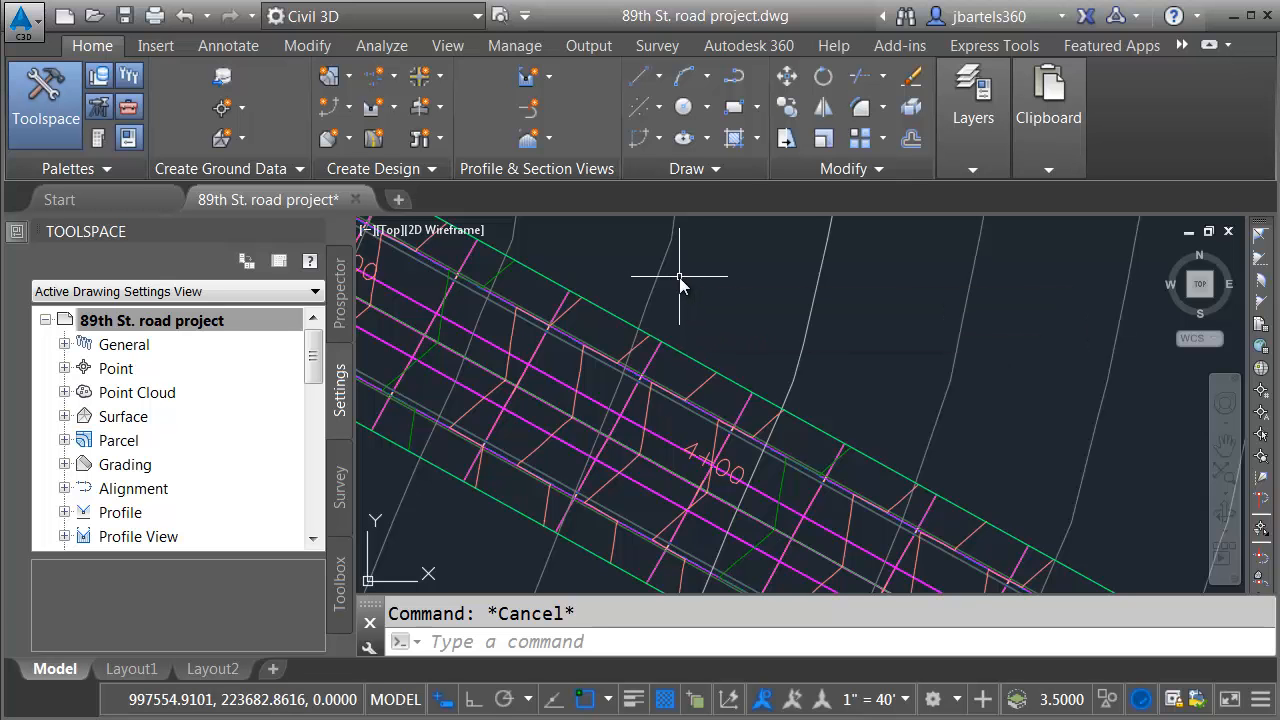
{"action": "mouse_move", "coordinate": [345, 405]}
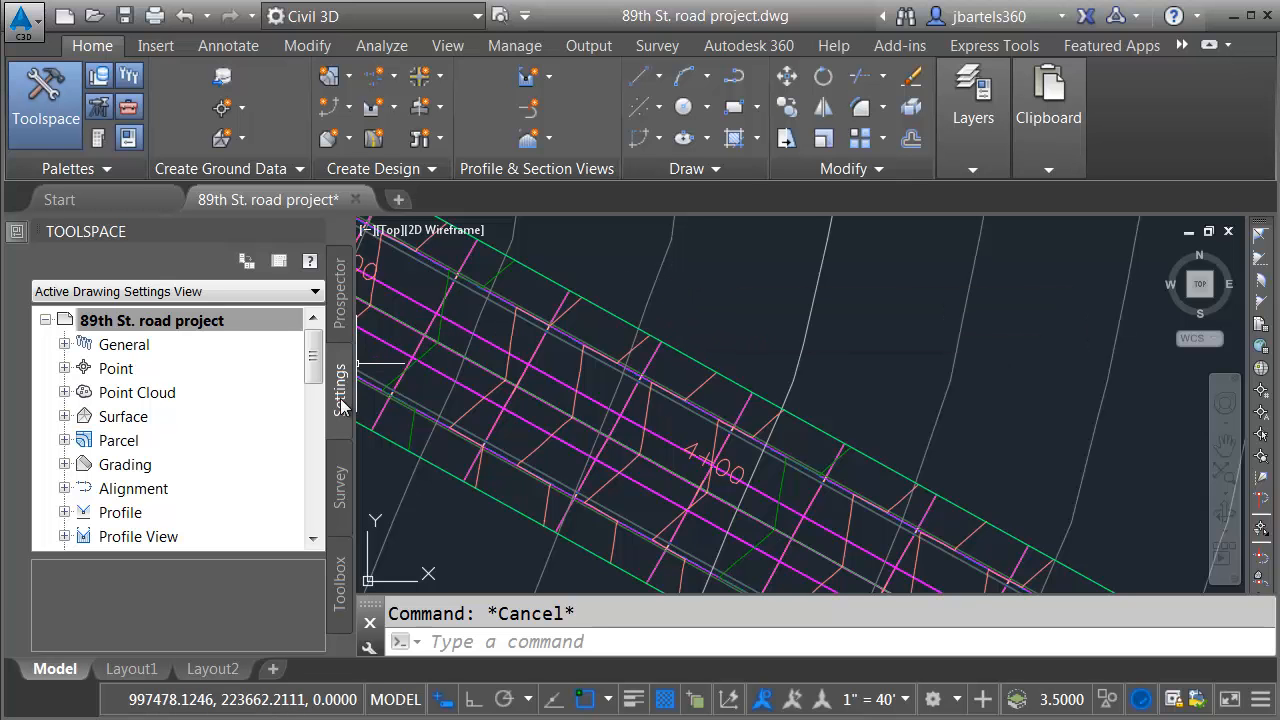
- Expand General > Multipurpose Styles > Code Set Styles and bring up All Codes' options
{"action": "left_click", "coordinate": [152, 320]}
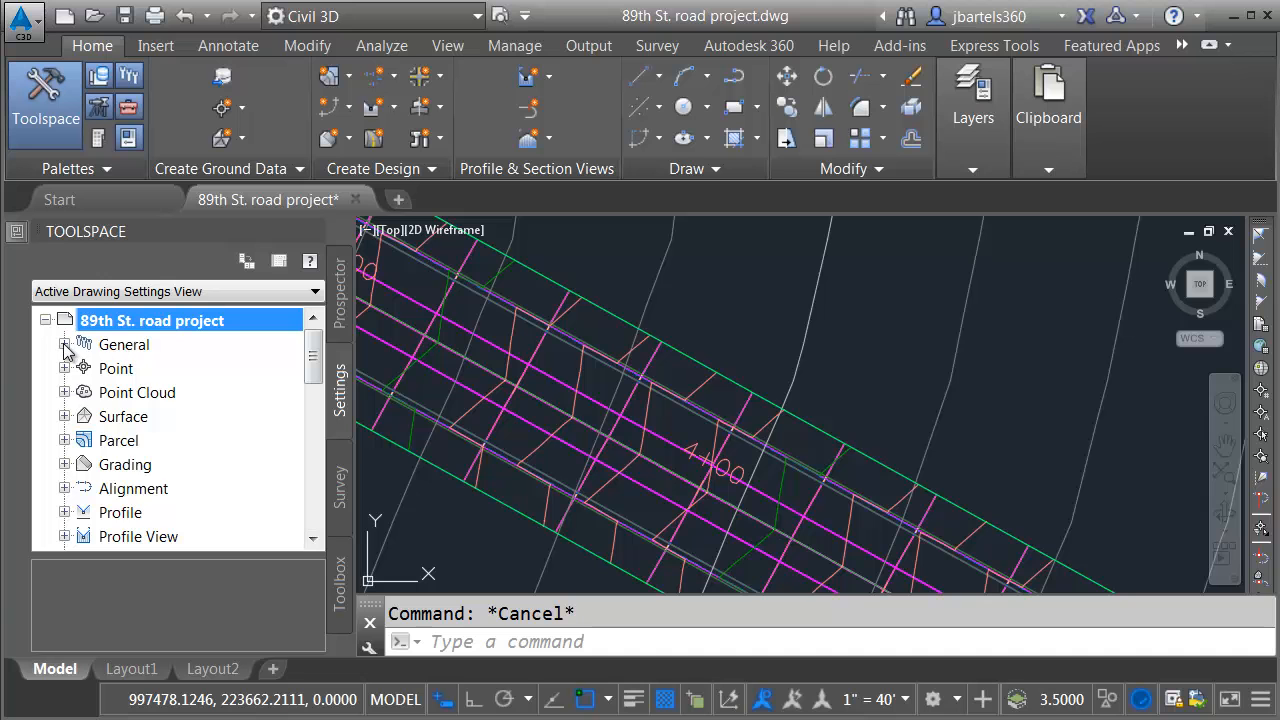
{"action": "left_click", "coordinate": [65, 344]}
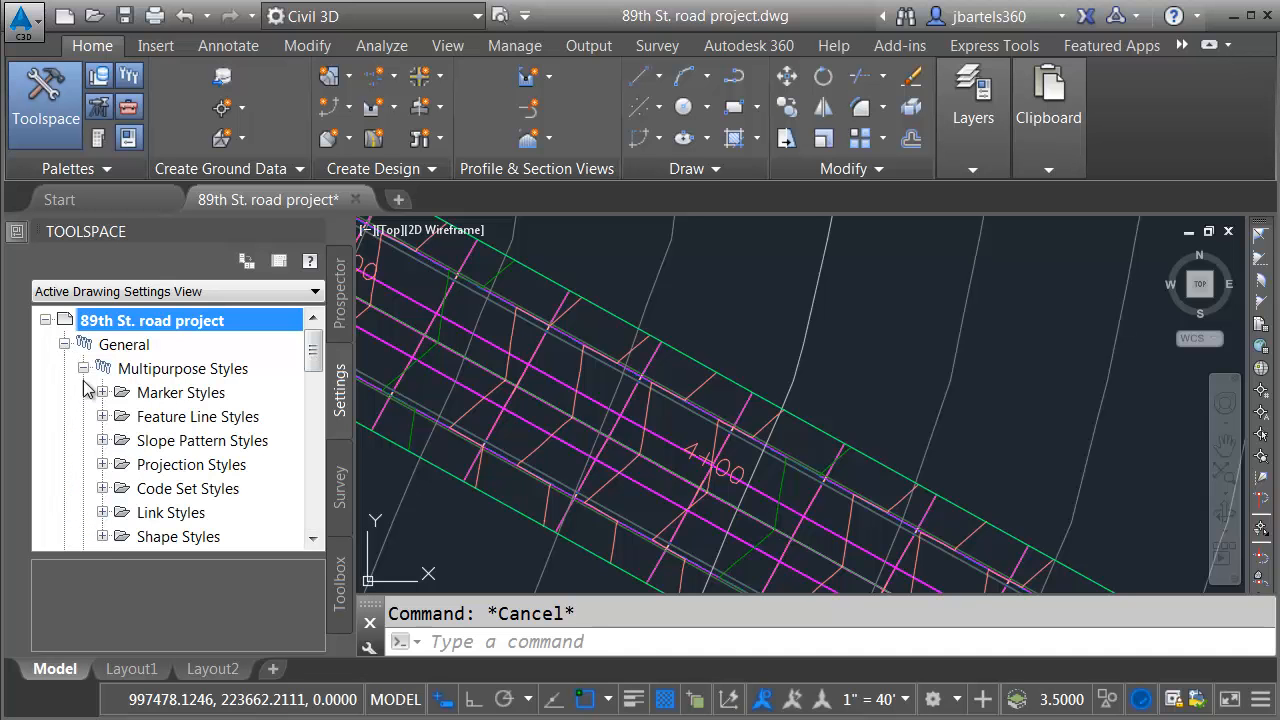
{"action": "left_click", "coordinate": [101, 488]}
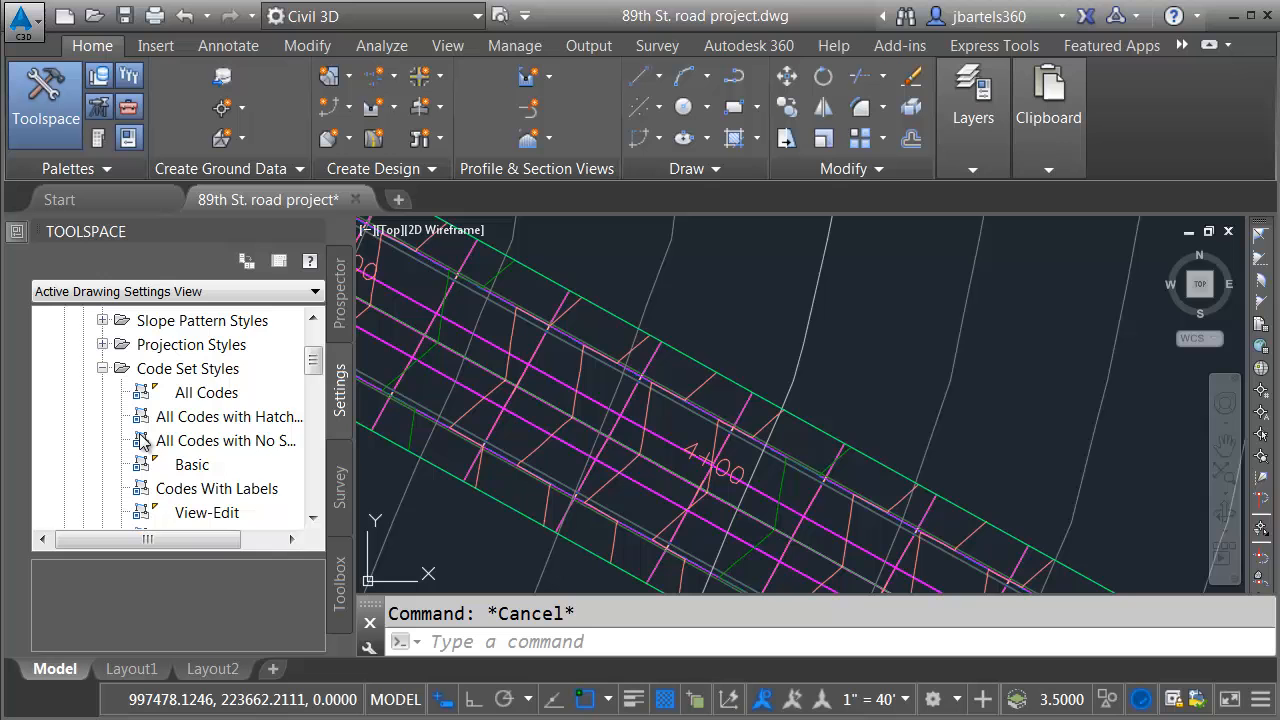
{"action": "right_click", "coordinate": [206, 392]}
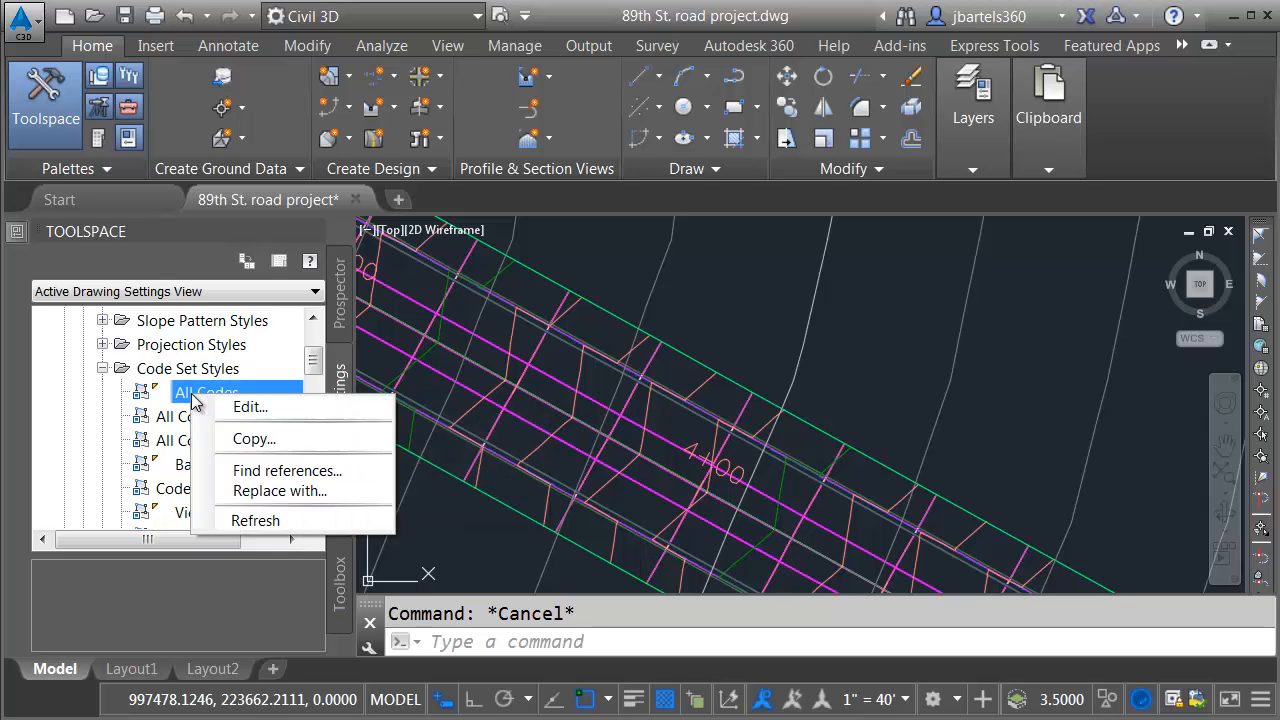
{"action": "left_click", "coordinate": [250, 406]}
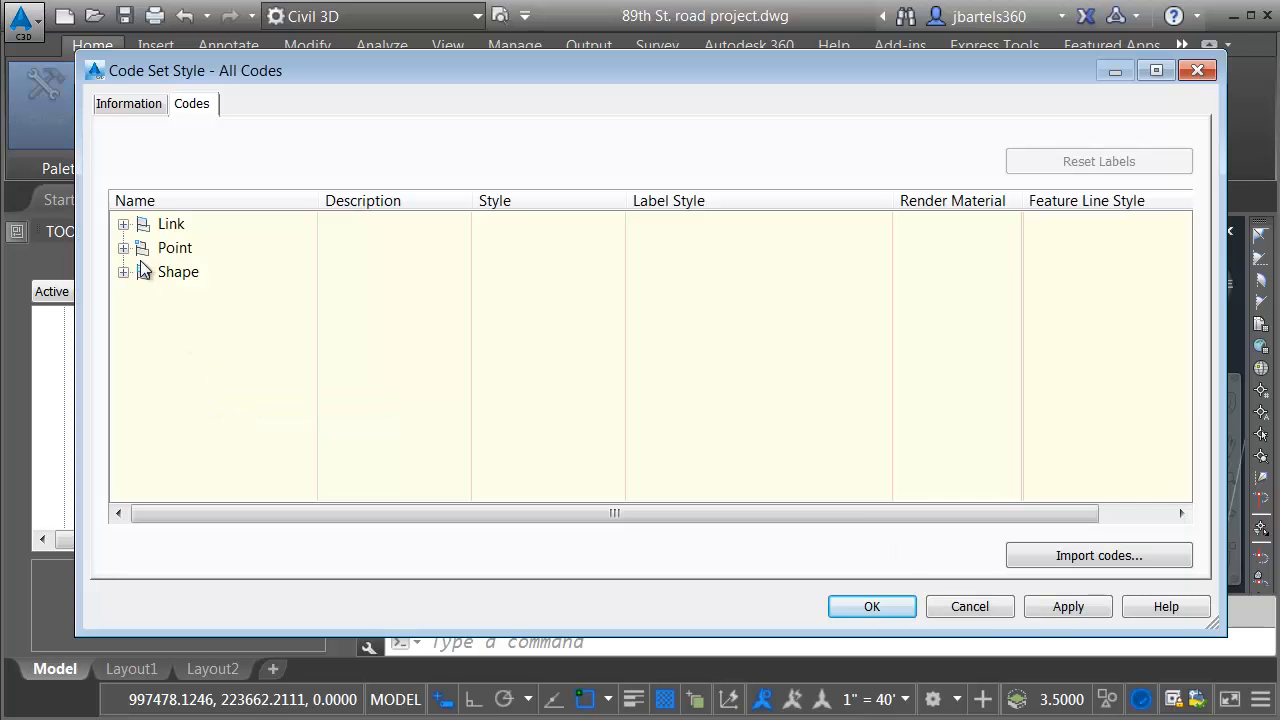
{"action": "left_click", "coordinate": [123, 224]}
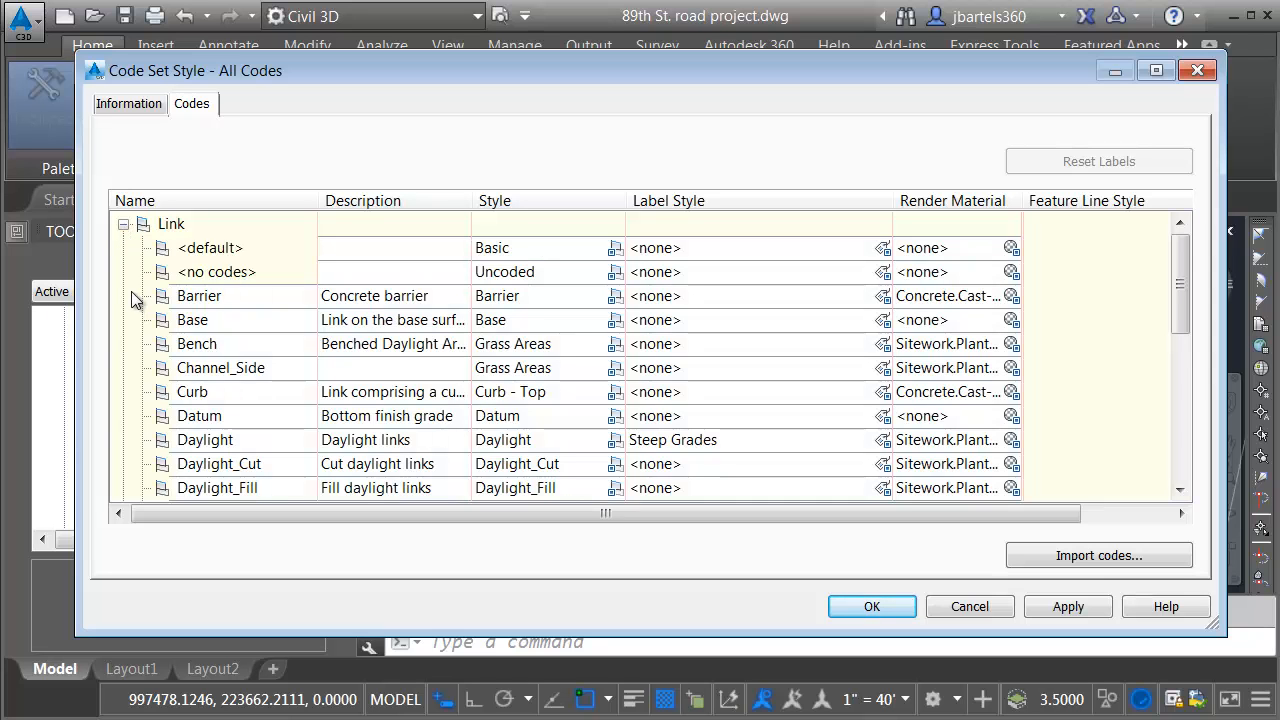
{"action": "mouse_move", "coordinate": [210, 440]}
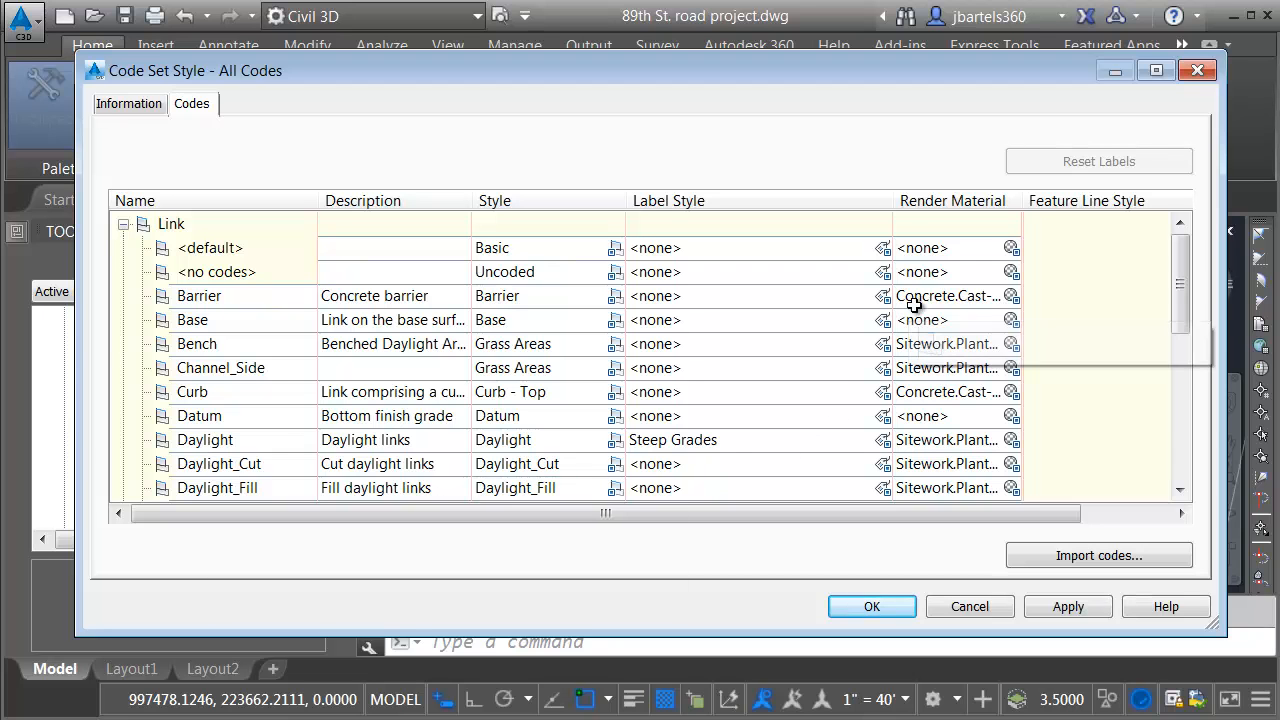
{"action": "mouse_move", "coordinate": [940, 296]}
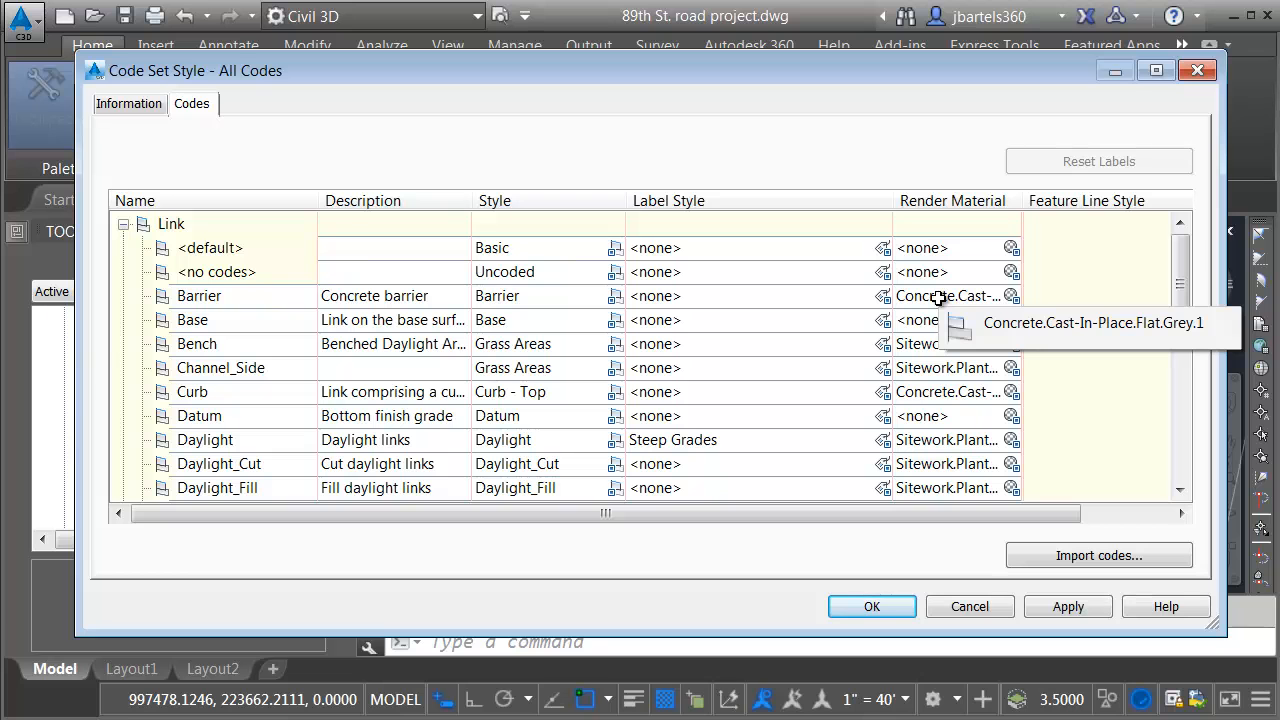
{"action": "mouse_move", "coordinate": [310, 309]}
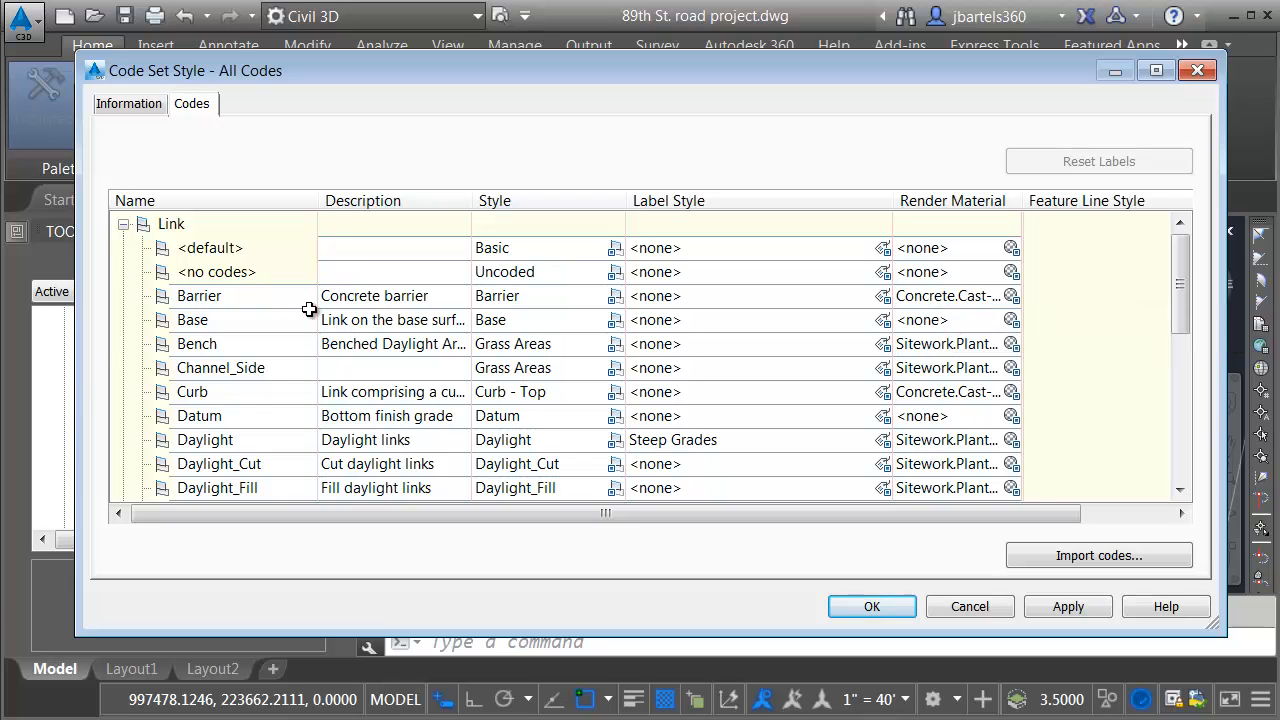
{"action": "mouse_move", "coordinate": [195, 400]}
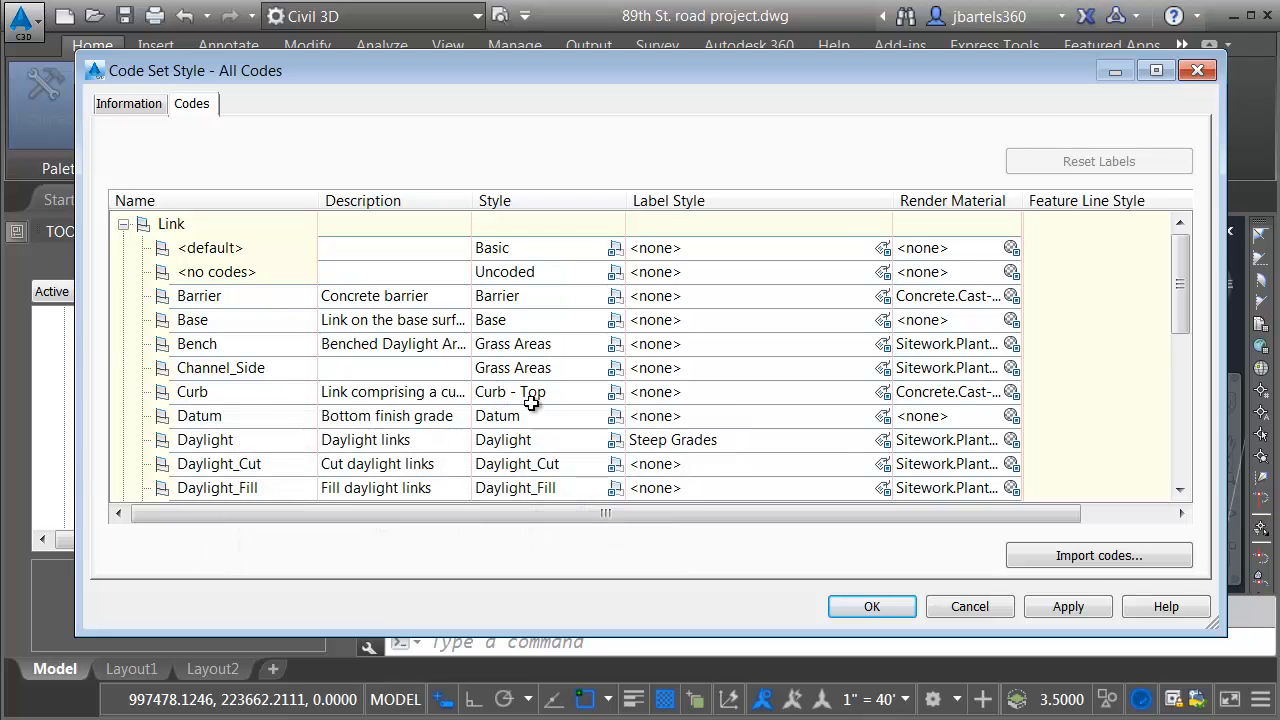
{"action": "mouse_move", "coordinate": [898, 399]}
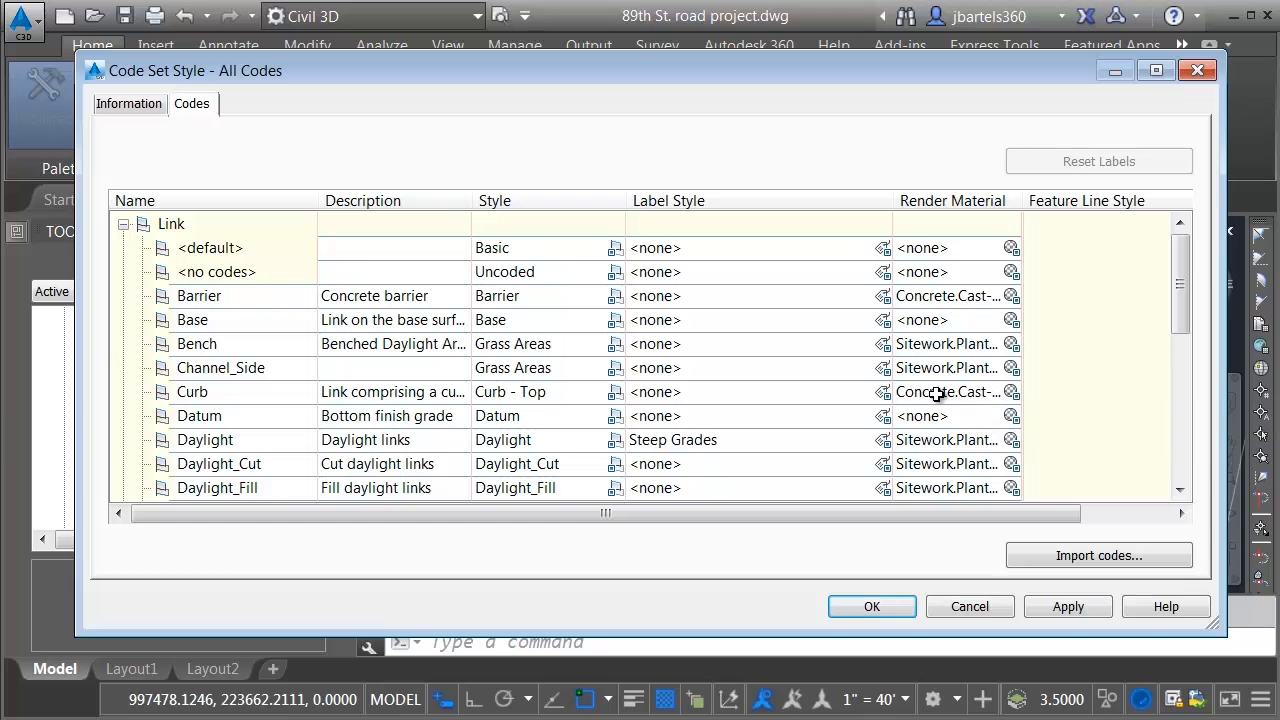
{"action": "mouse_move", "coordinate": [205, 400]}
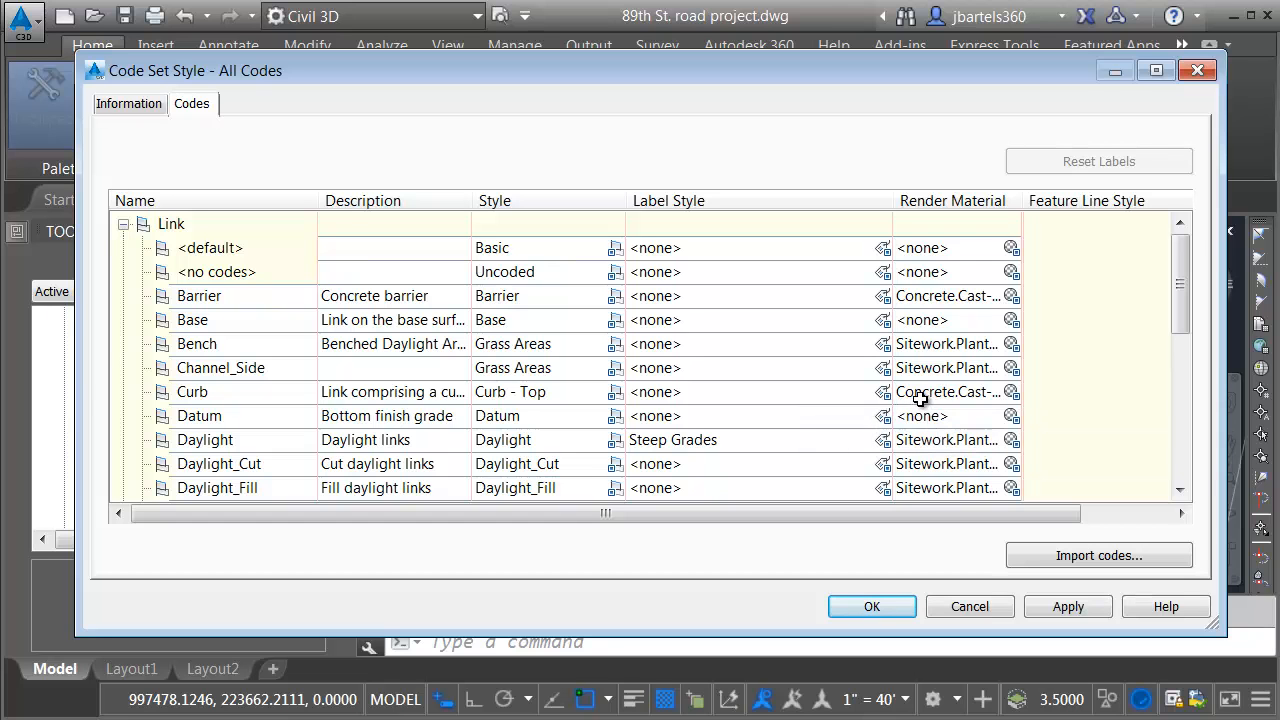
{"action": "mouse_move", "coordinate": [1055, 258]}
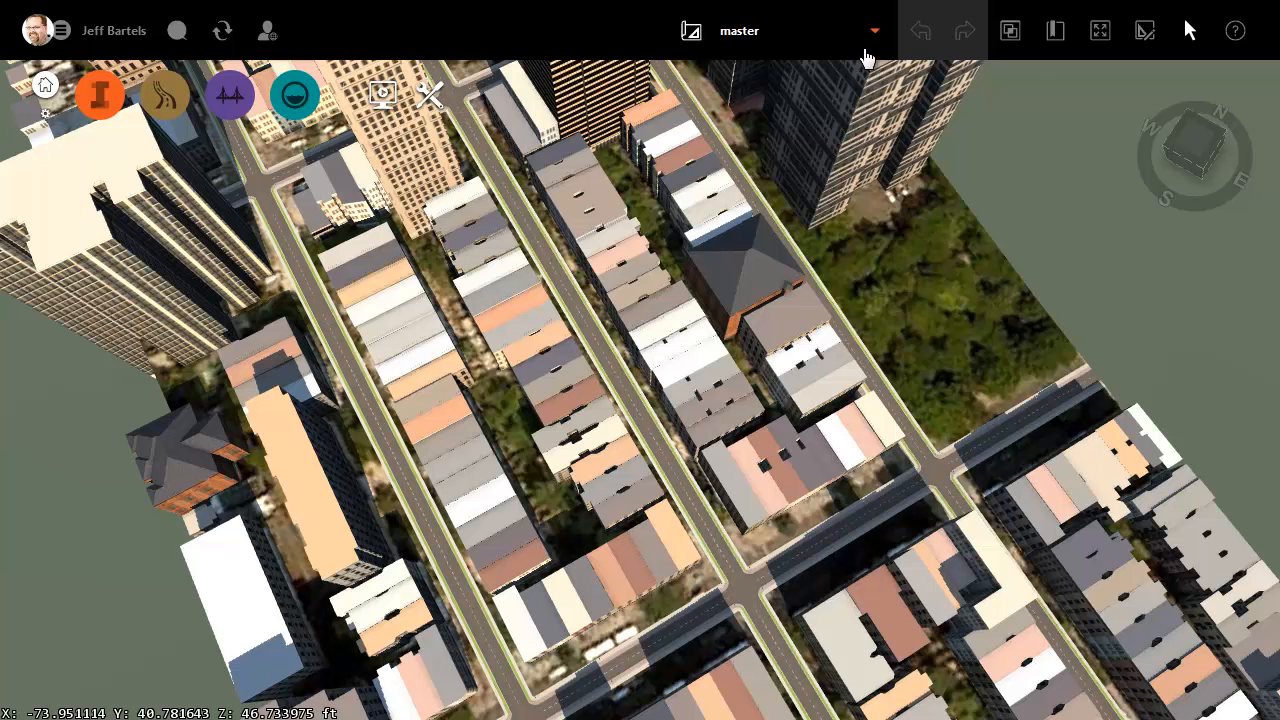
- Add a proposal named 89th_ST_improvement and make it the active proposal
{"action": "left_click", "coordinate": [873, 30]}
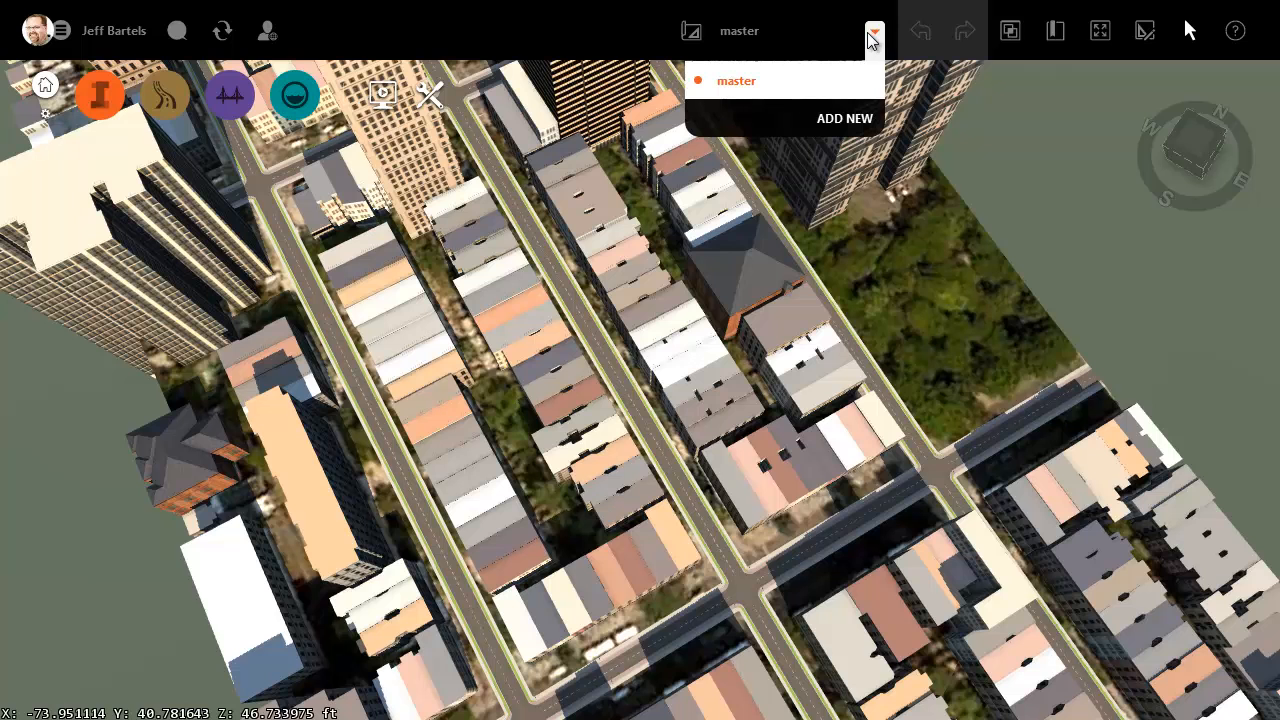
{"action": "mouse_move", "coordinate": [845, 119]}
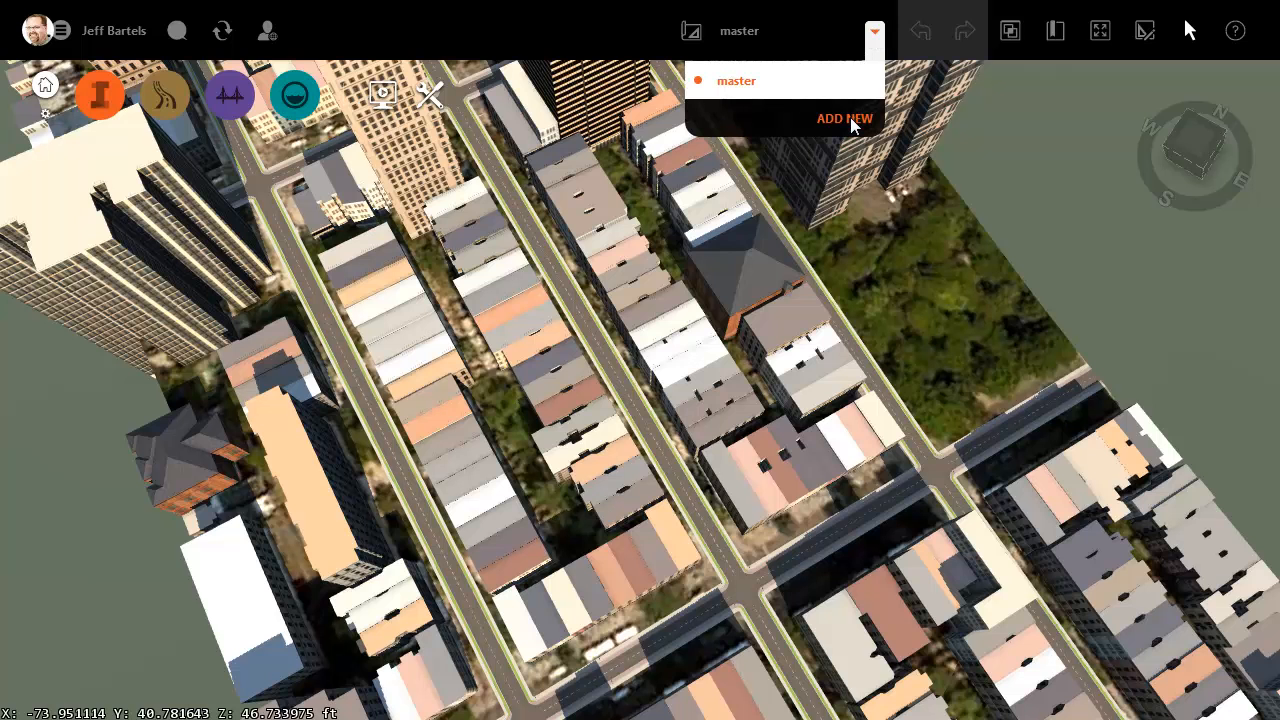
{"action": "left_click", "coordinate": [845, 118]}
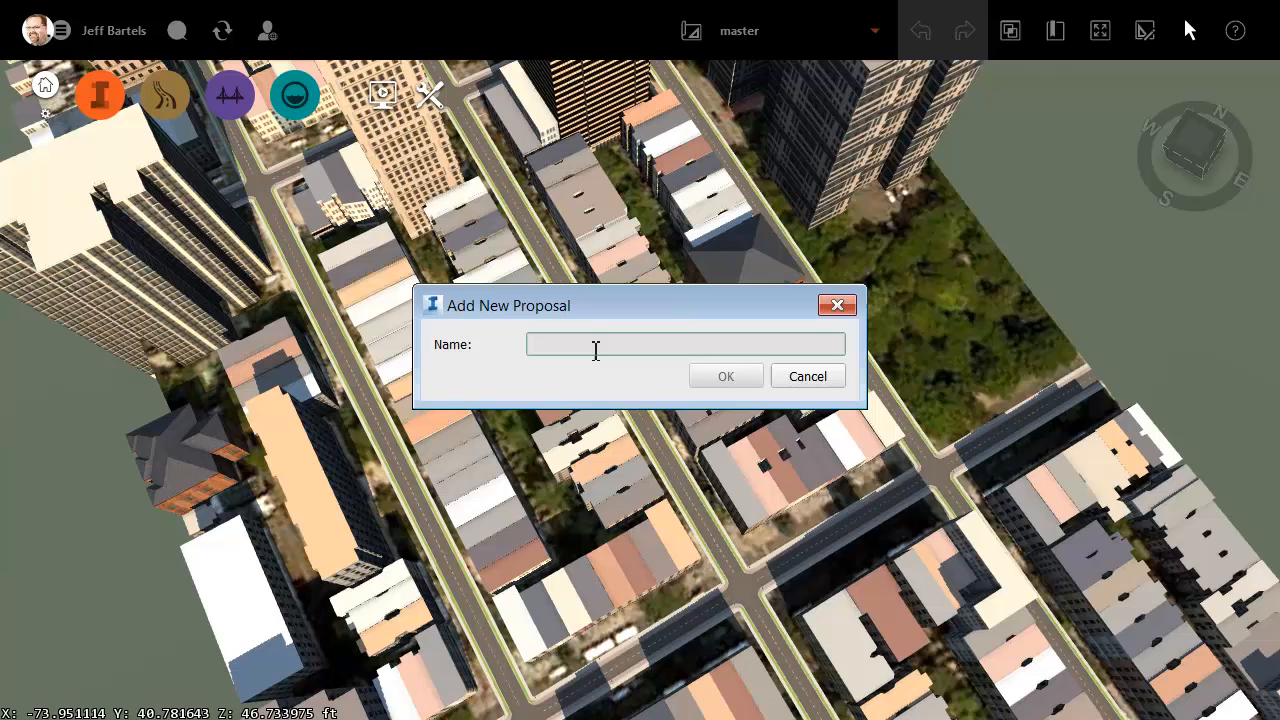
{"action": "type", "text": "89th"}
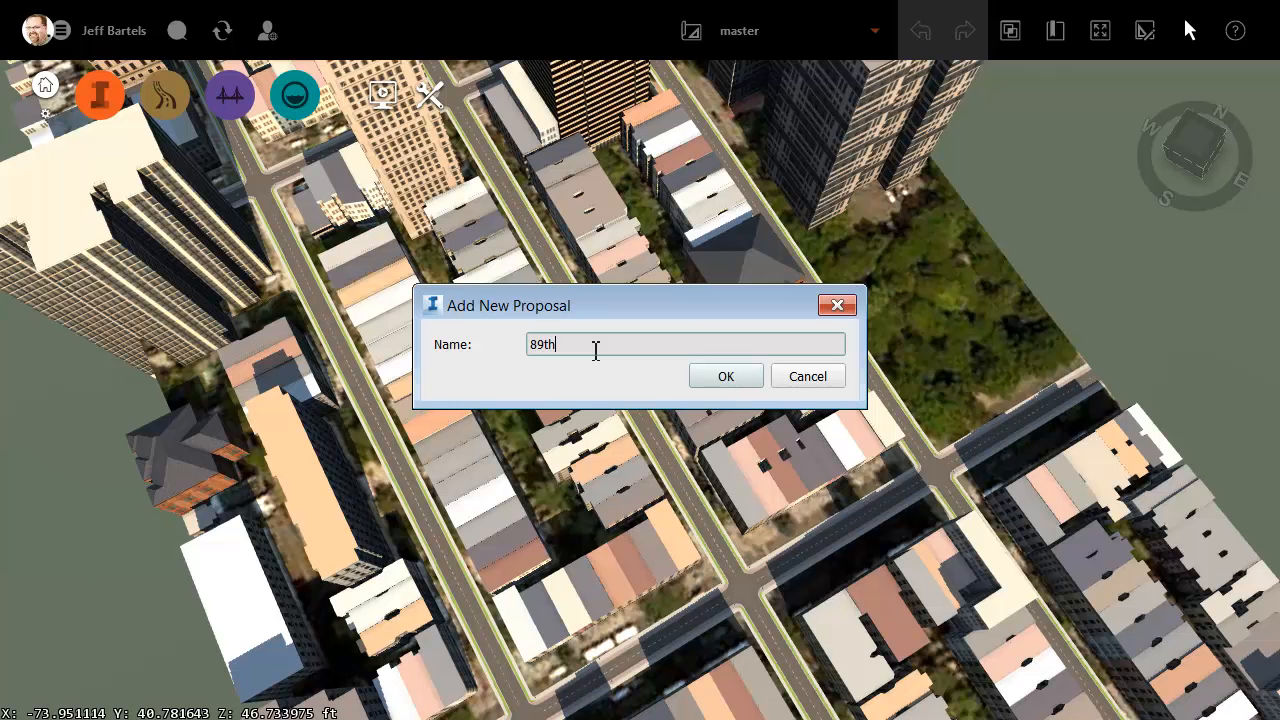
{"action": "type", "text": "_ST_improv"}
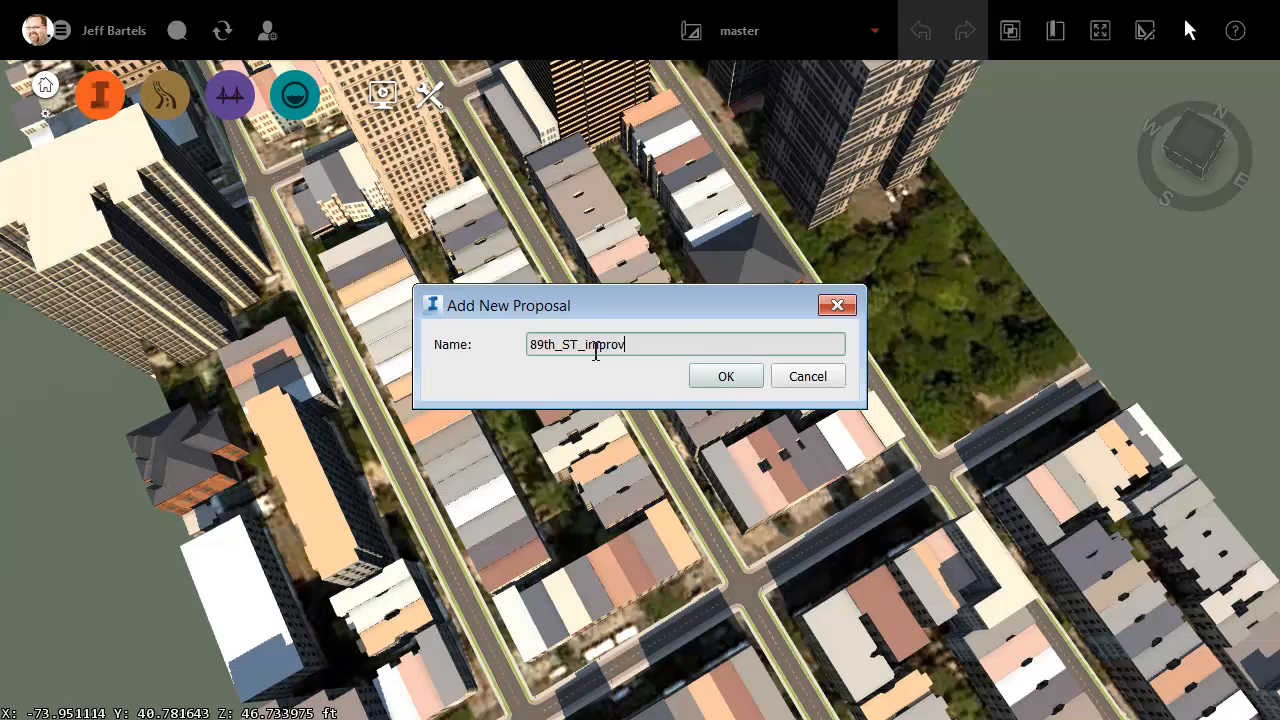
{"action": "left_click", "coordinate": [726, 376]}
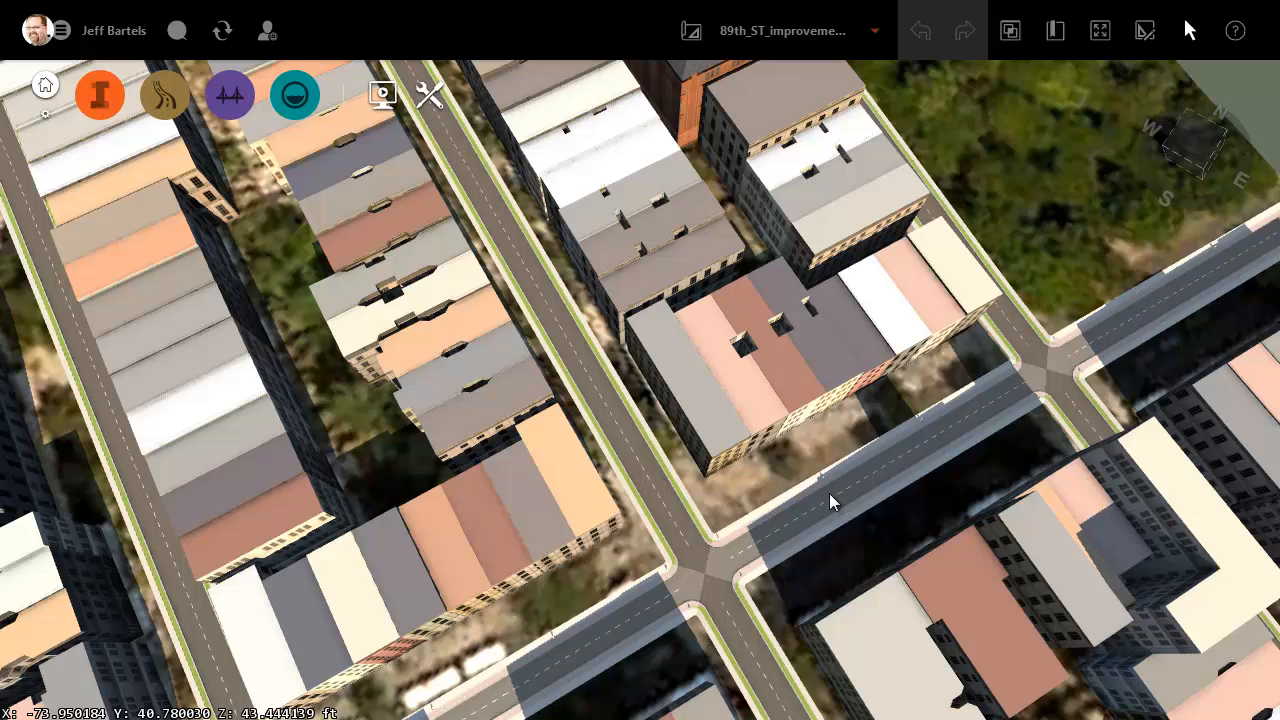
{"action": "mouse_move", "coordinate": [585, 651]}
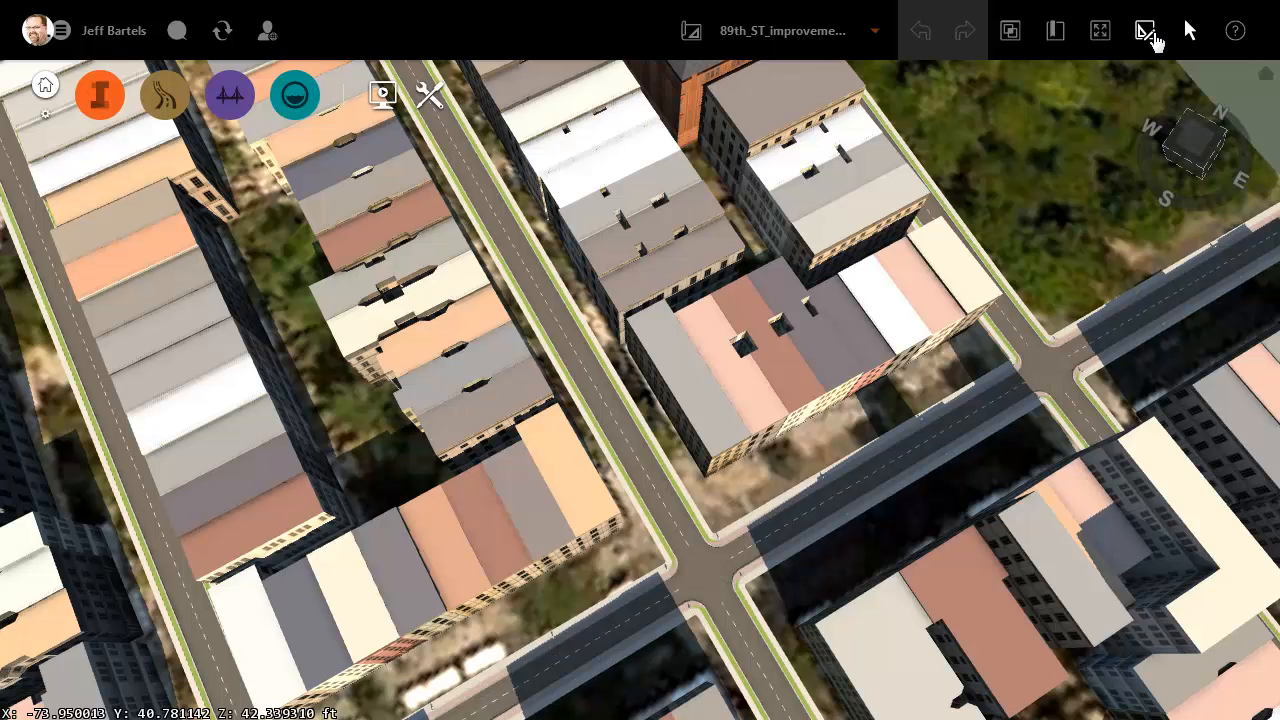
- Split the East 89th Street road at the intersections and delete the middle-block piece
{"action": "left_click", "coordinate": [707, 571]}
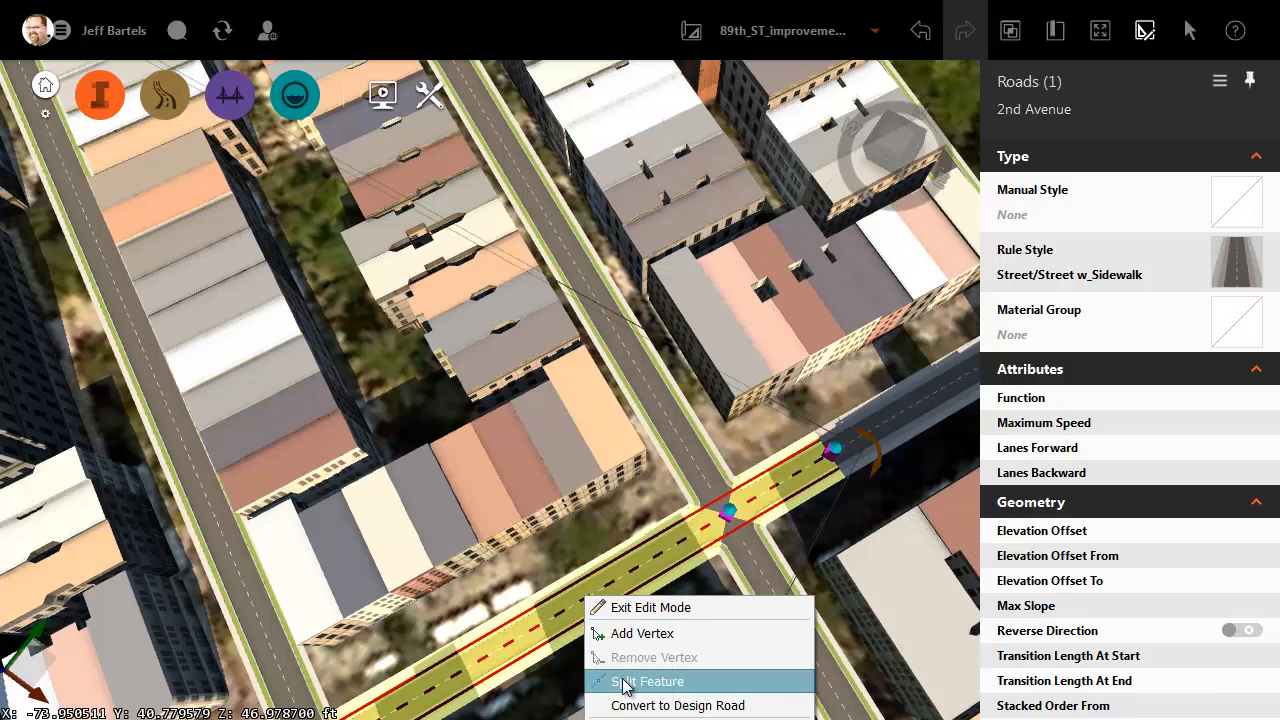
{"action": "left_click", "coordinate": [646, 681]}
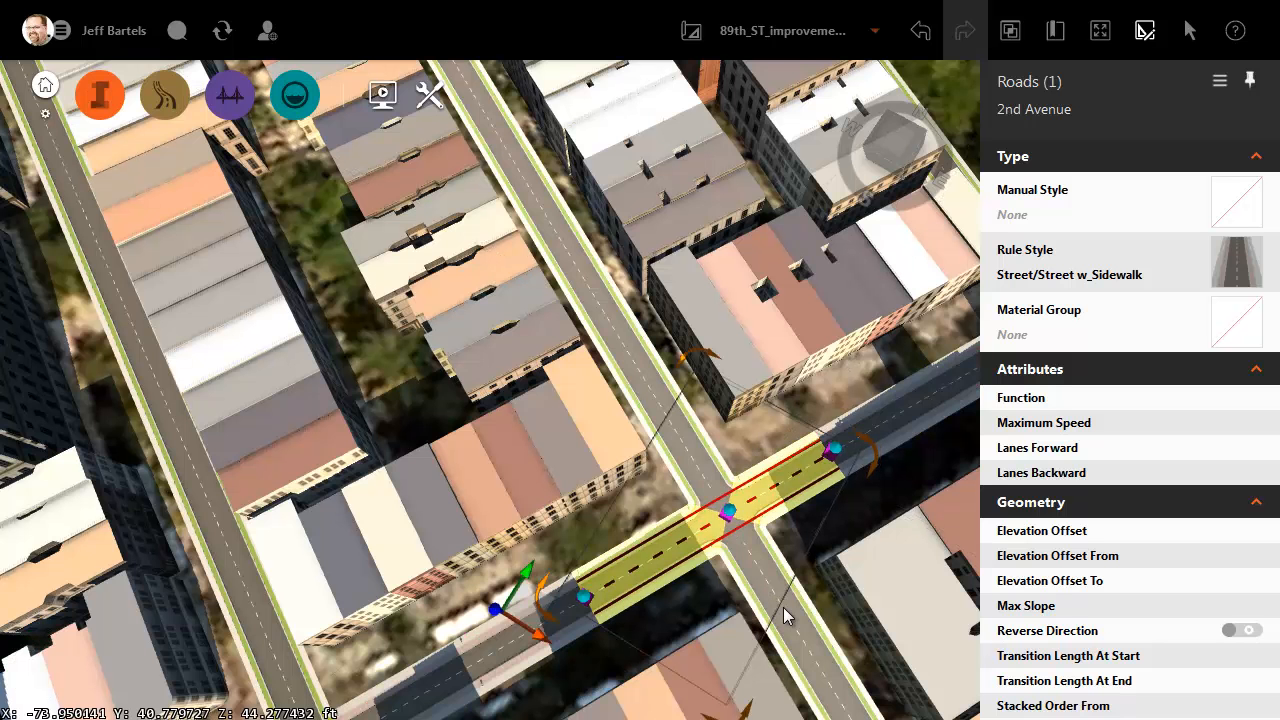
{"action": "right_click", "coordinate": [730, 510]}
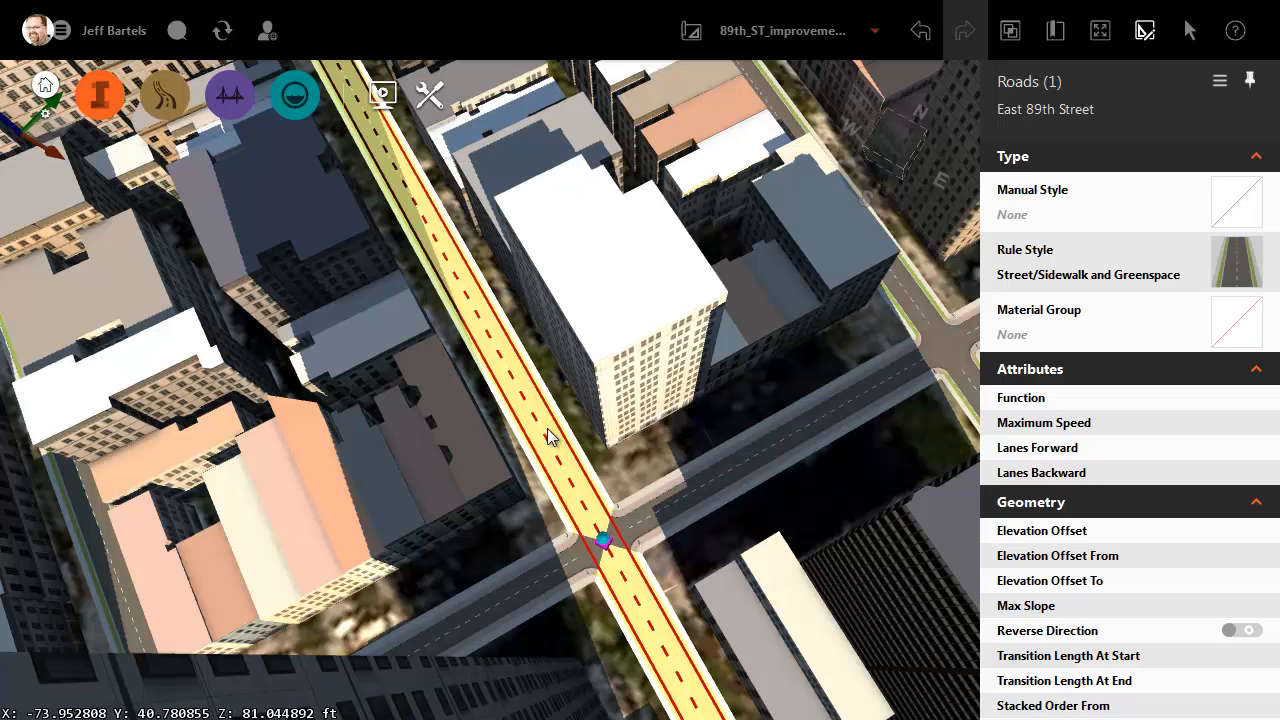
{"action": "mouse_move", "coordinate": [550, 448]}
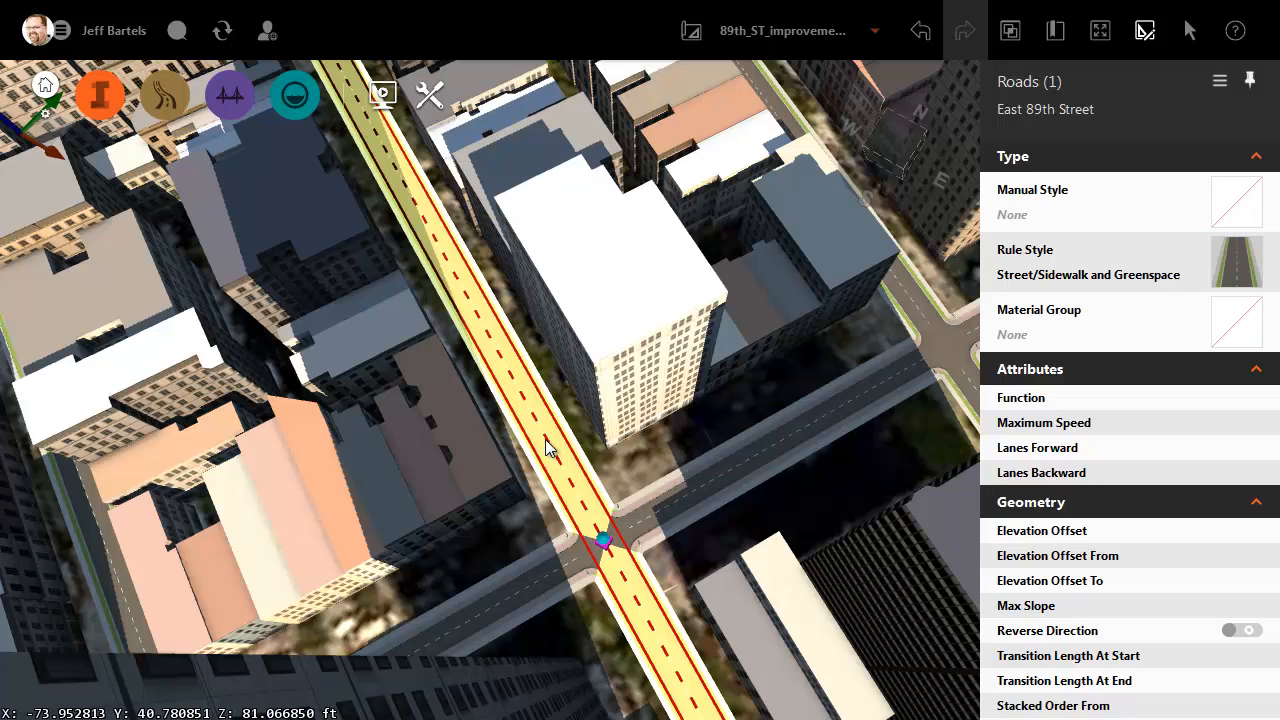
{"action": "left_click_drag", "start_coordinate": [550, 450], "coordinate": [530, 472]}
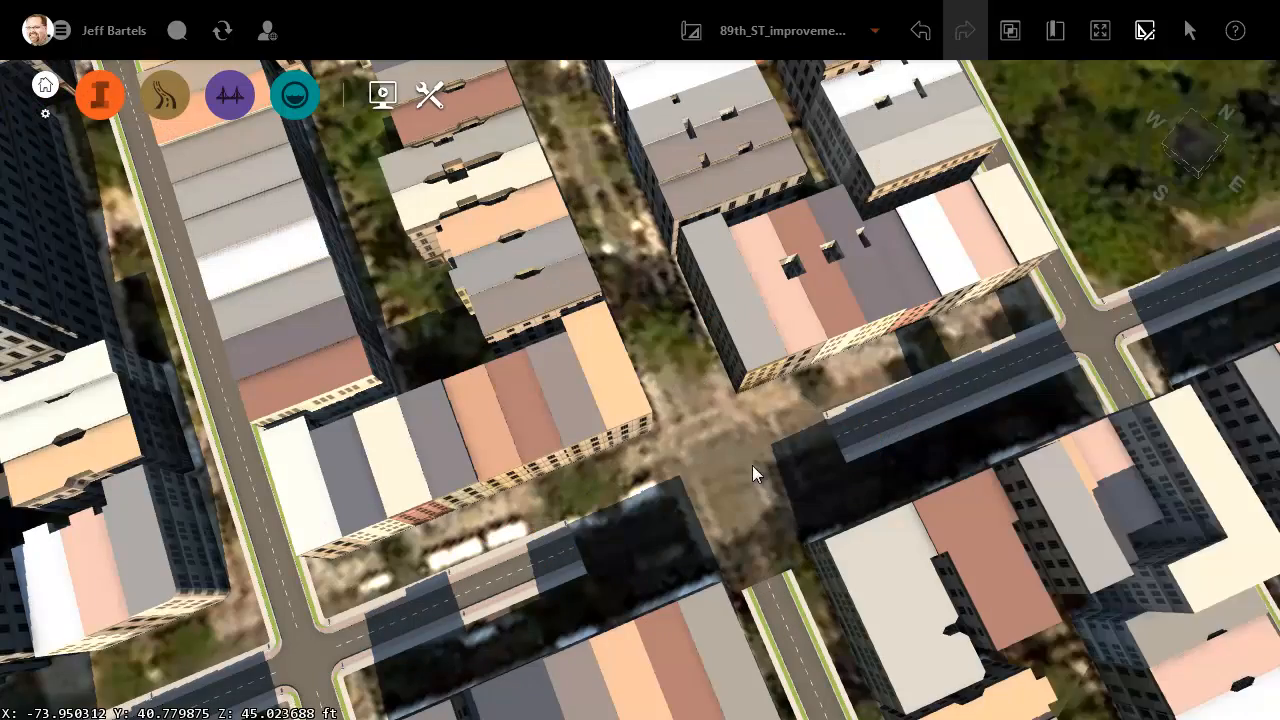
{"action": "left_click", "coordinate": [755, 473]}
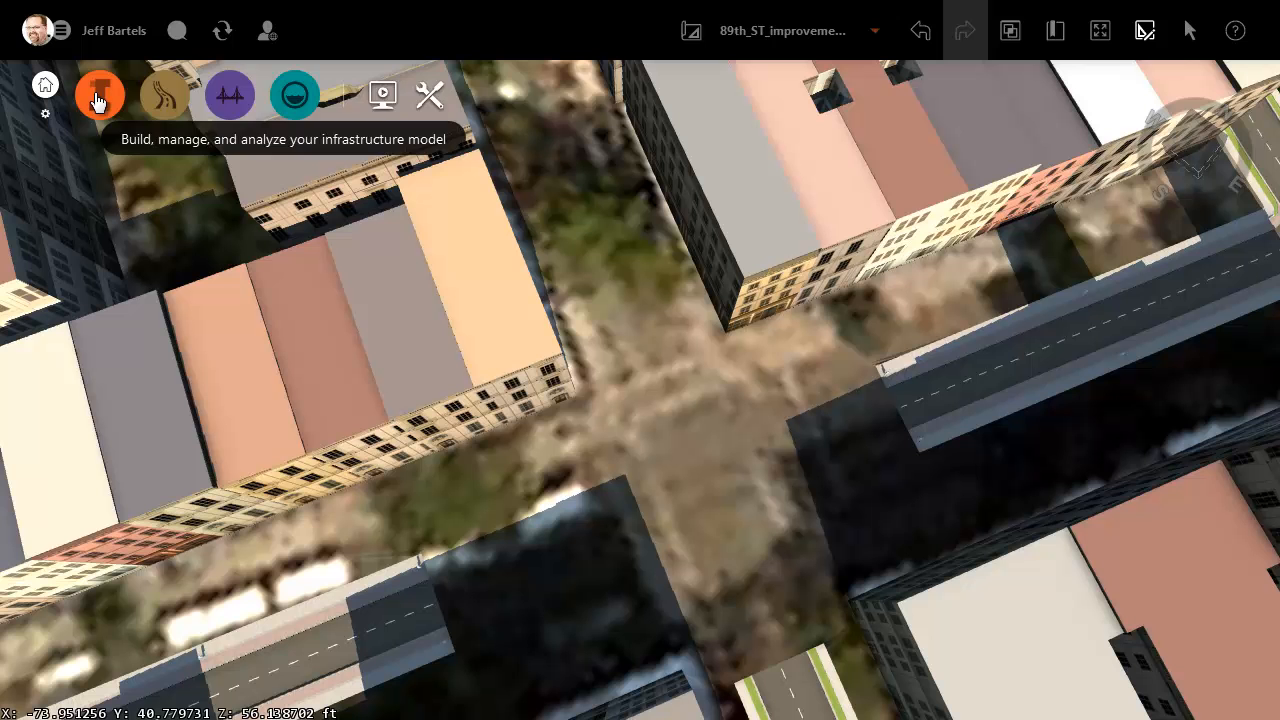
- Add 89th St. road project.dwg as an Autodesk AutoCAD Civil 3D DWG data source
{"action": "left_click", "coordinate": [99, 95]}
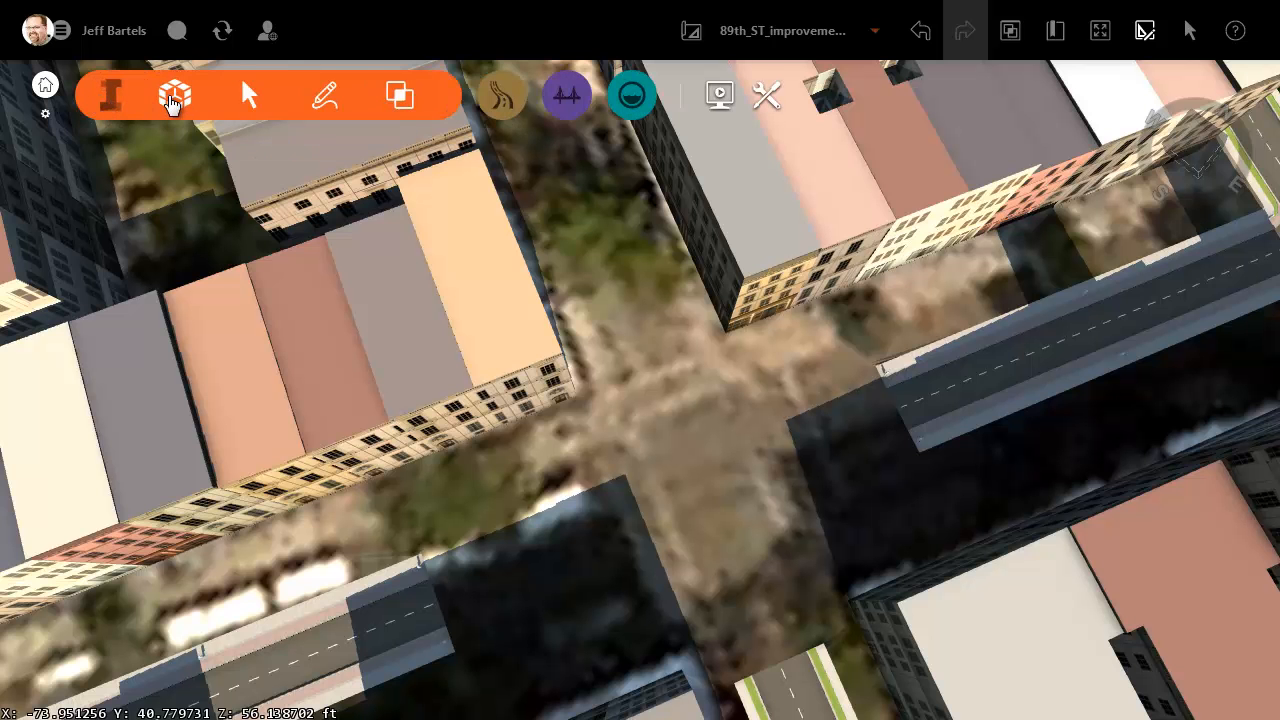
{"action": "left_click", "coordinate": [174, 94]}
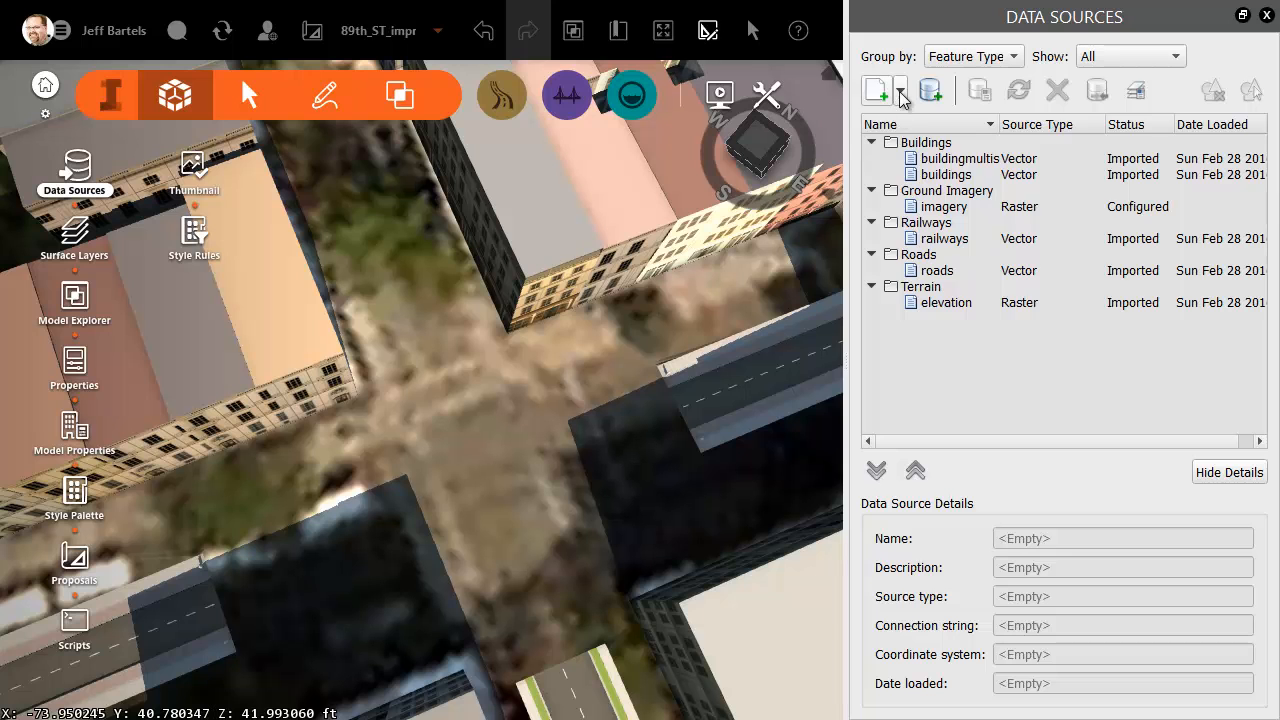
{"action": "left_click", "coordinate": [899, 90]}
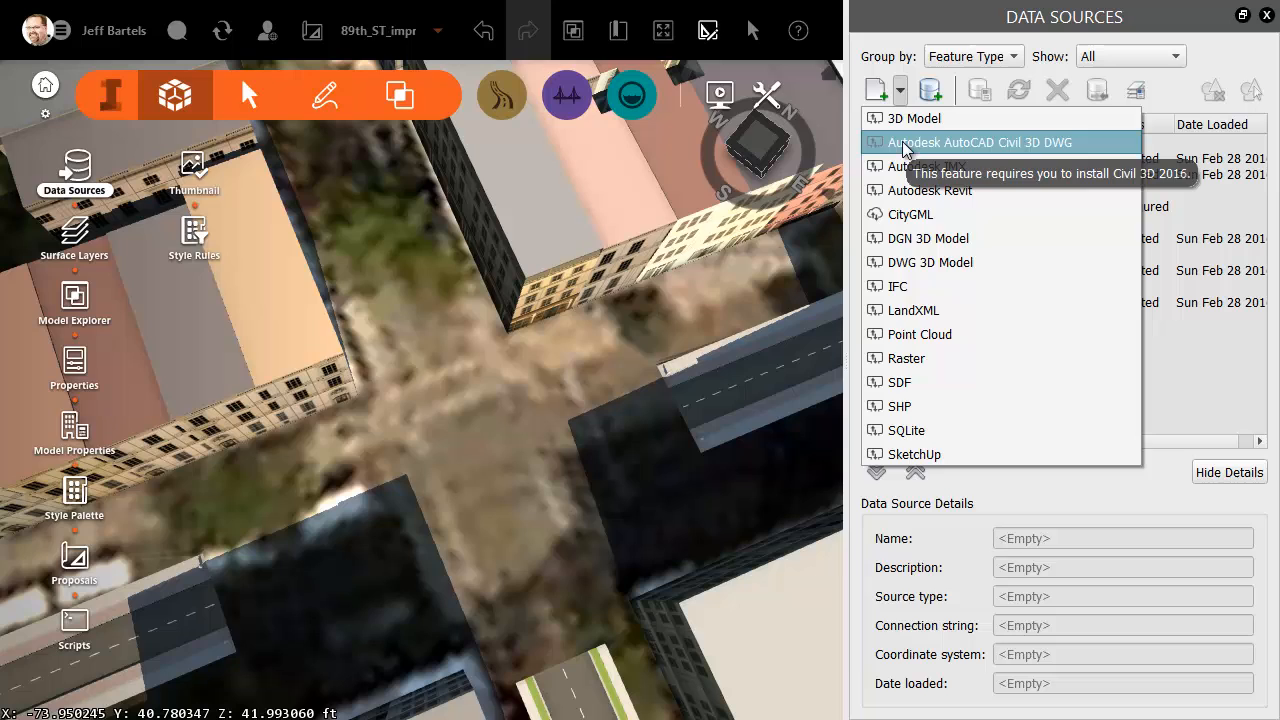
{"action": "left_click", "coordinate": [980, 142]}
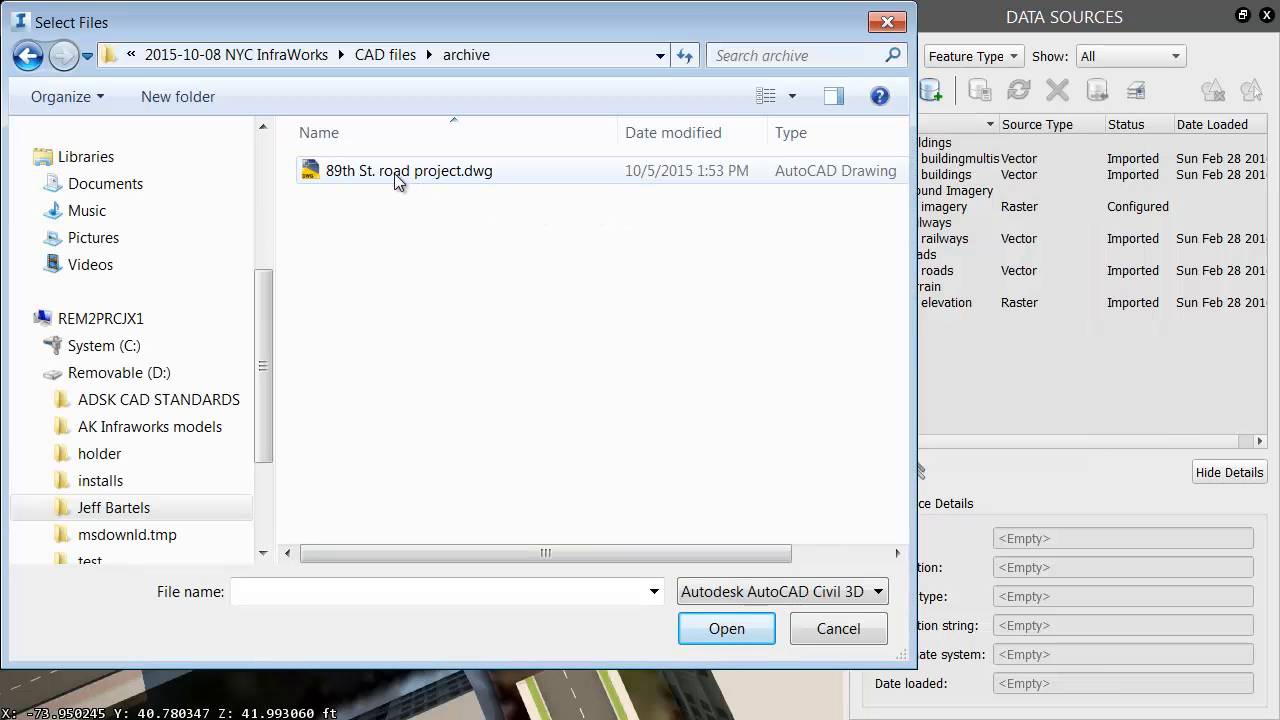
{"action": "left_click", "coordinate": [408, 170]}
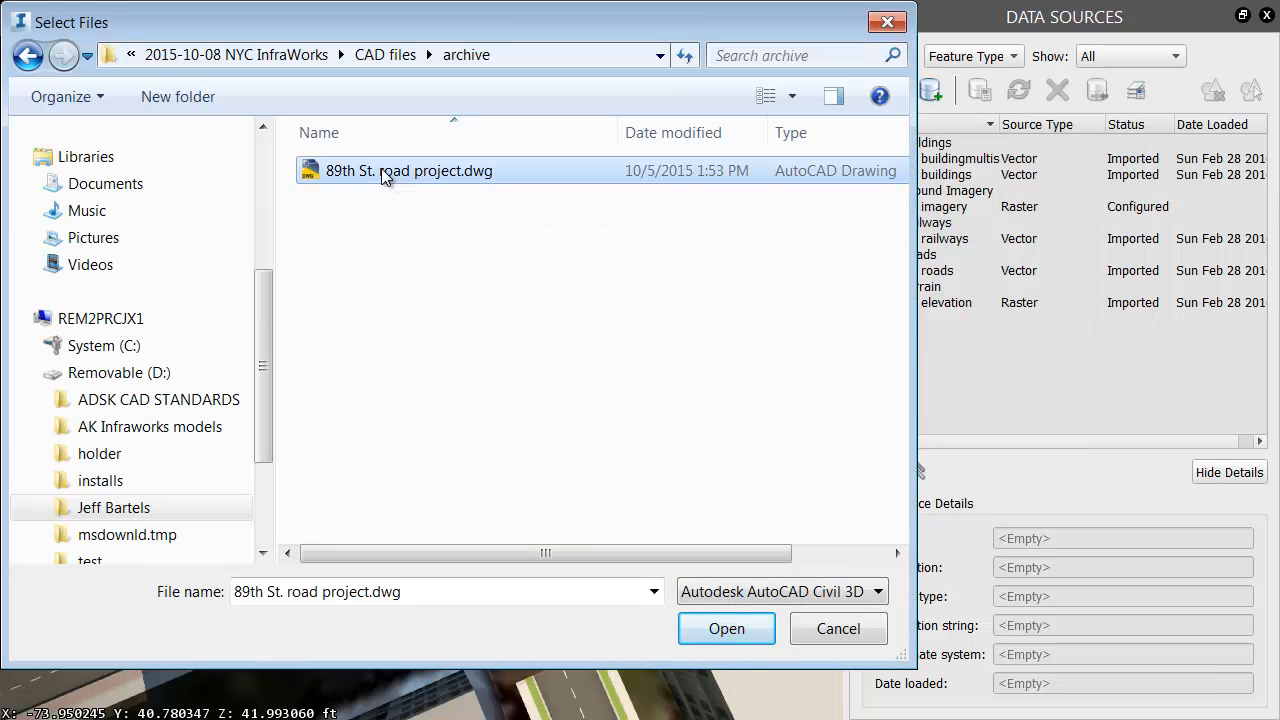
{"action": "left_click", "coordinate": [727, 629]}
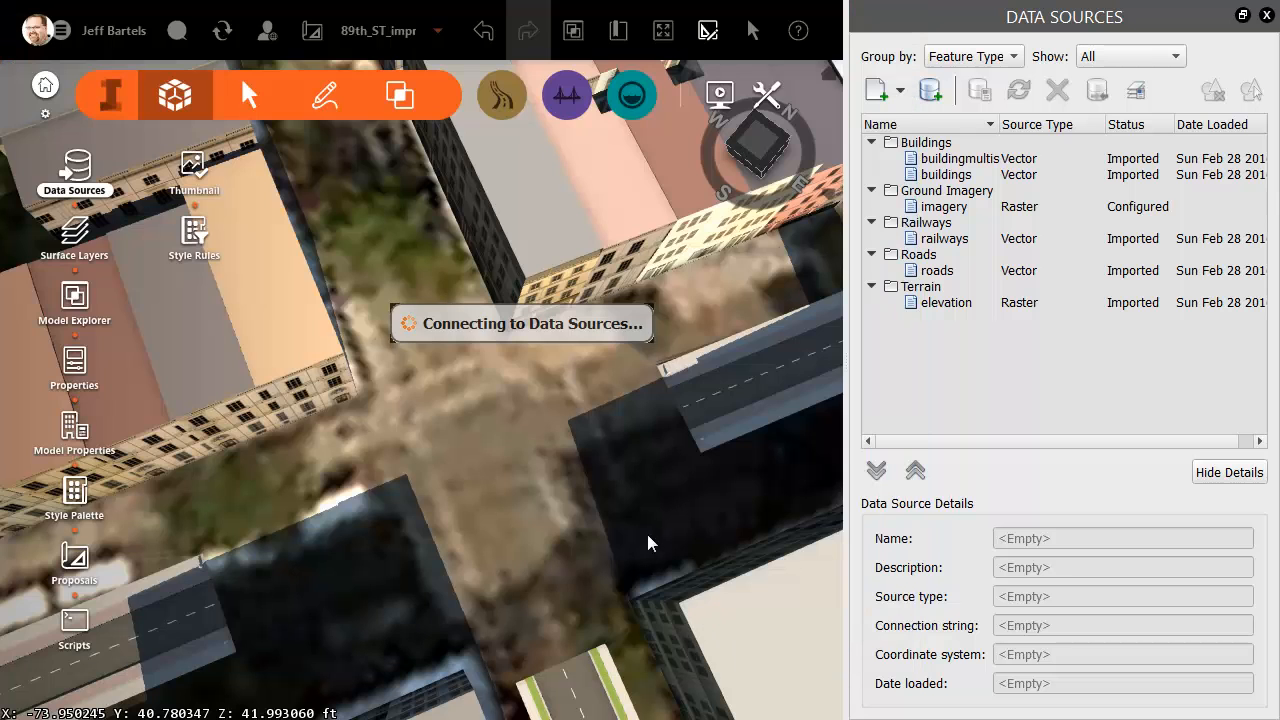
{"action": "mouse_move", "coordinate": [630, 536]}
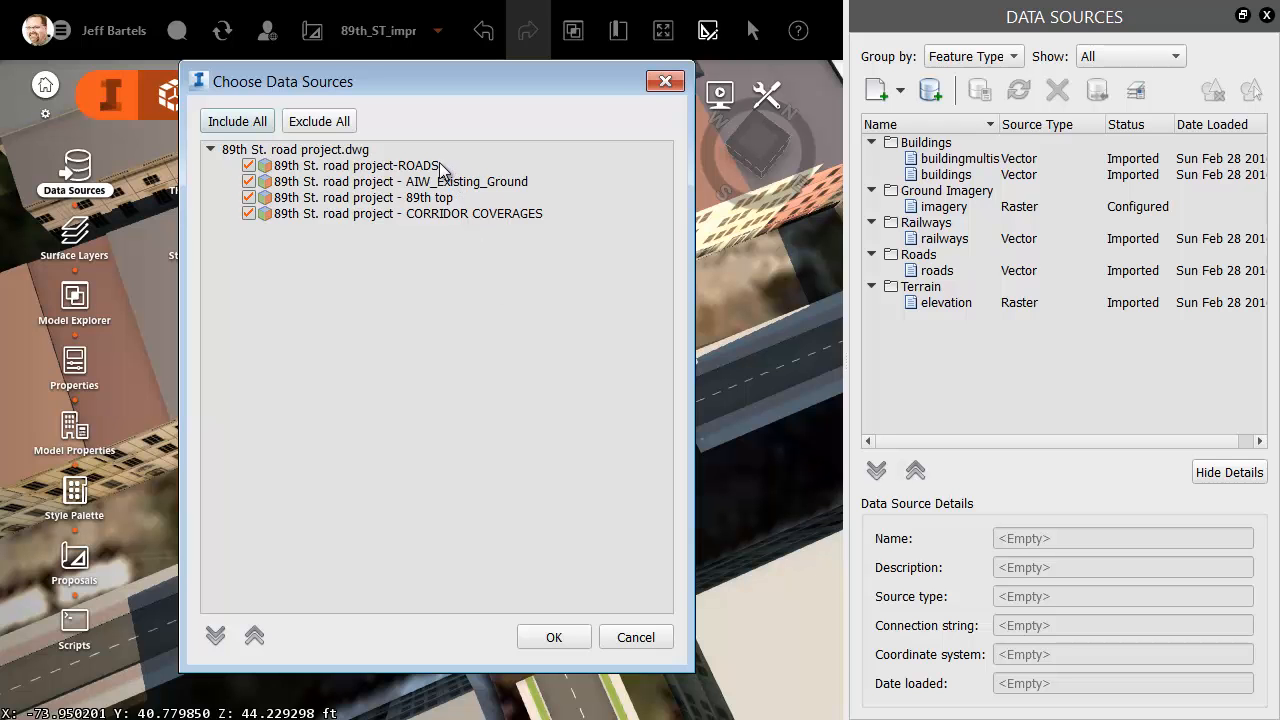
{"action": "mouse_move", "coordinate": [458, 189]}
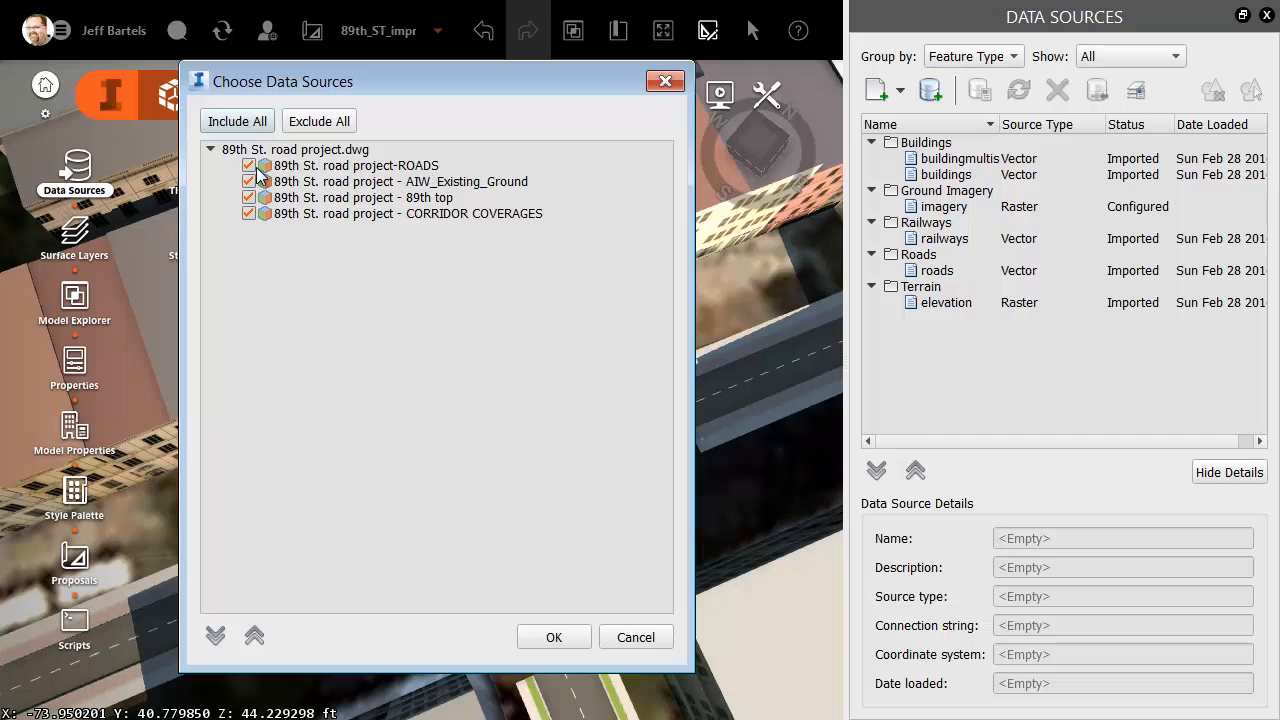
- Exclude the ROADS and AIW_Existing_Ground layers, keeping 89th top and CORRIDOR COVERAGES
{"action": "left_click", "coordinate": [249, 165]}
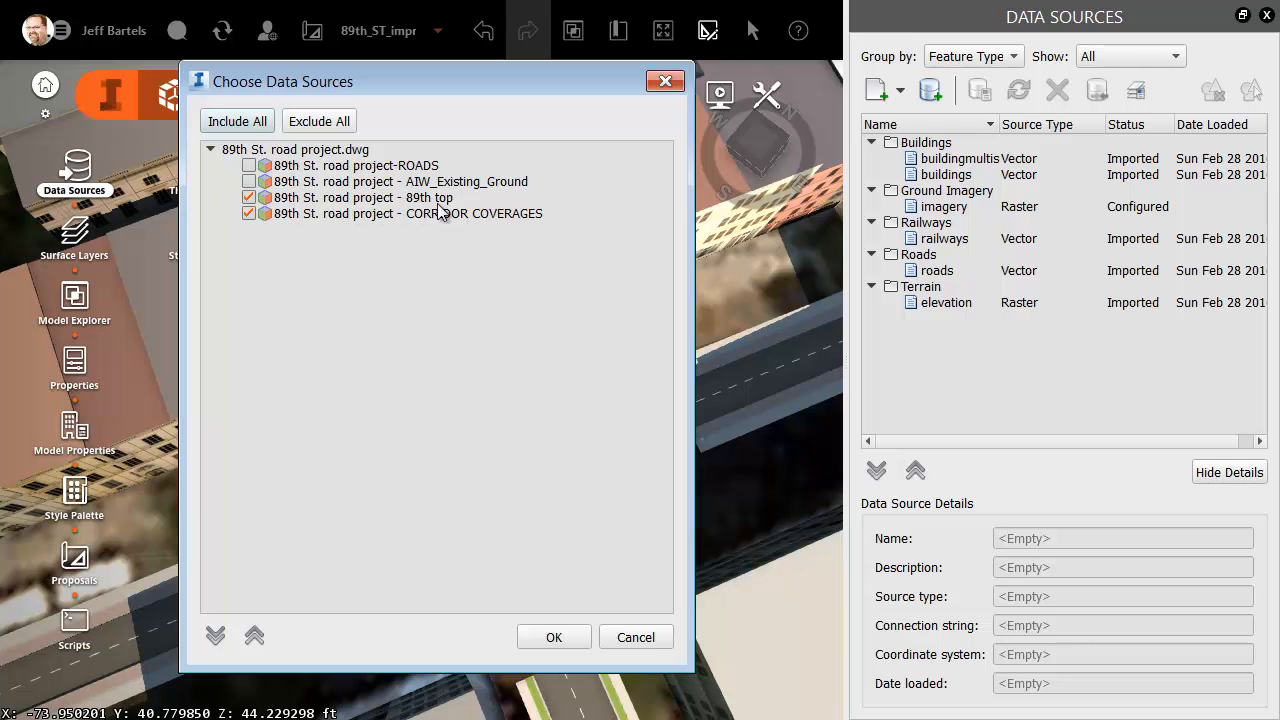
{"action": "mouse_move", "coordinate": [425, 233]}
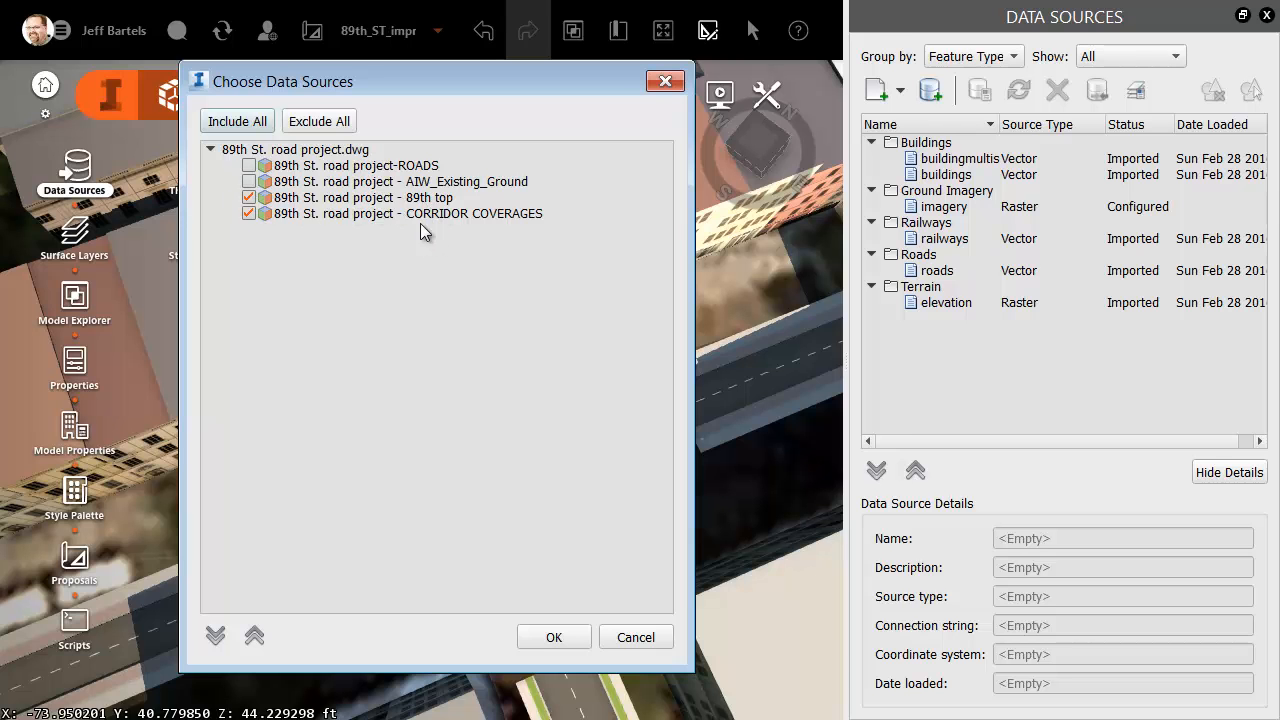
{"action": "mouse_move", "coordinate": [440, 225]}
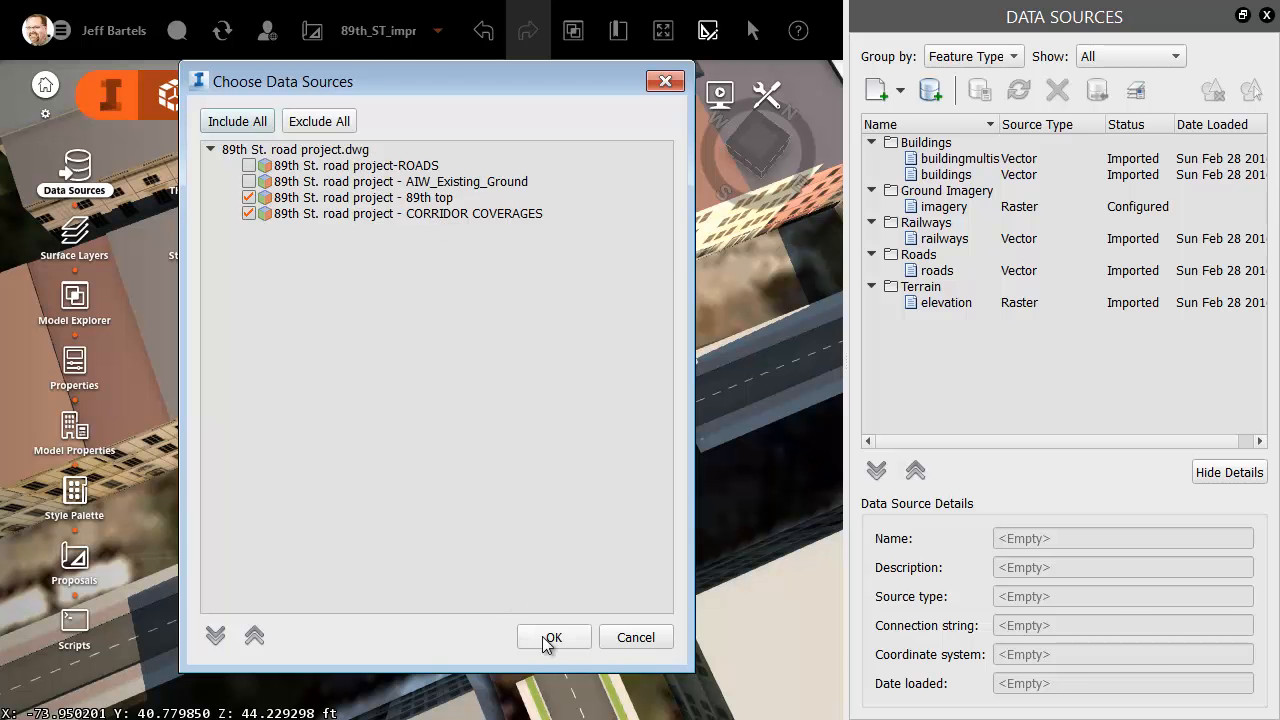
{"action": "left_click", "coordinate": [553, 637]}
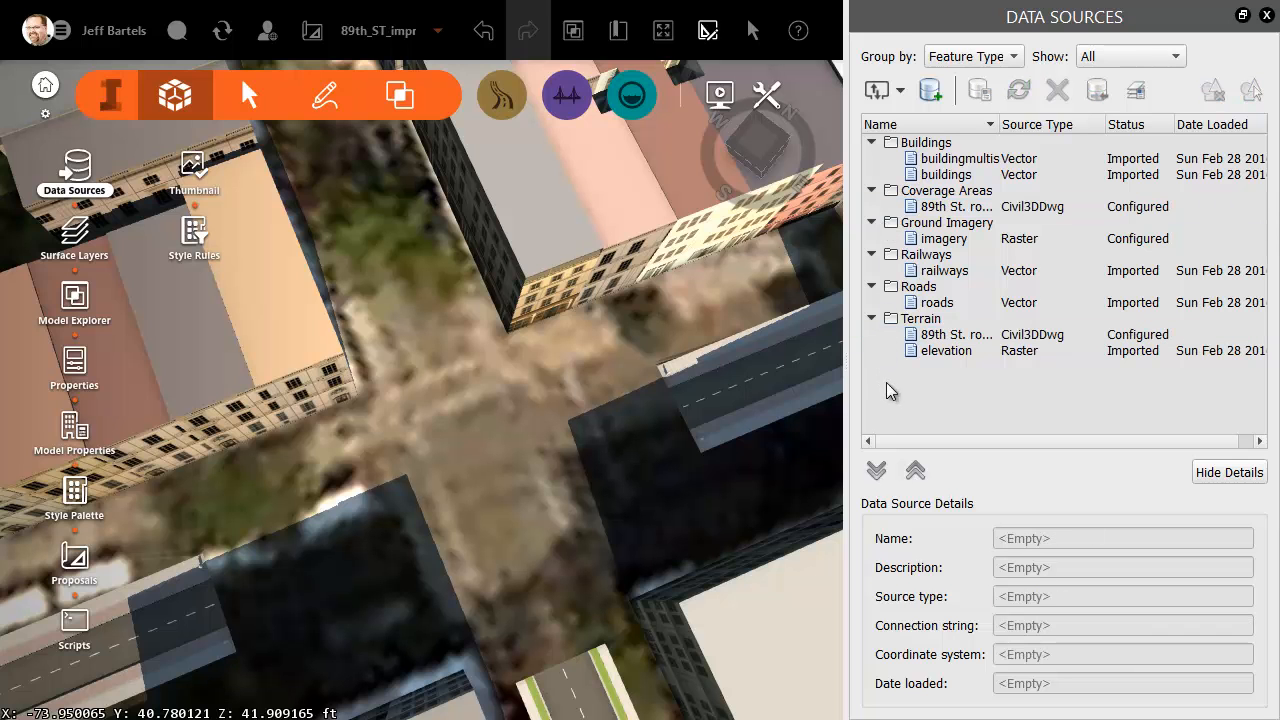
{"action": "mouse_move", "coordinate": [948, 343]}
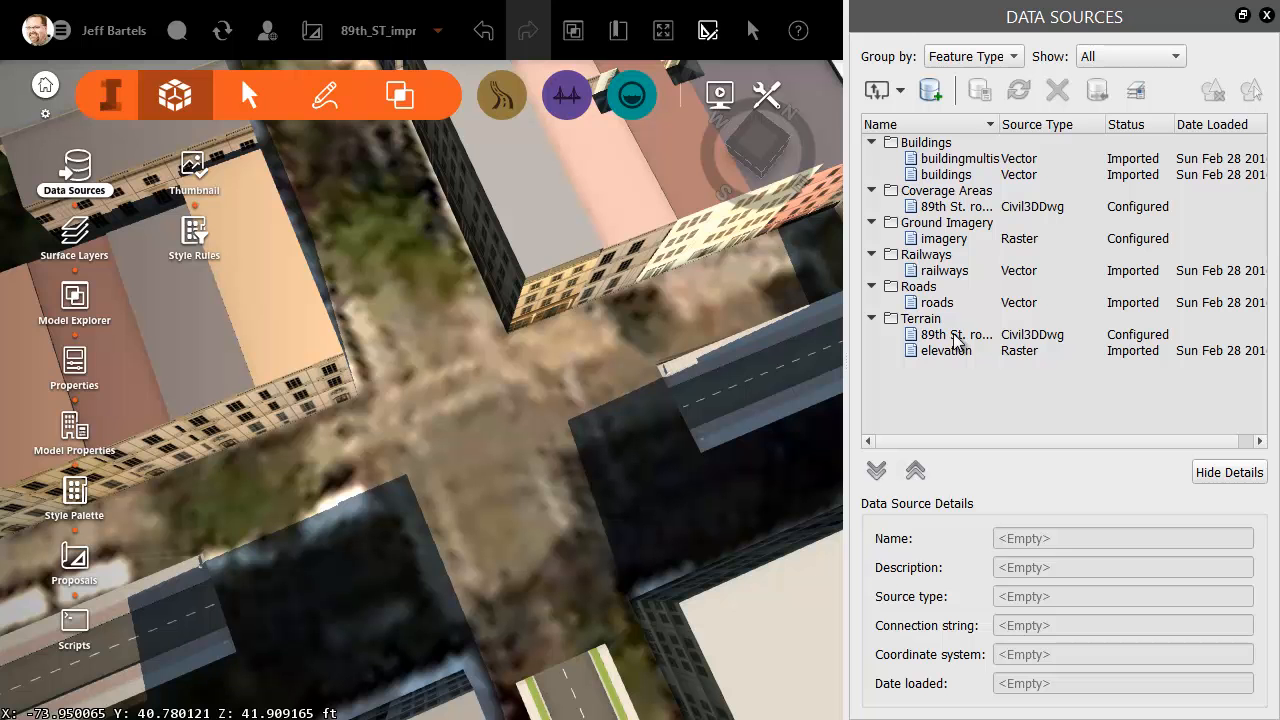
- Refresh the 89th St. road project terrain source to import the 89th top surface
{"action": "right_click", "coordinate": [948, 334]}
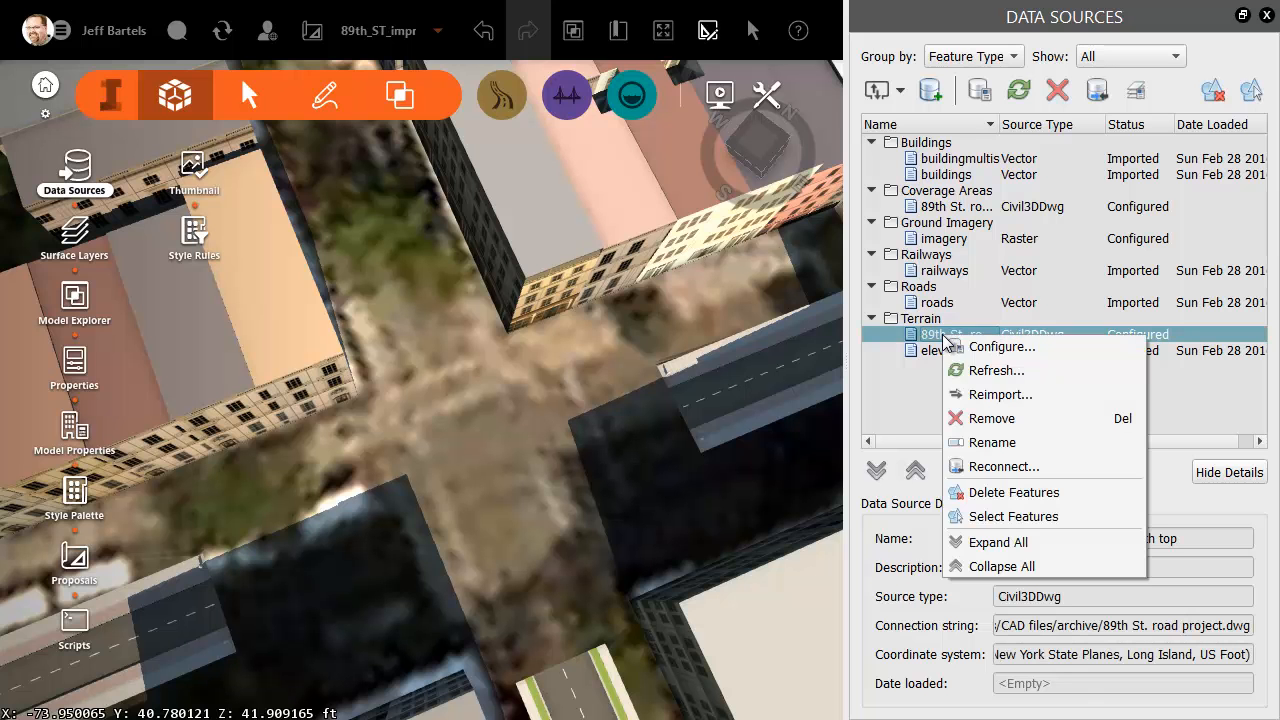
{"action": "left_click", "coordinate": [1000, 394]}
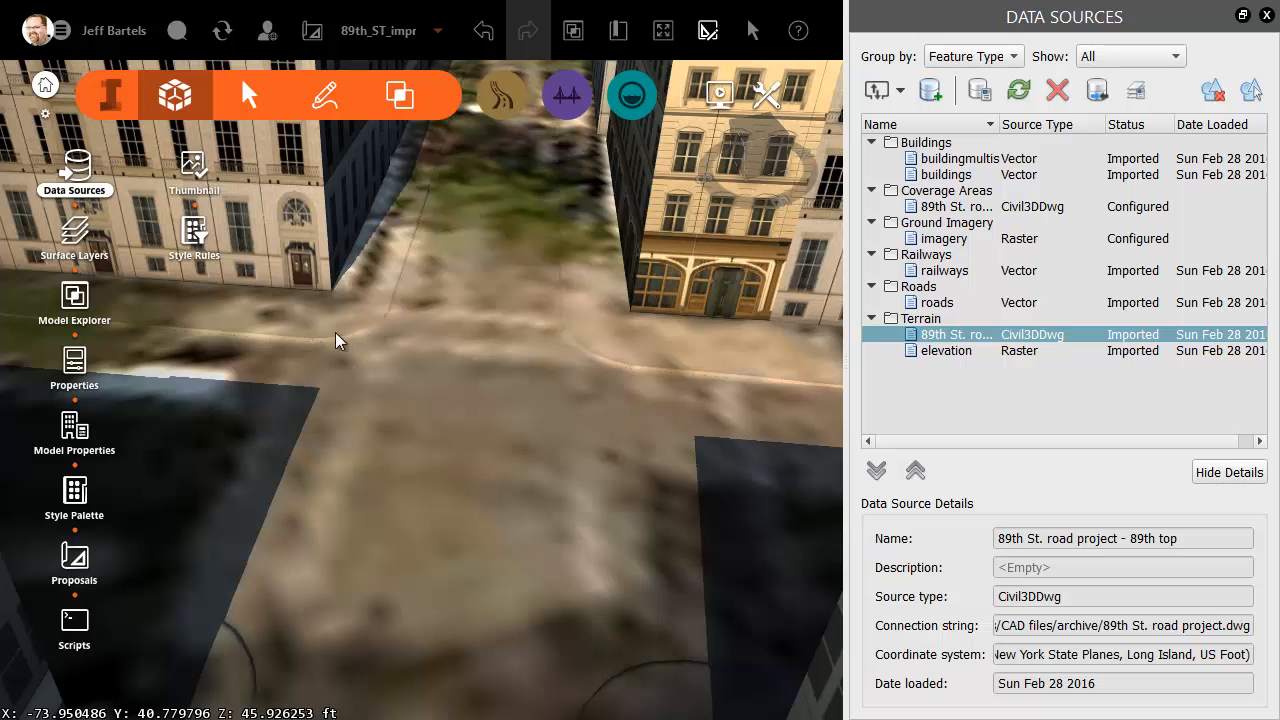
{"action": "mouse_move", "coordinate": [268, 333]}
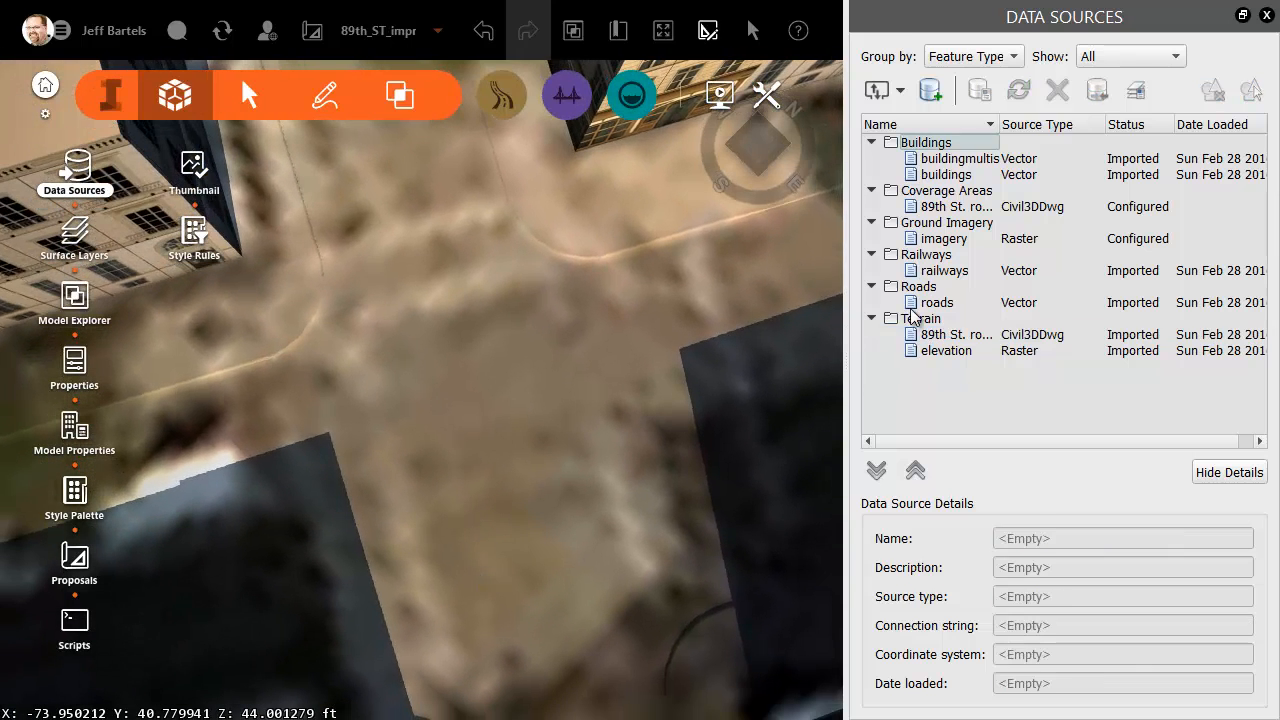
- Refresh the Coverage Areas road project source to bring in paved areas and curbs
{"action": "right_click", "coordinate": [950, 206]}
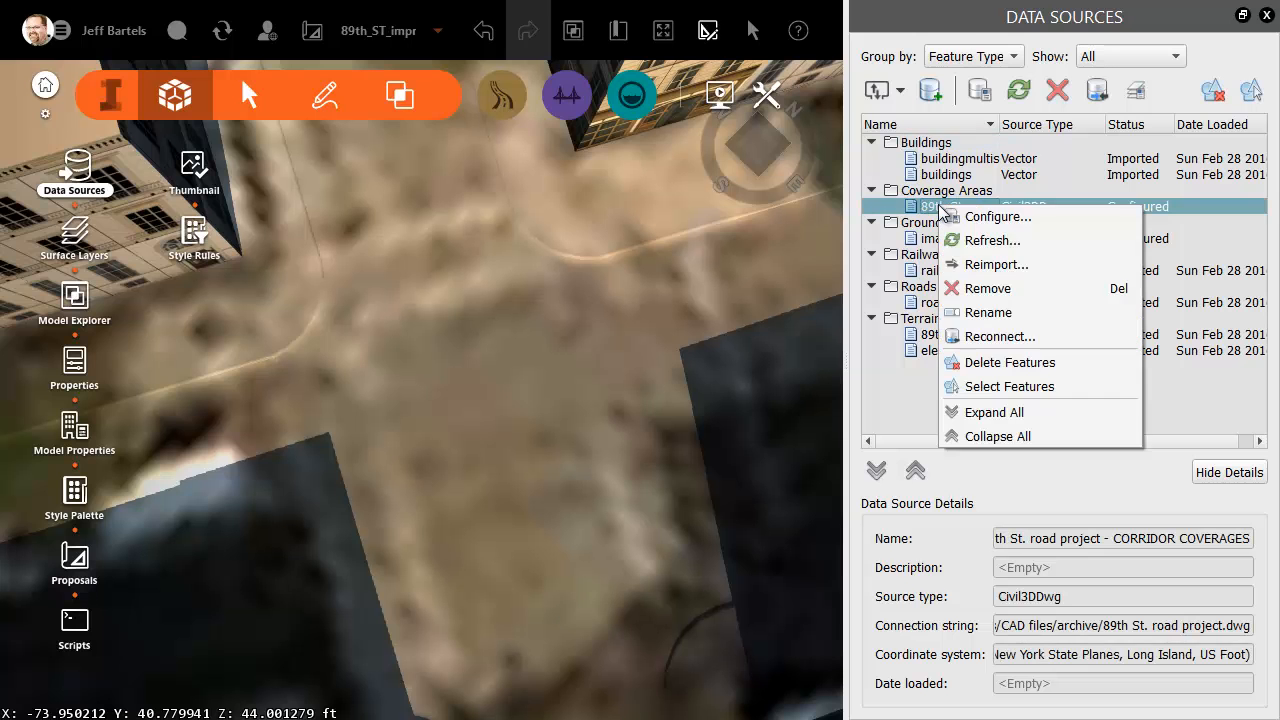
{"action": "mouse_move", "coordinate": [990, 240]}
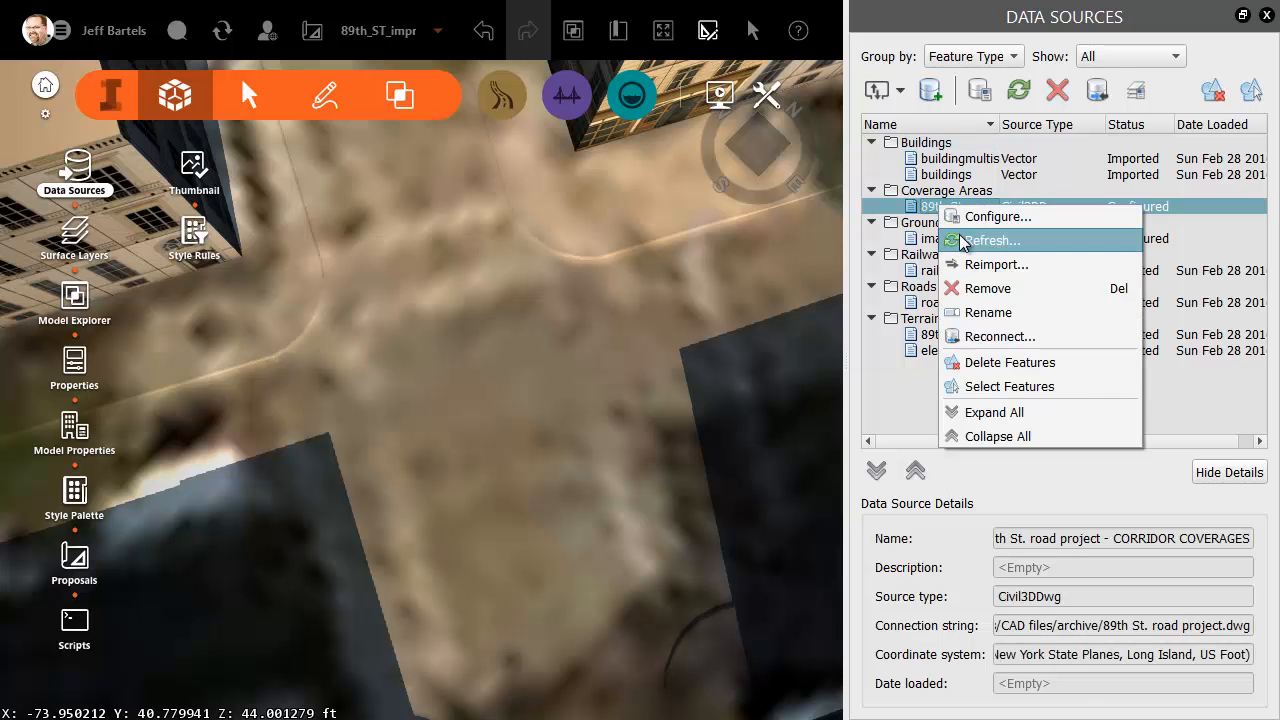
{"action": "left_click", "coordinate": [989, 240]}
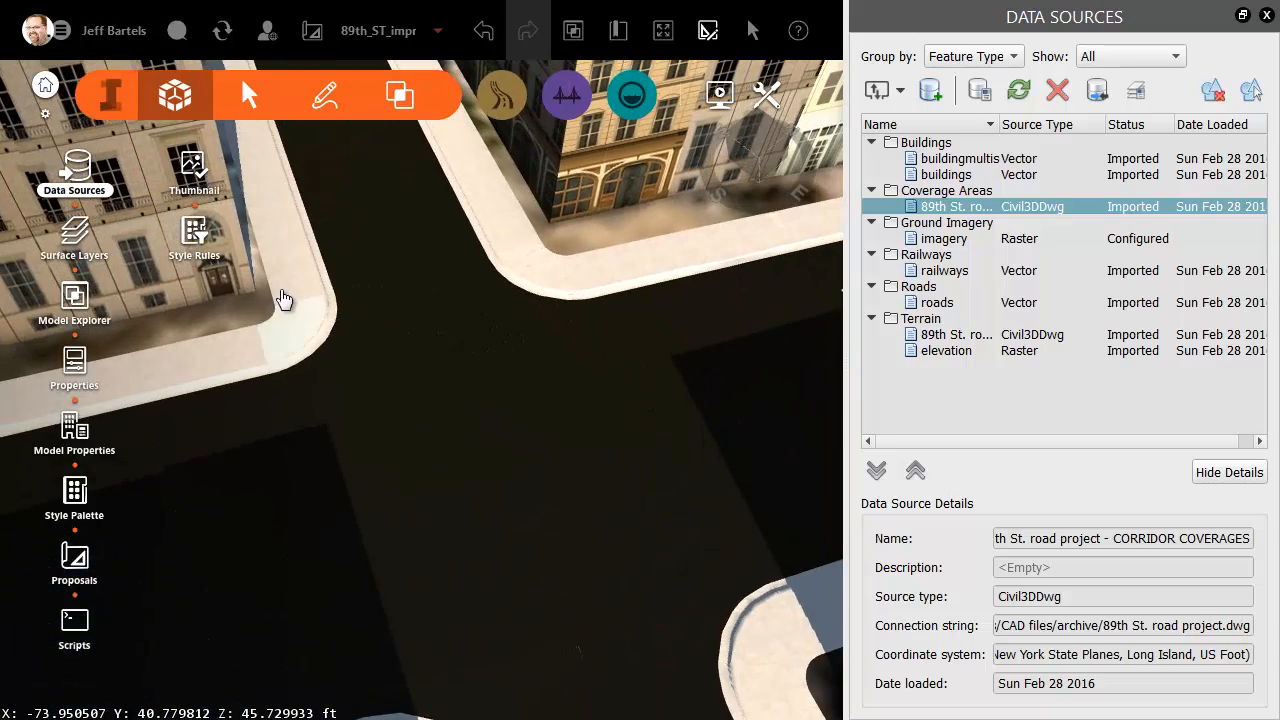
{"action": "mouse_move", "coordinate": [194, 235]}
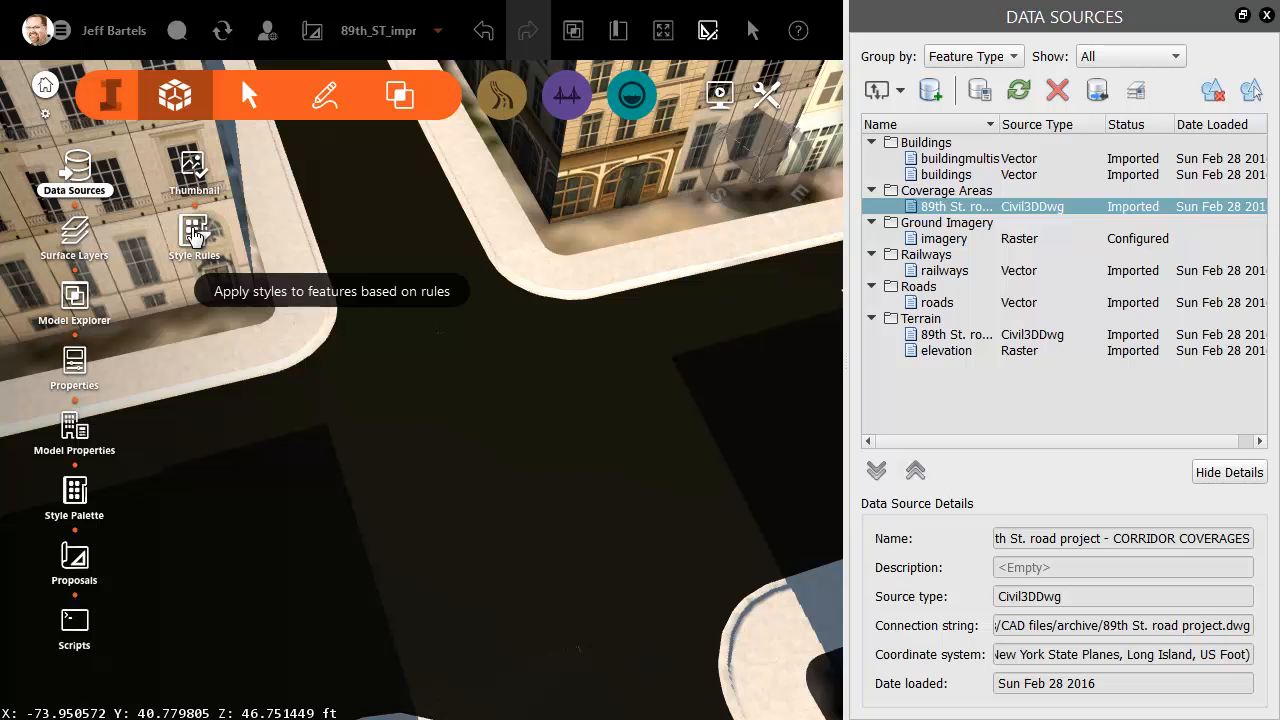
- Show the Coverage Areas style rules and scroll down to the Pave rule
{"action": "left_click", "coordinate": [194, 235]}
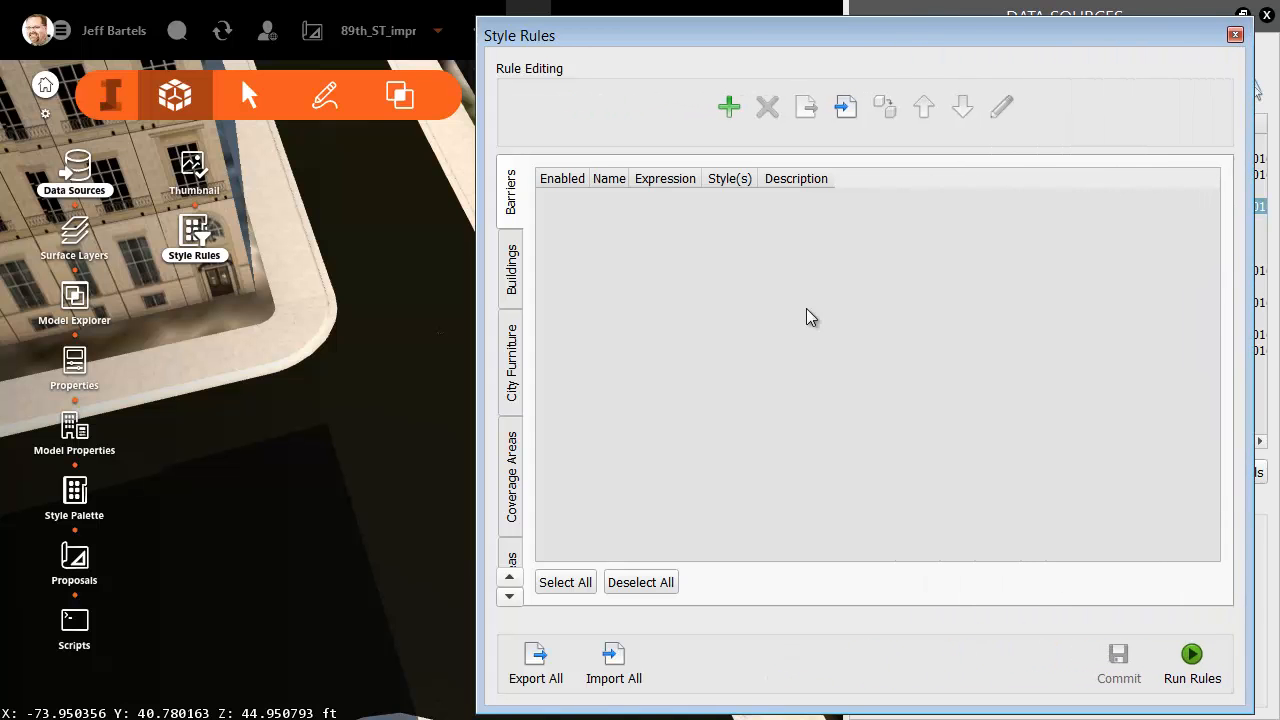
{"action": "mouse_move", "coordinate": [513, 487]}
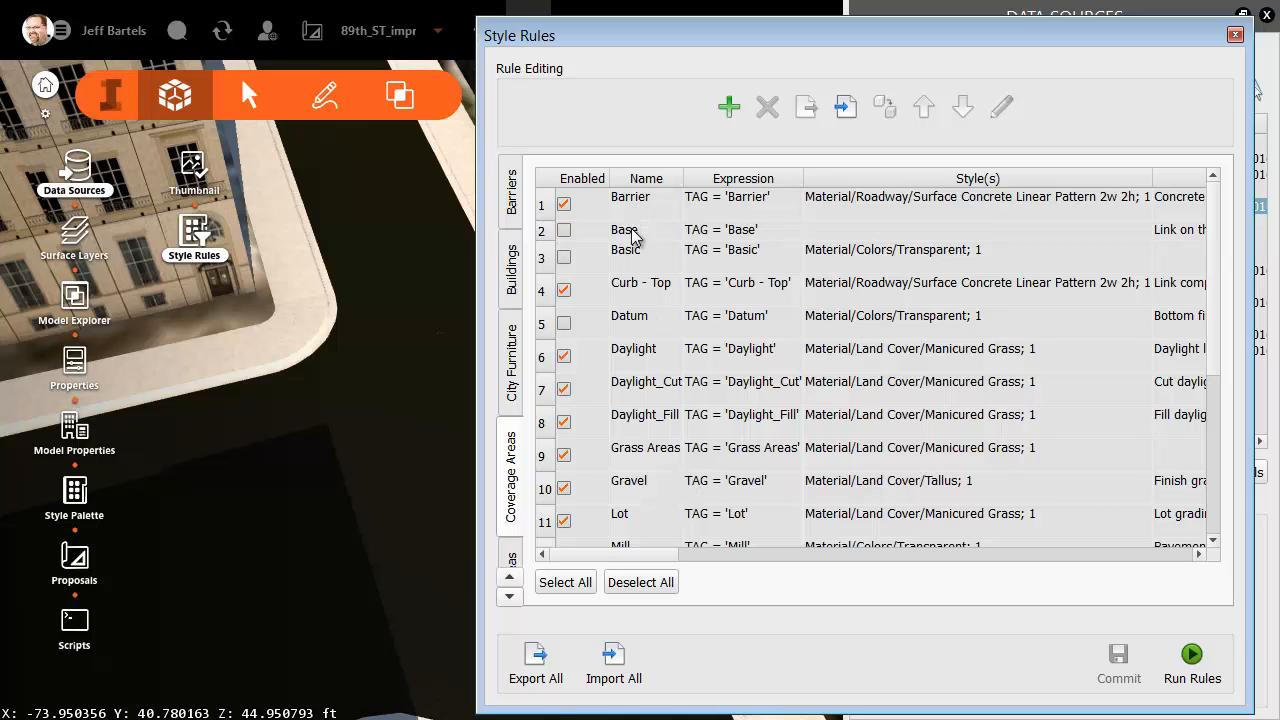
{"action": "mouse_move", "coordinate": [638, 515]}
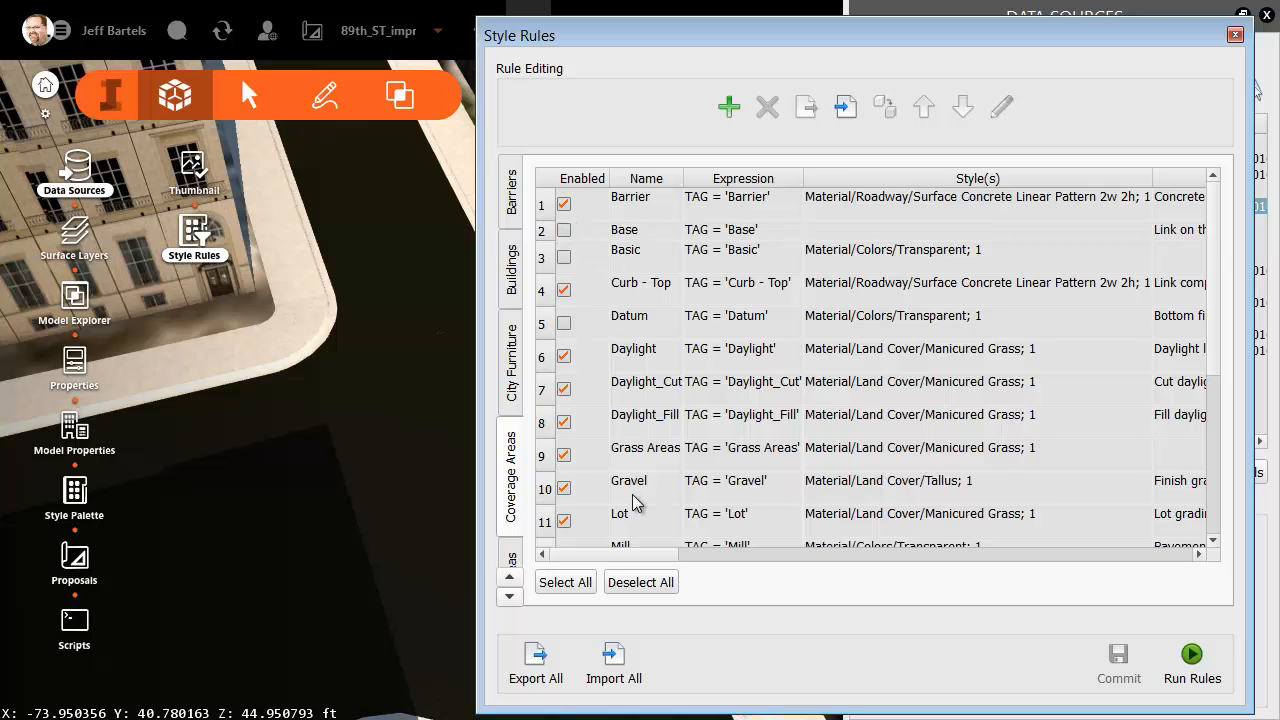
{"action": "mouse_move", "coordinate": [593, 484]}
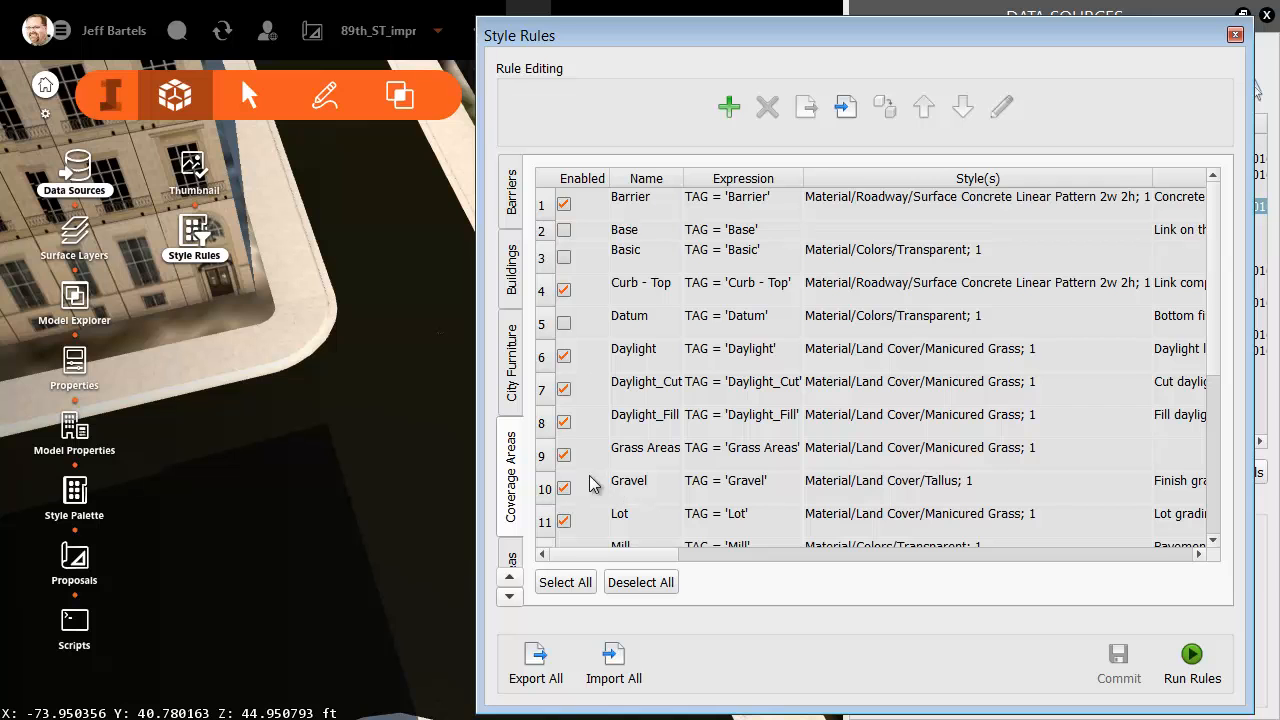
{"action": "mouse_move", "coordinate": [645, 470]}
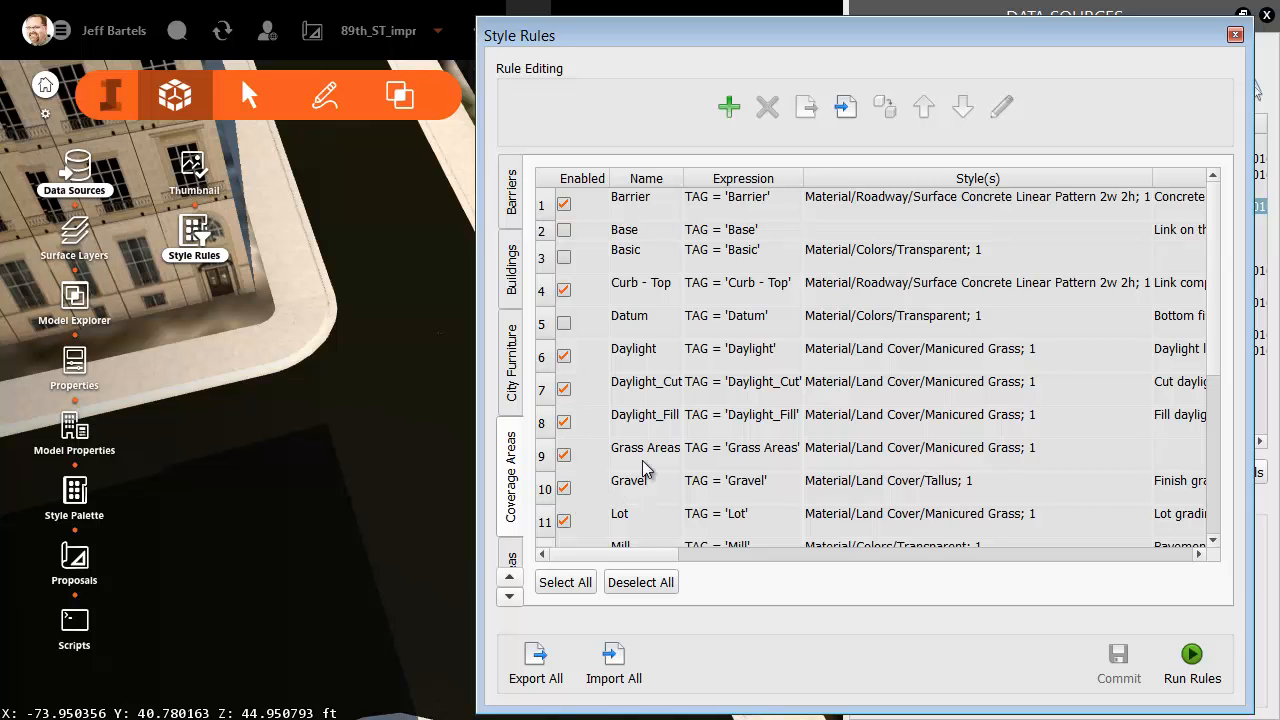
{"action": "mouse_move", "coordinate": [862, 425]}
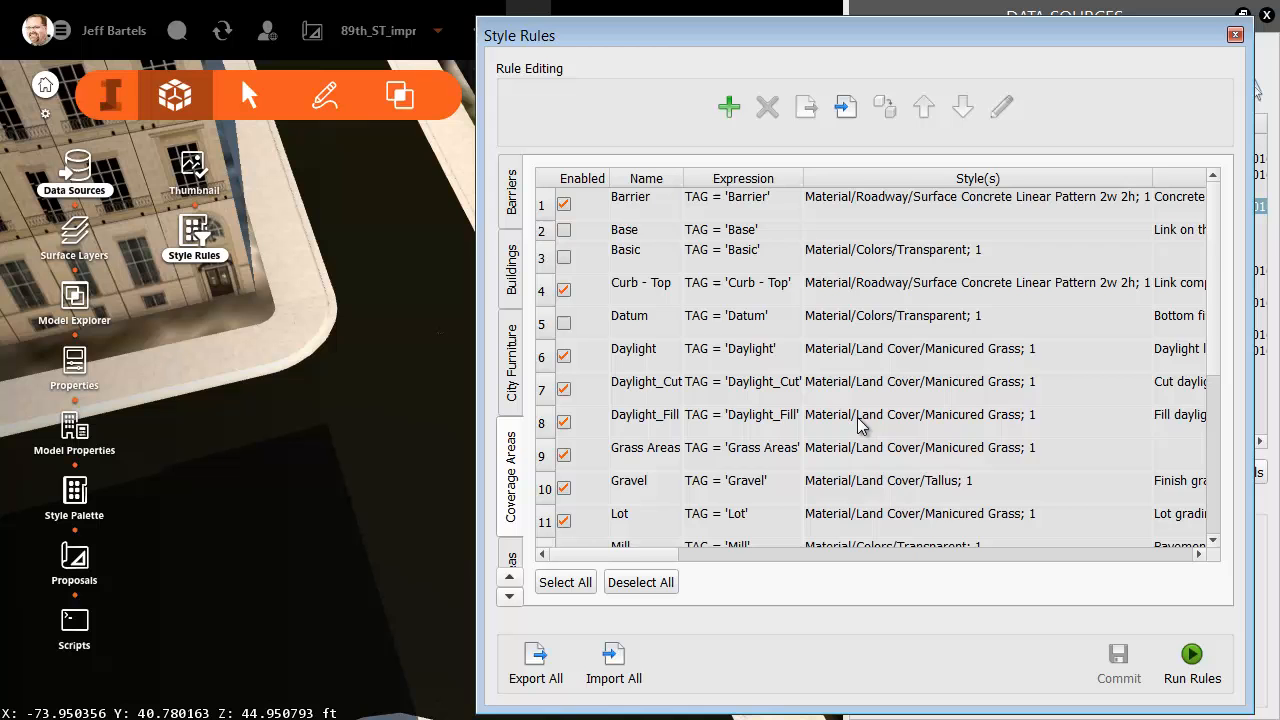
{"action": "scroll", "scroll_direction": "down", "scroll_amount": 3}
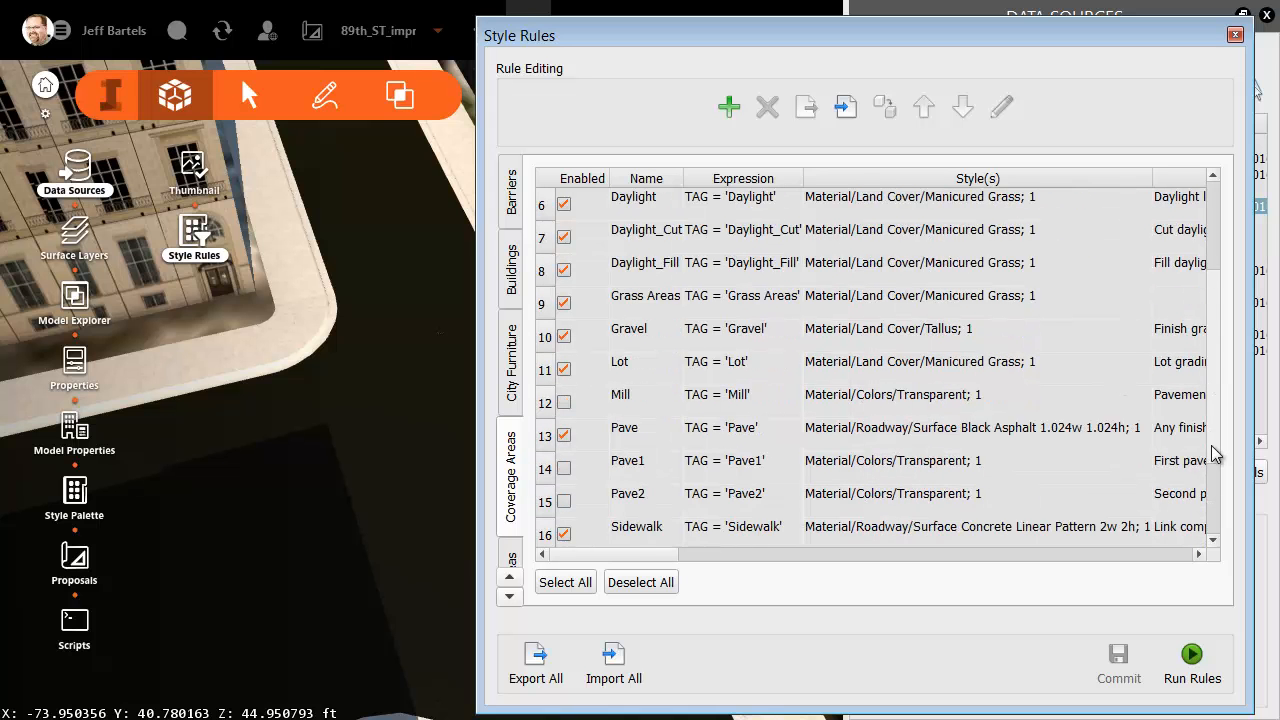
{"action": "scroll", "scroll_direction": "down", "scroll_amount": 3}
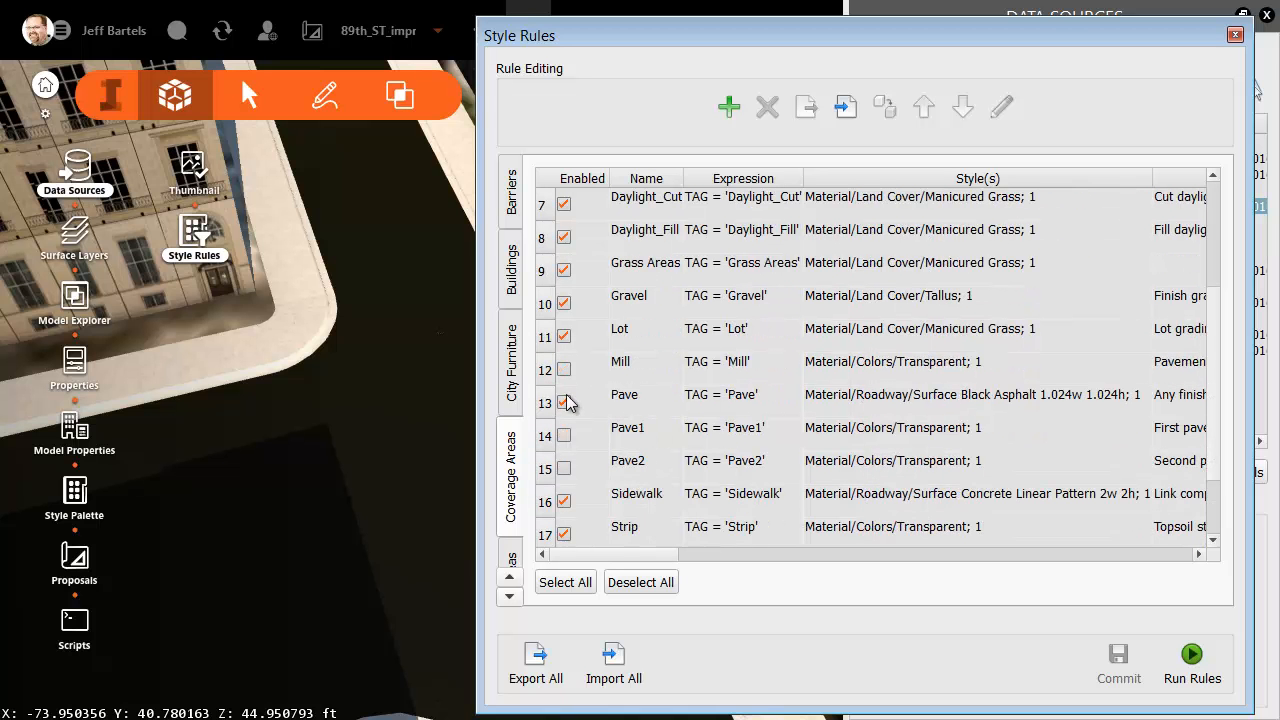
{"action": "mouse_move", "coordinate": [900, 408]}
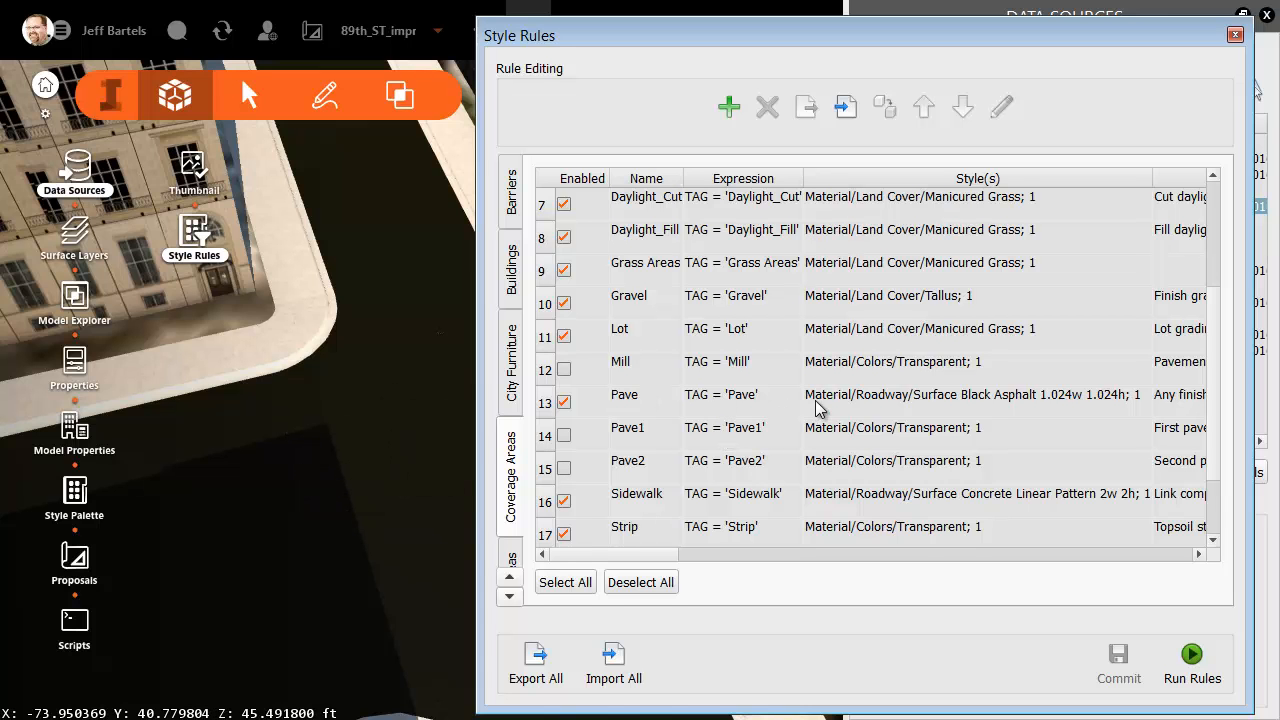
- Replace the Pave rule's black asphalt with Roadway material Surface Dark Grey Asphalt 1w 1h
{"action": "left_click", "coordinate": [900, 394]}
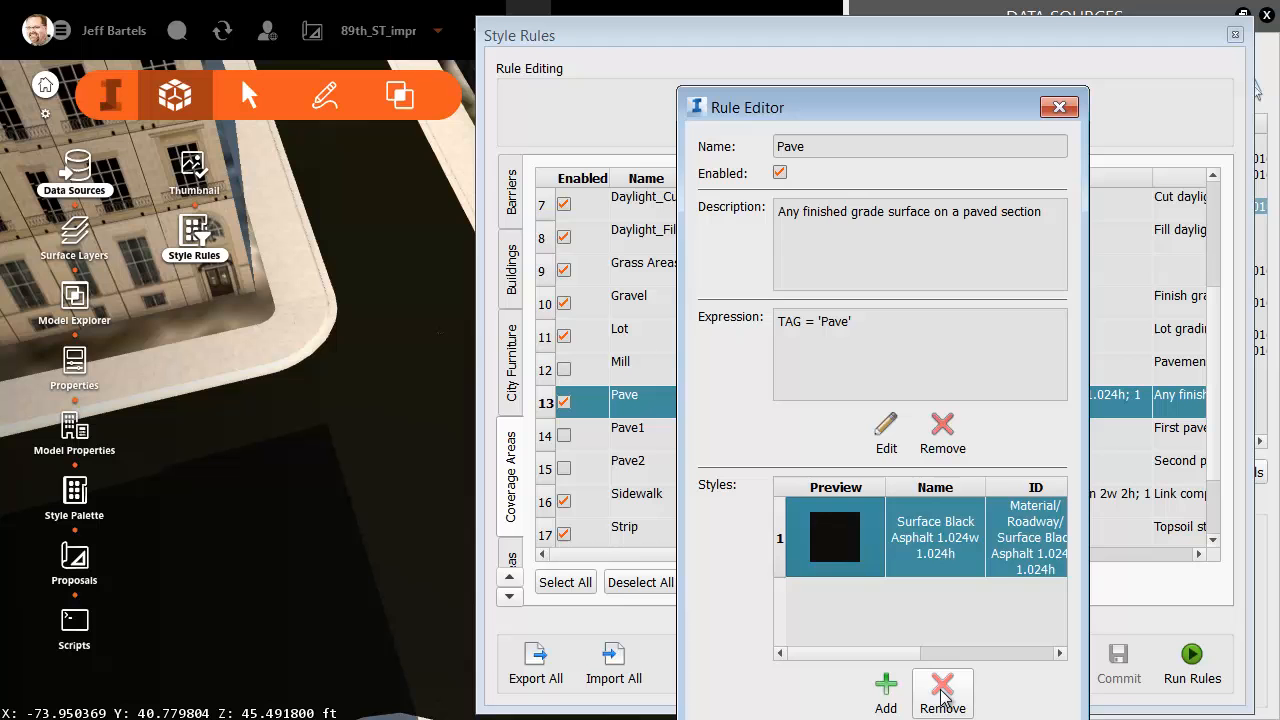
{"action": "left_click", "coordinate": [941, 690]}
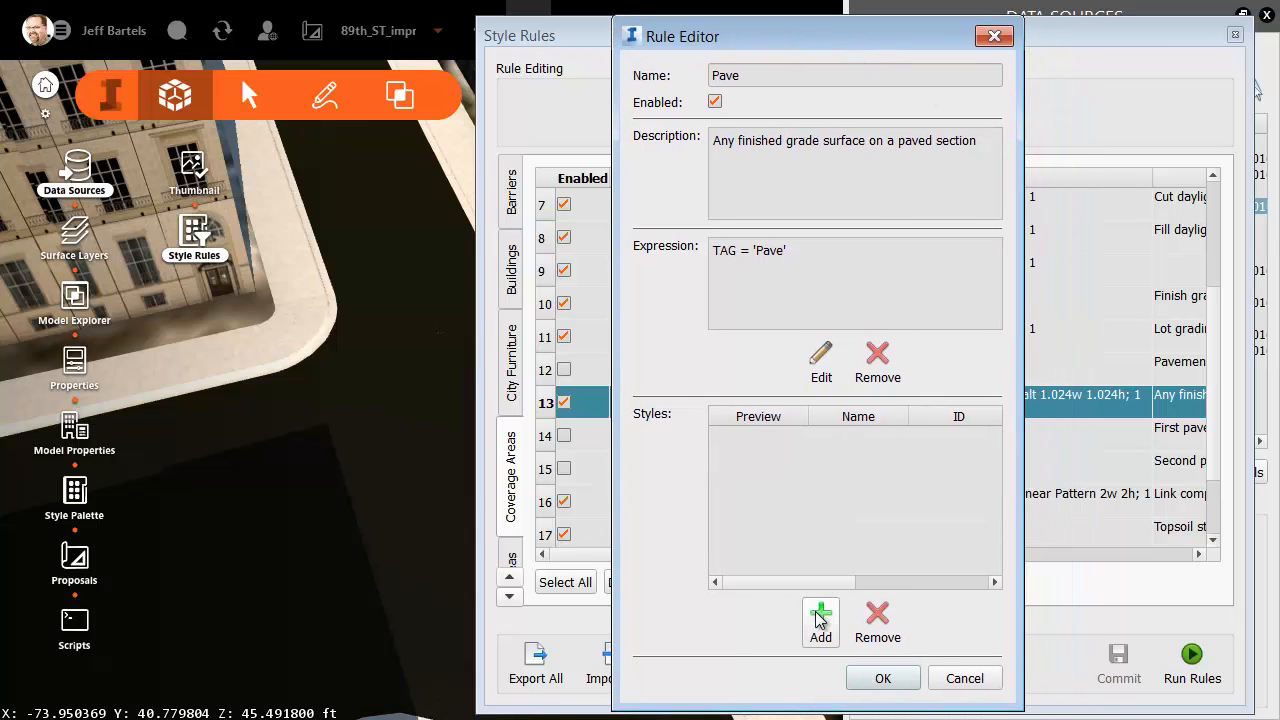
{"action": "left_click", "coordinate": [820, 614]}
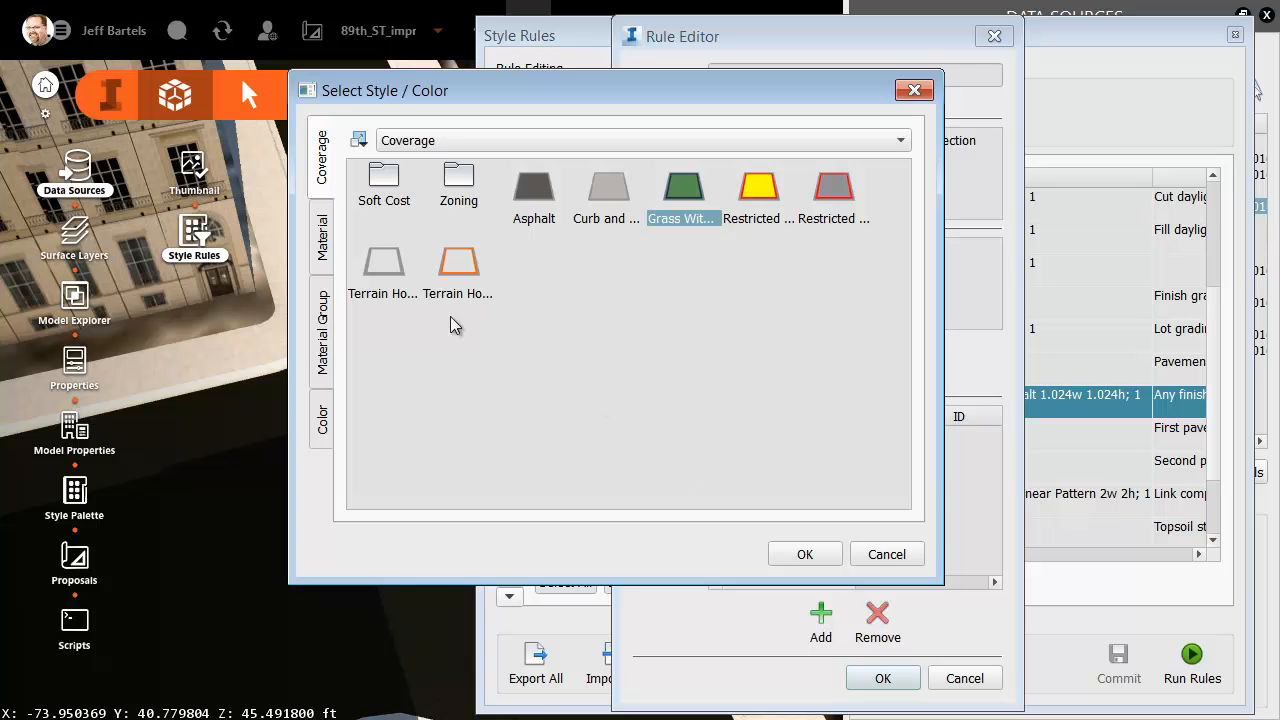
{"action": "left_click", "coordinate": [320, 238]}
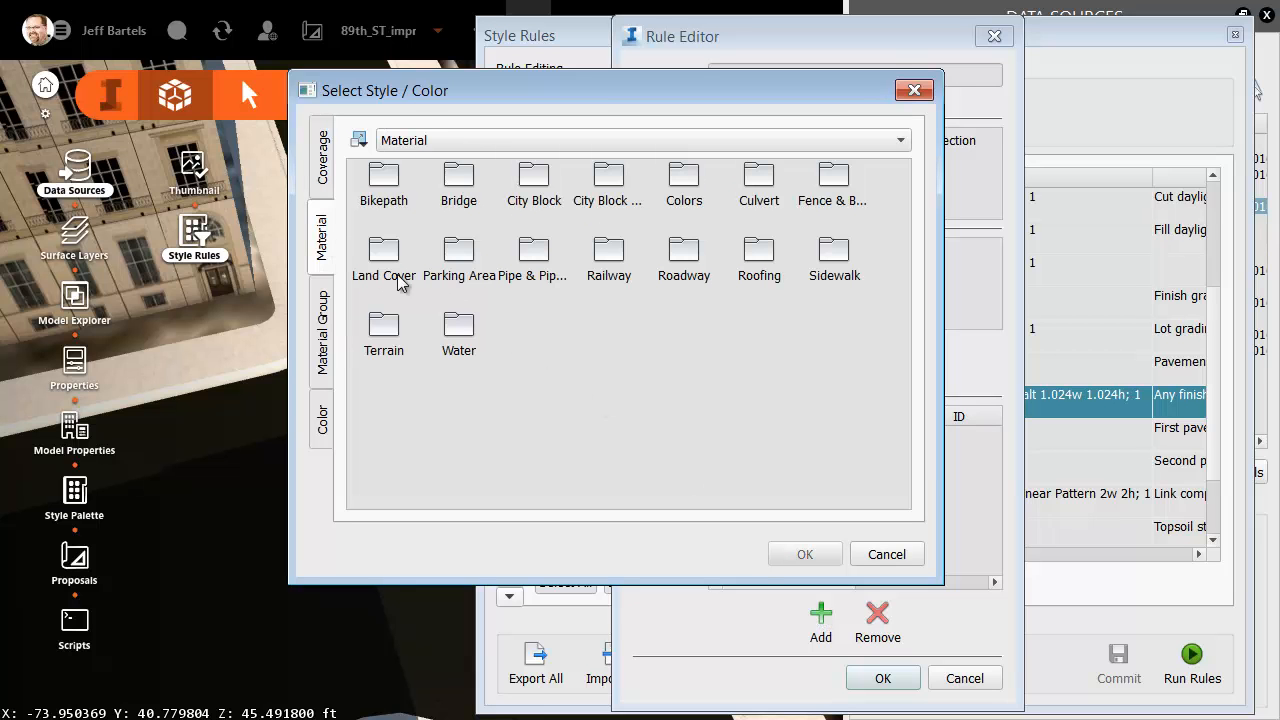
{"action": "double_click", "coordinate": [683, 248]}
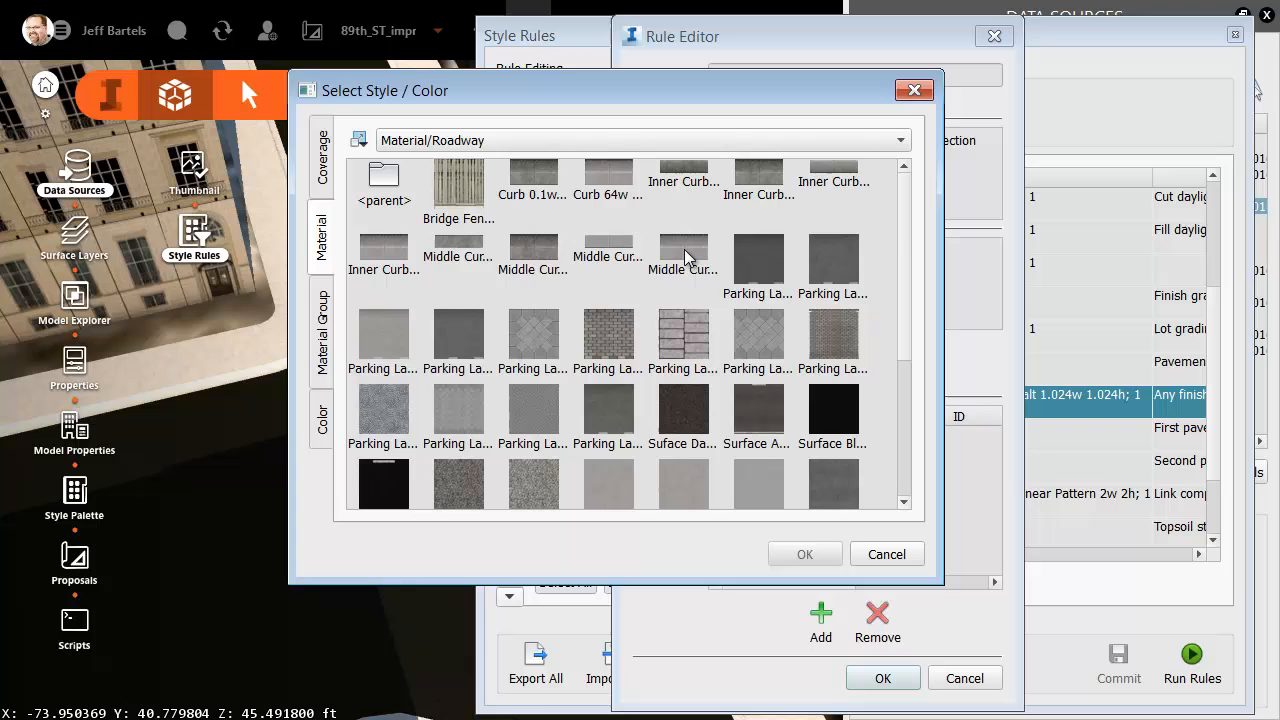
{"action": "scroll", "scroll_direction": "down", "scroll_amount": 3}
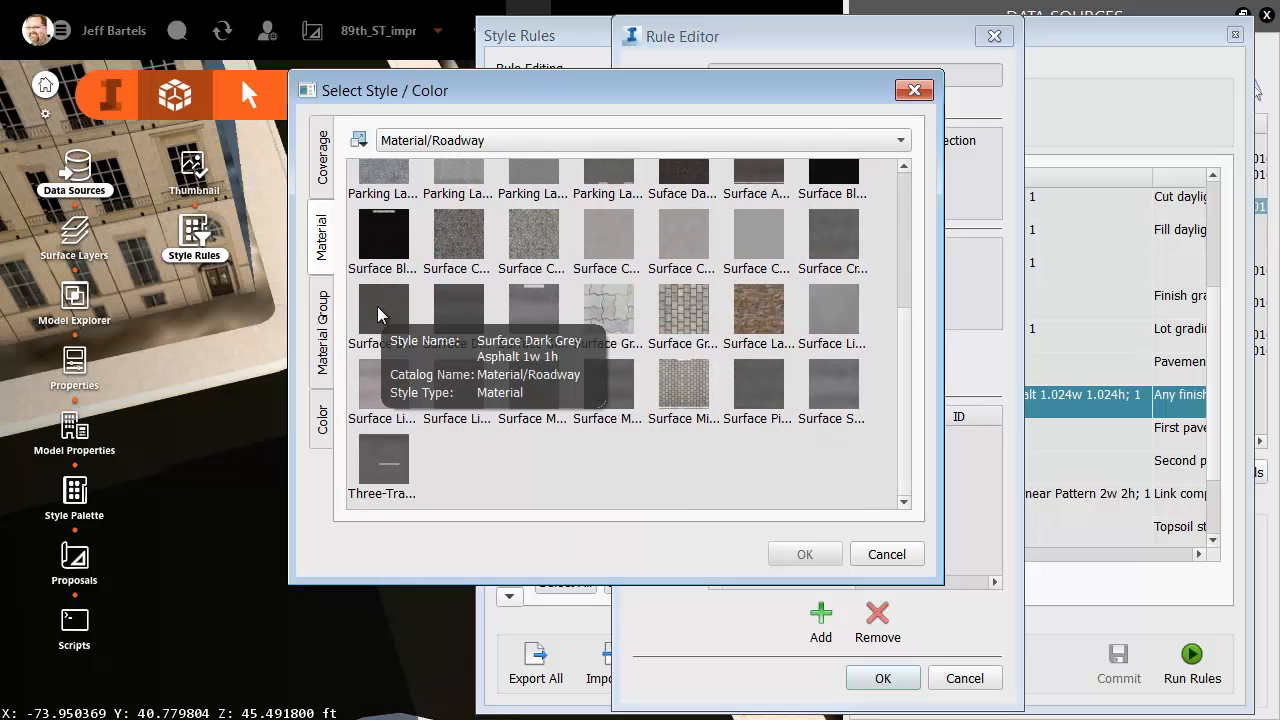
{"action": "left_click", "coordinate": [382, 310]}
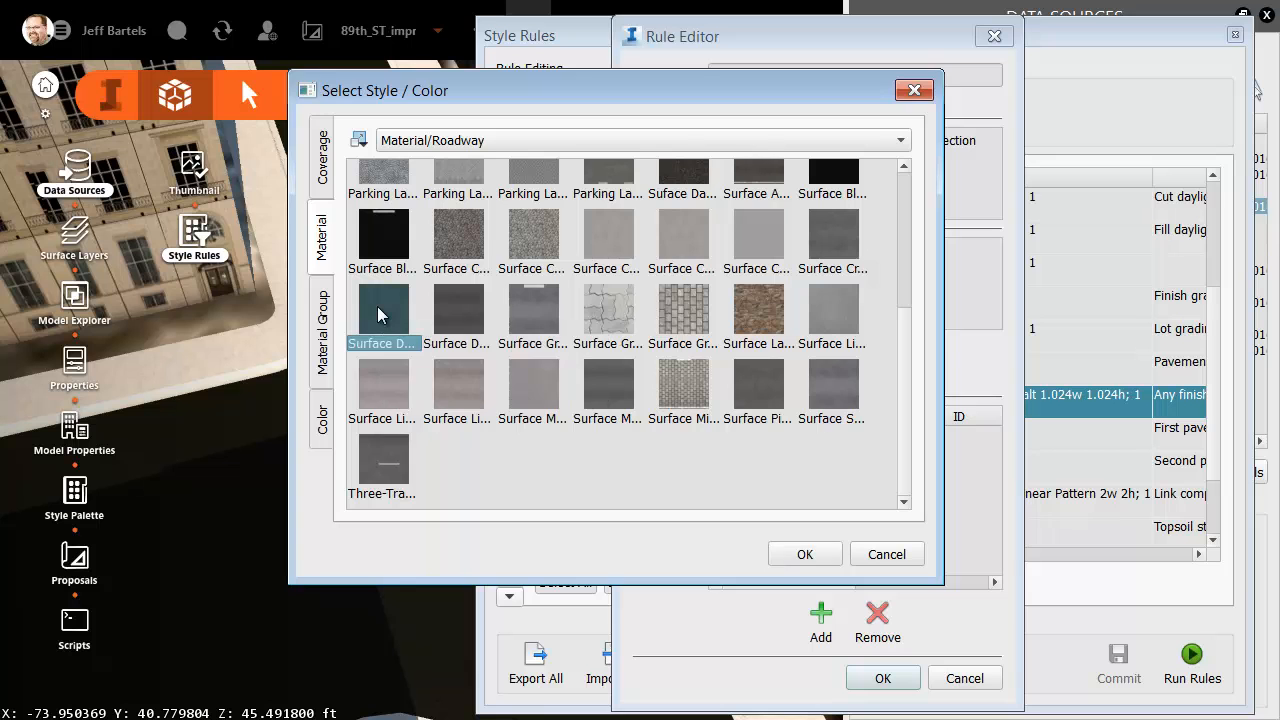
{"action": "left_click", "coordinate": [804, 554]}
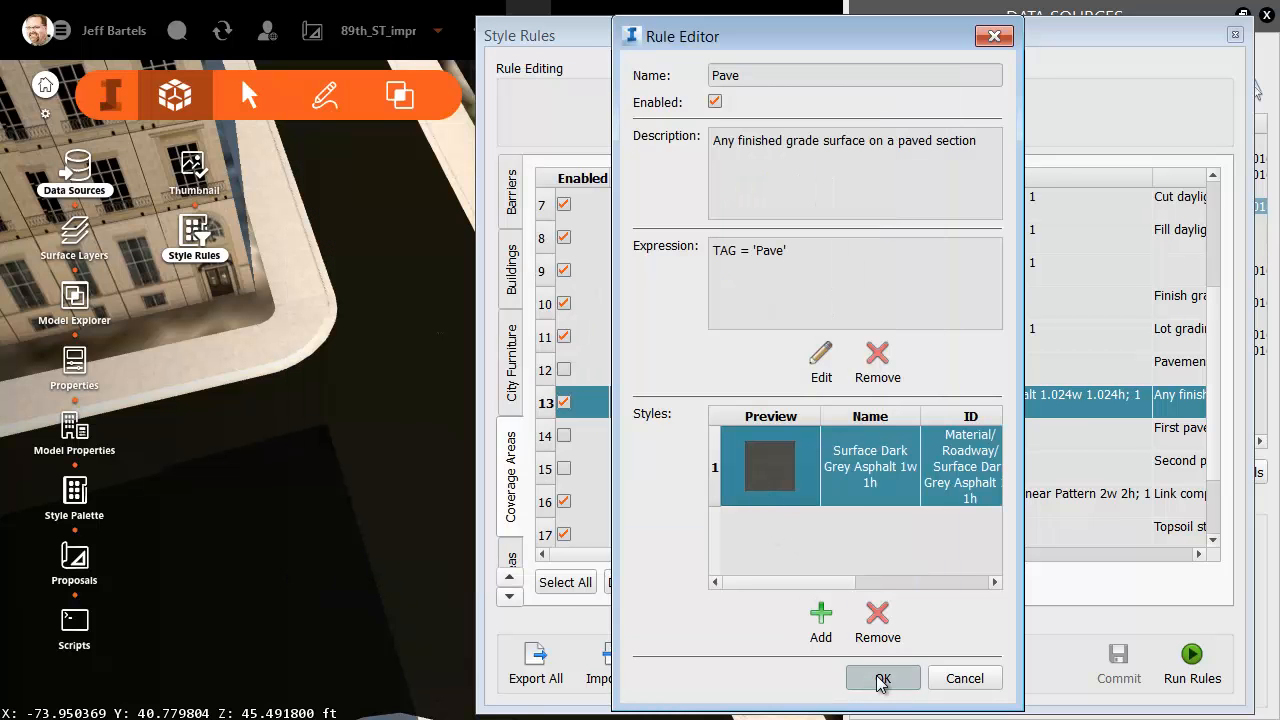
{"action": "left_click", "coordinate": [881, 678]}
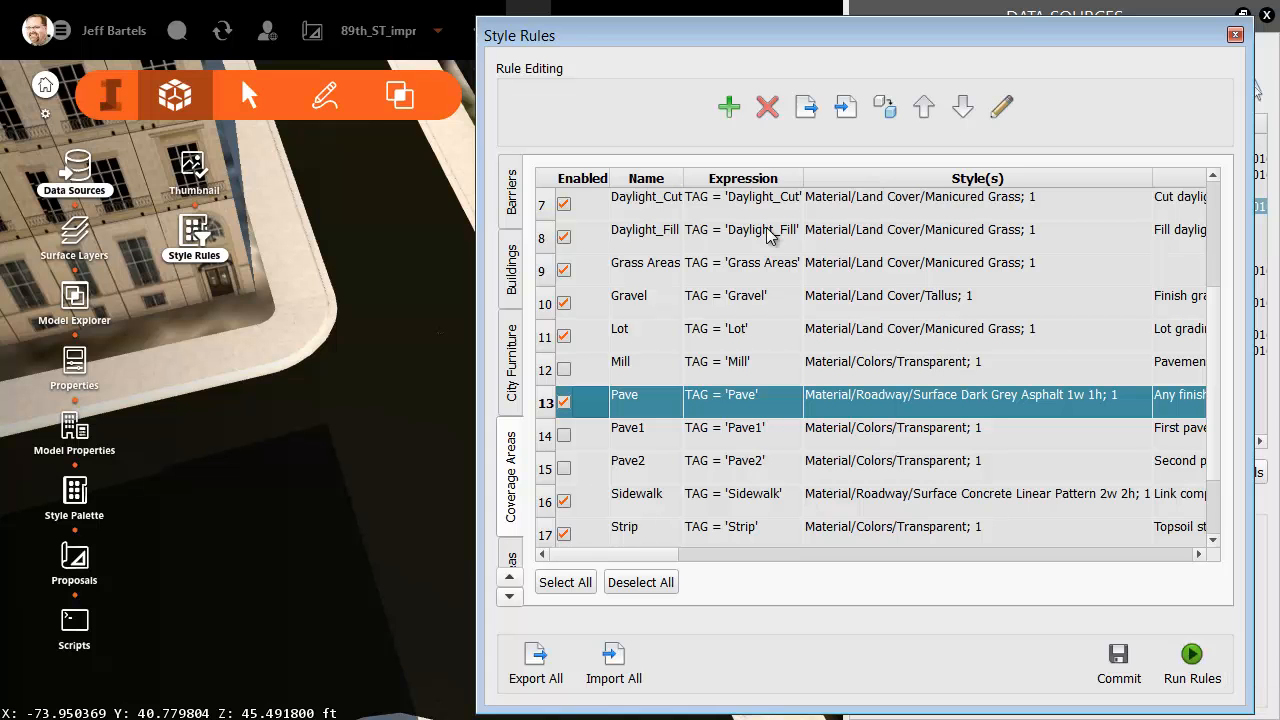
- Run the style rules to render the corridor pavement as dark grey asphalt, then close both panels
{"action": "left_click", "coordinate": [1192, 663]}
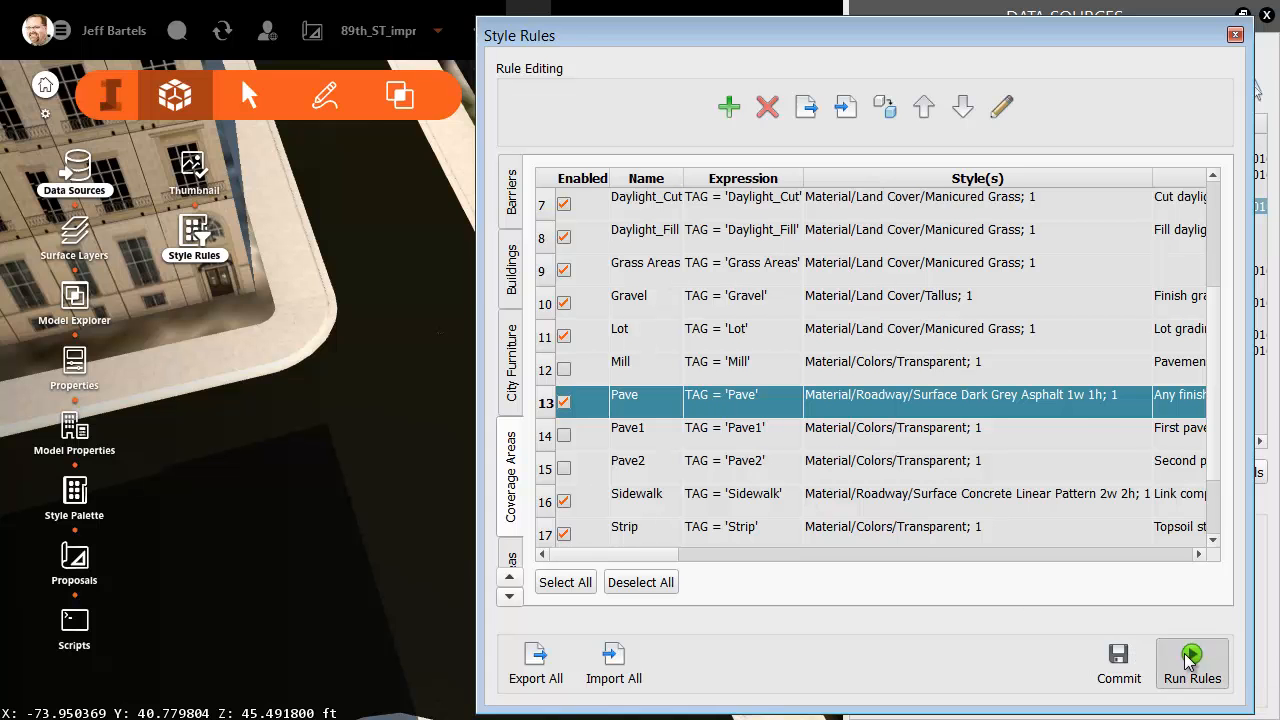
{"action": "left_click", "coordinate": [1191, 663]}
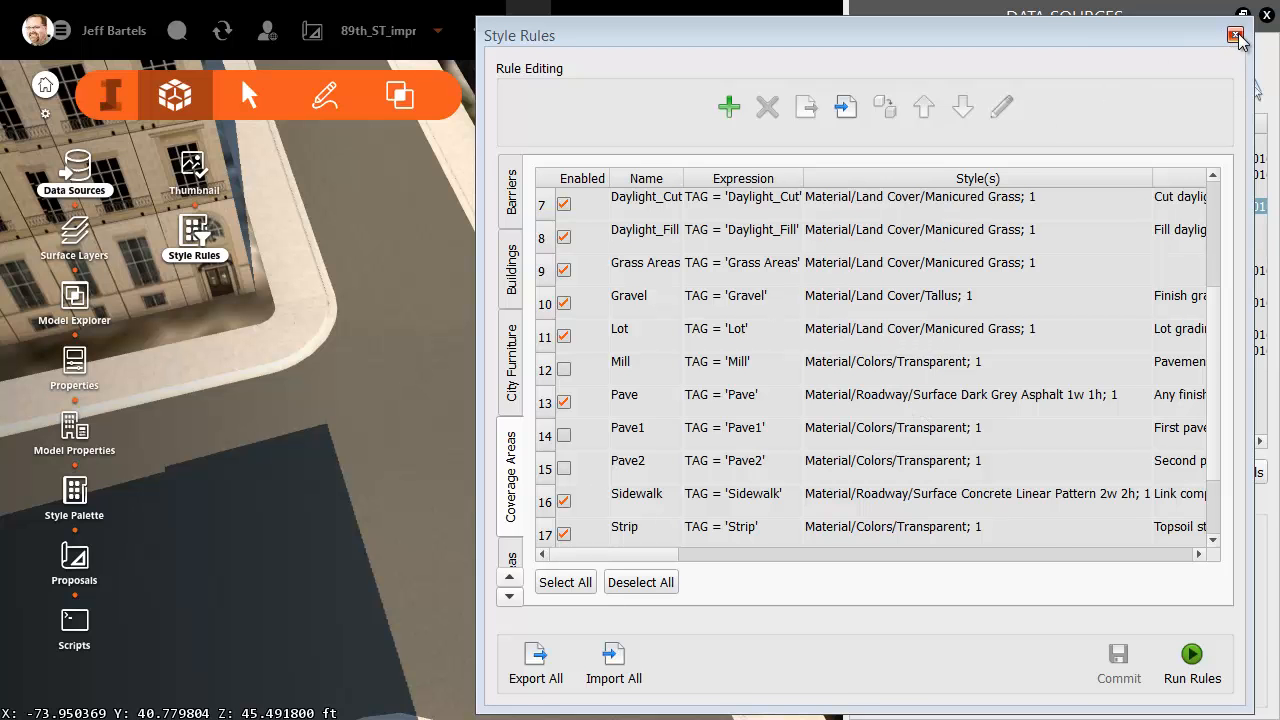
{"action": "left_click", "coordinate": [1237, 35]}
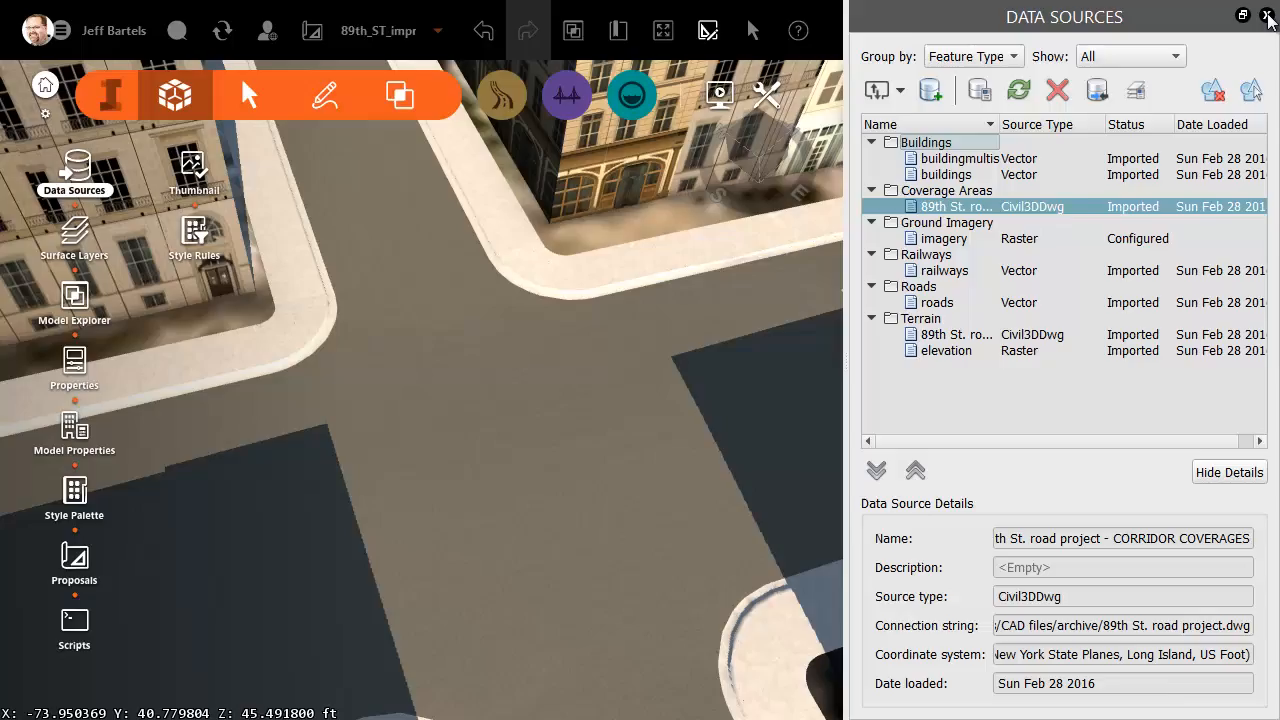
{"action": "left_click", "coordinate": [1268, 17]}
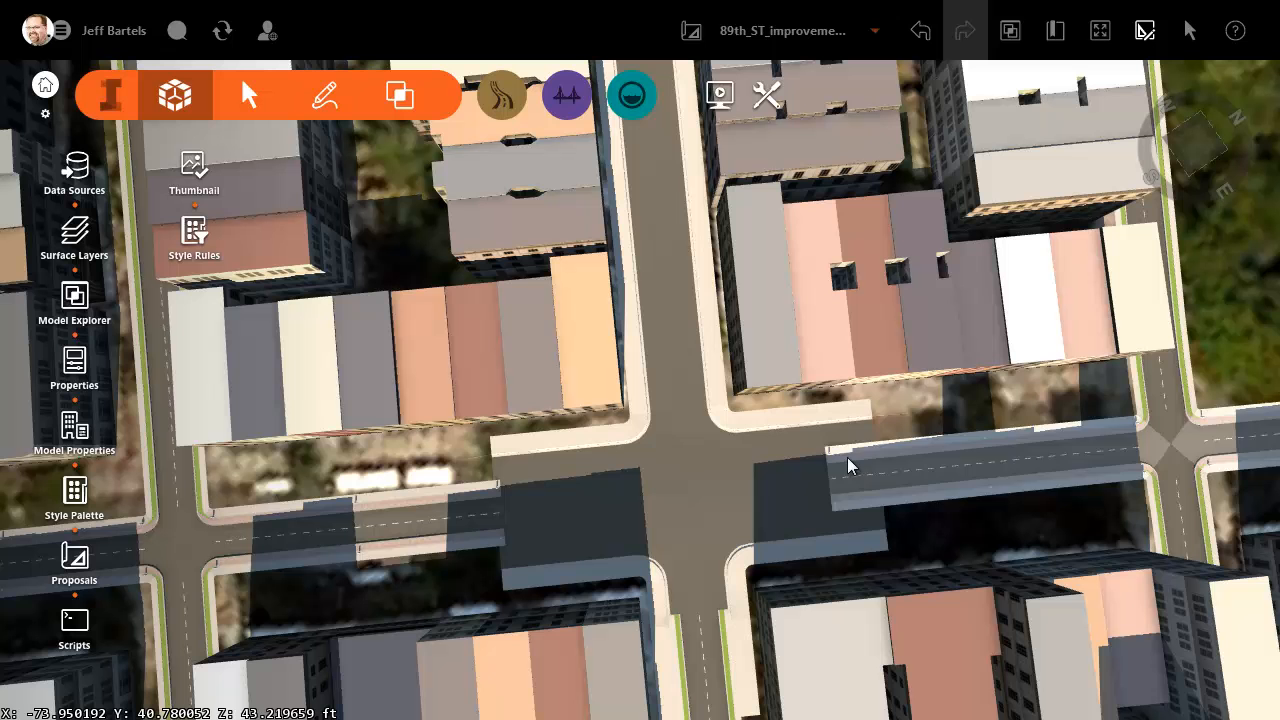
{"action": "mouse_move", "coordinate": [910, 473]}
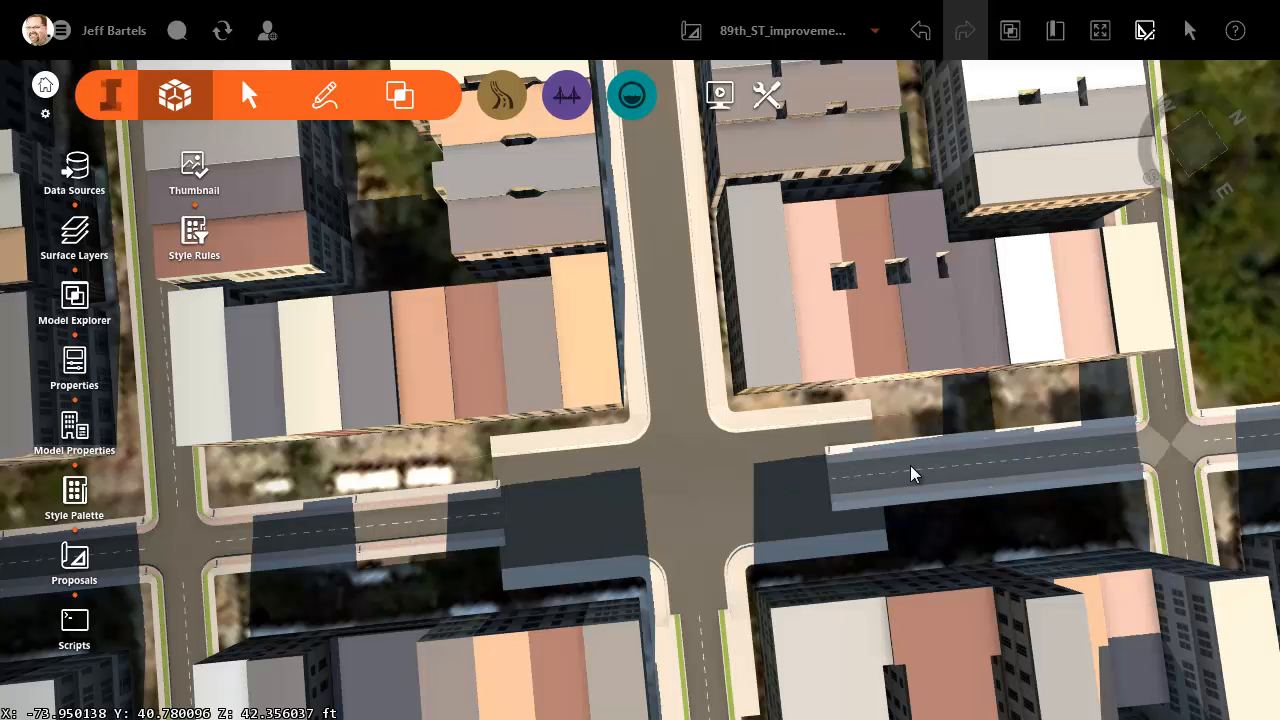
{"action": "mouse_move", "coordinate": [712, 496]}
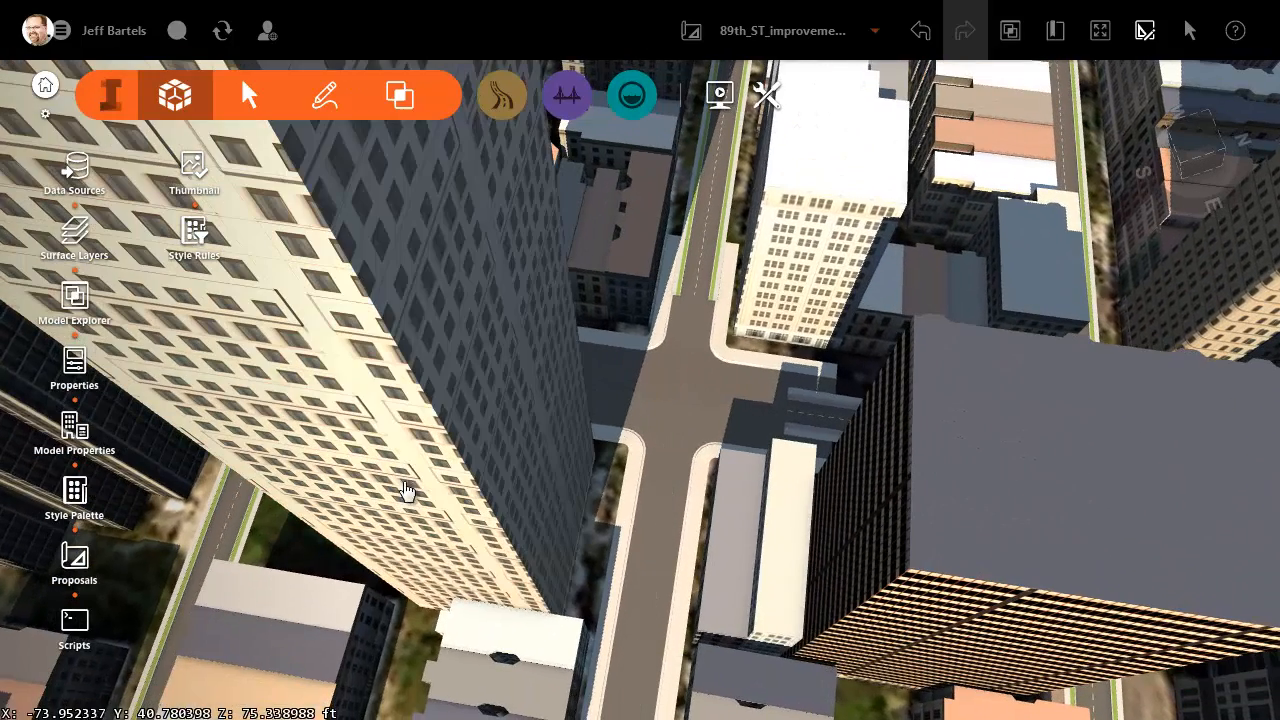
{"action": "mouse_move", "coordinate": [45, 85]}
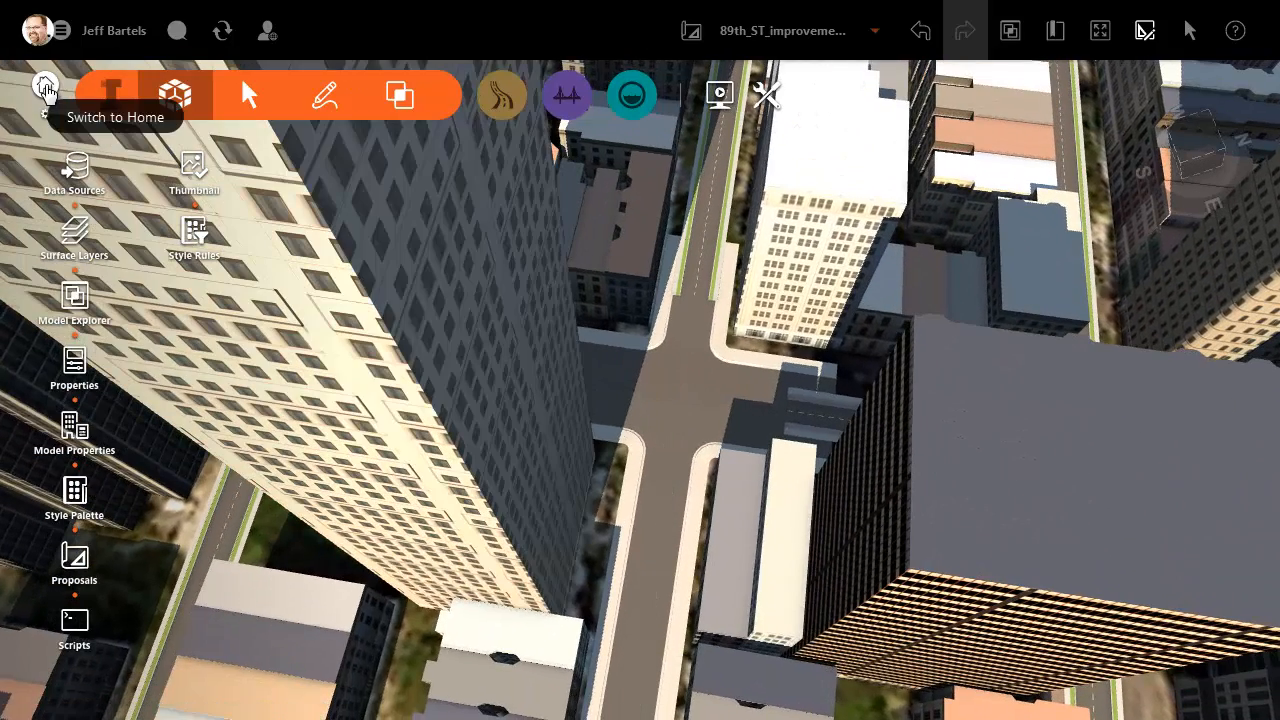
- Return home, open the CentralPark demo model, and browse its saved view bookmarks
{"action": "left_click", "coordinate": [45, 88]}
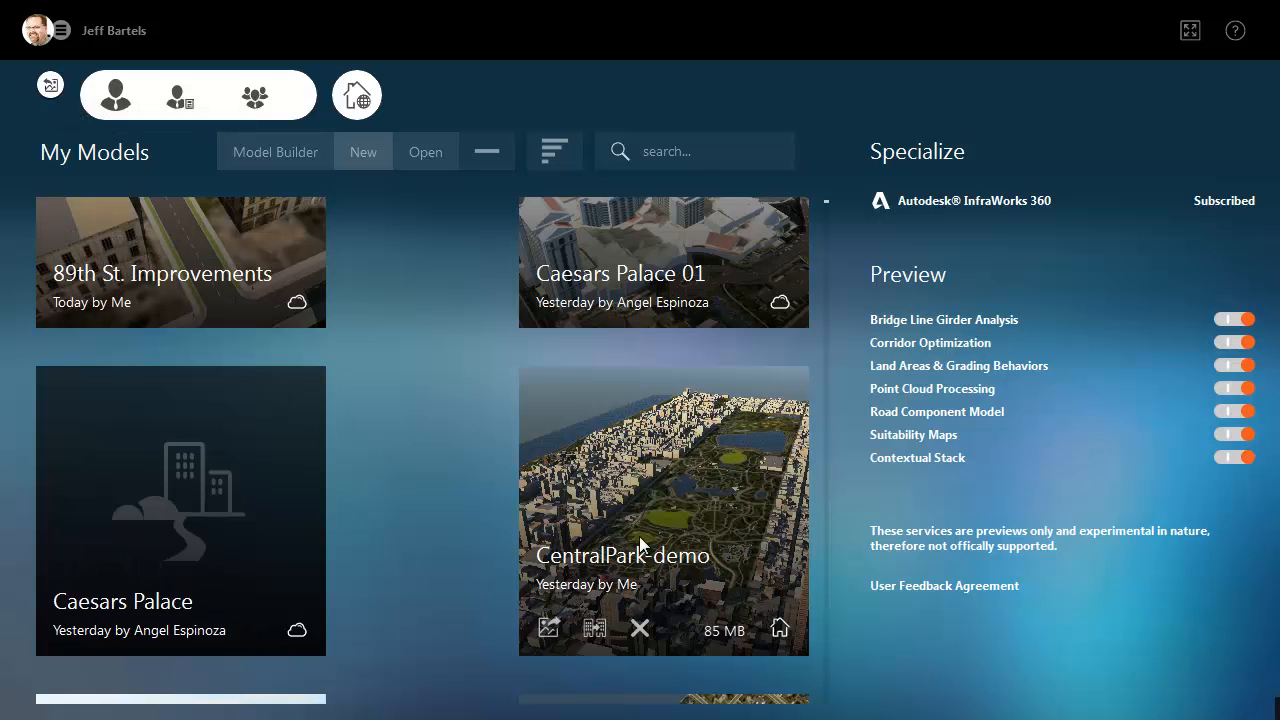
{"action": "mouse_move", "coordinate": [665, 517]}
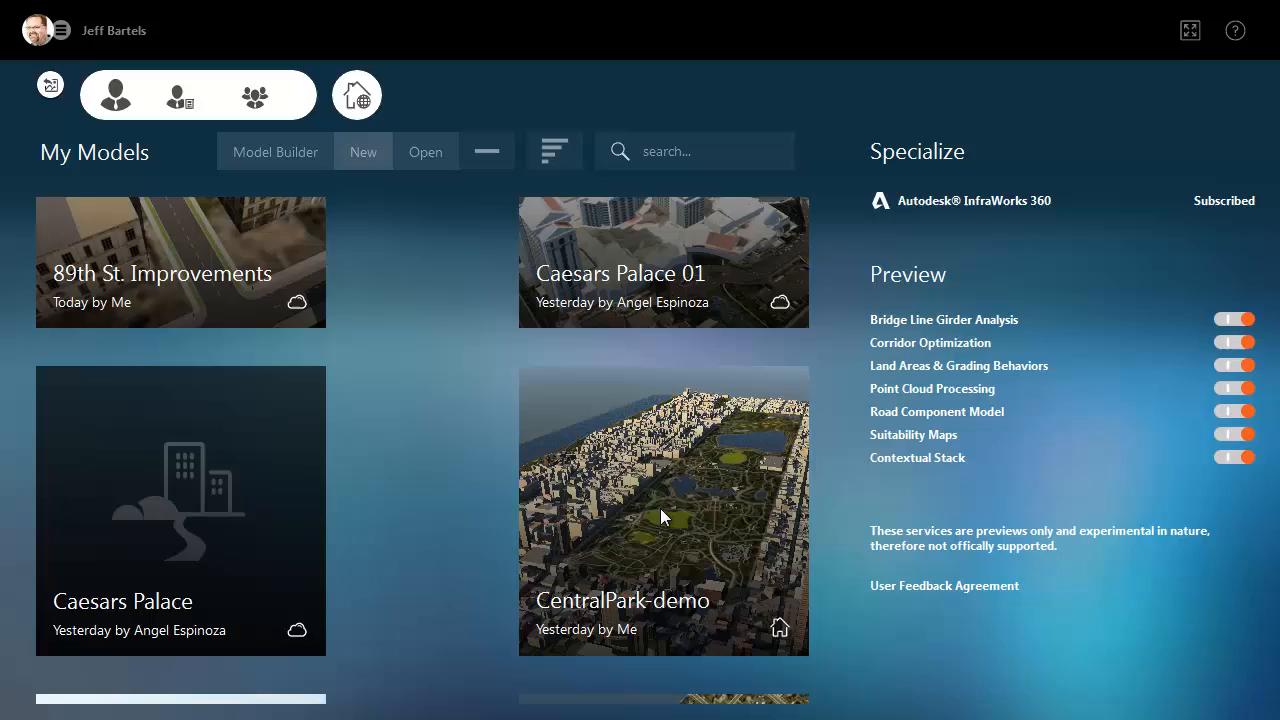
{"action": "double_click", "coordinate": [180, 260]}
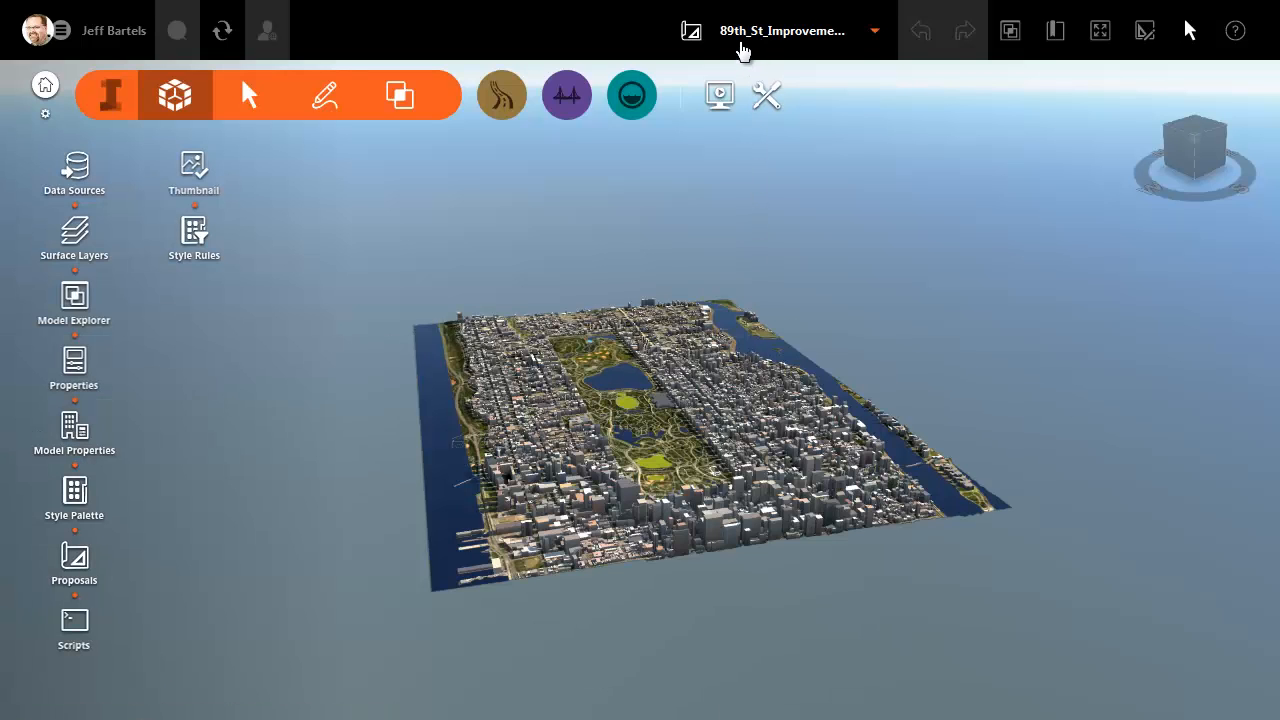
{"action": "mouse_move", "coordinate": [1055, 30]}
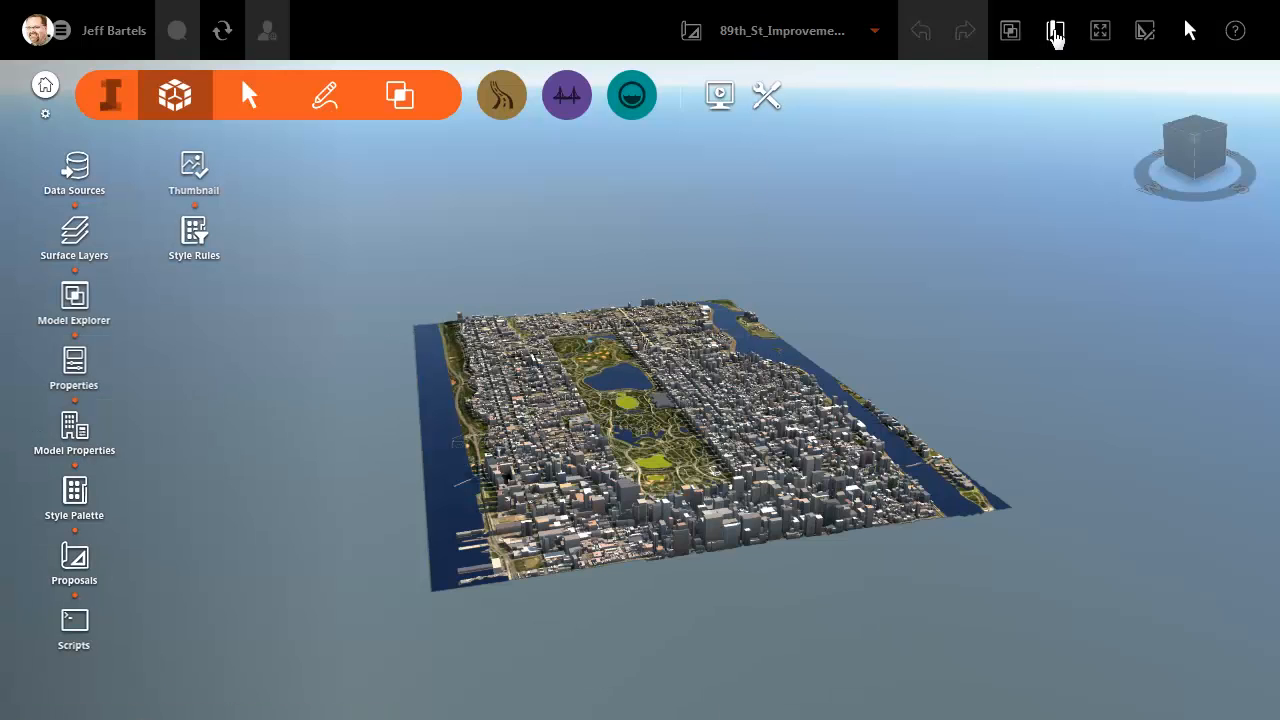
{"action": "left_click", "coordinate": [1055, 30]}
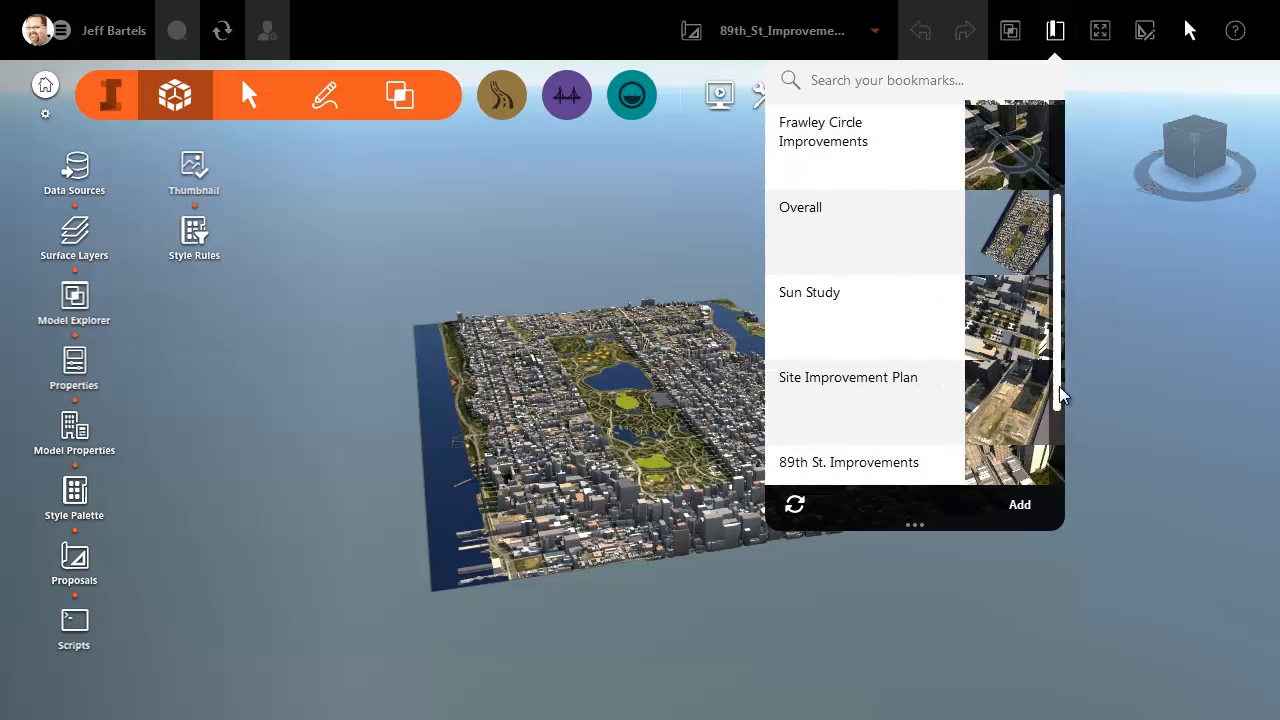
{"action": "scroll", "scroll_direction": "down", "scroll_amount": 3}
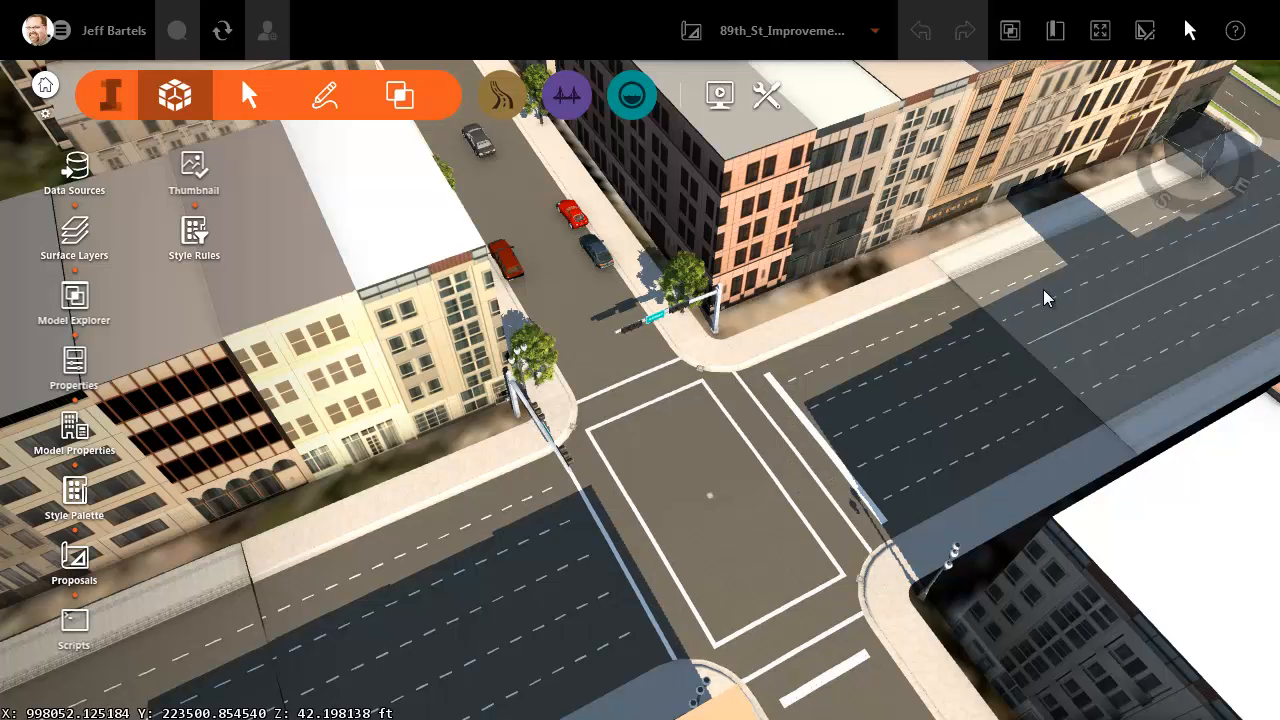
{"action": "mouse_move", "coordinate": [1021, 347]}
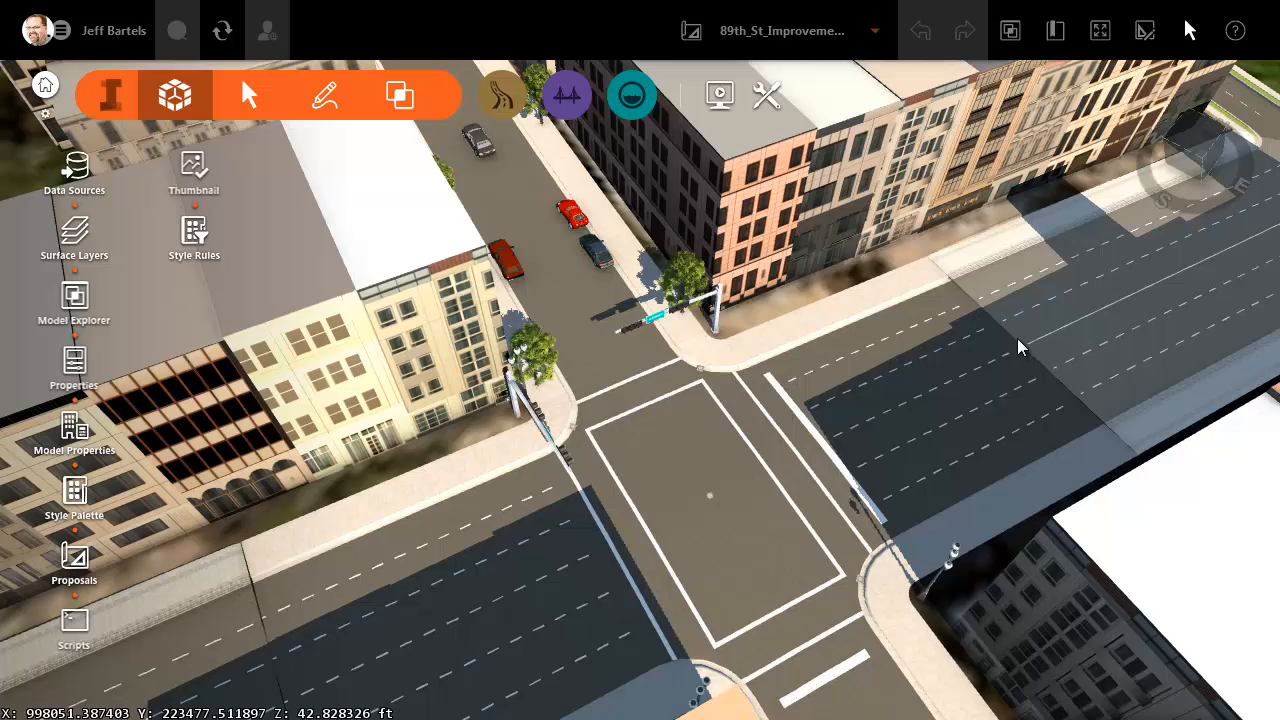
{"action": "mouse_move", "coordinate": [820, 470]}
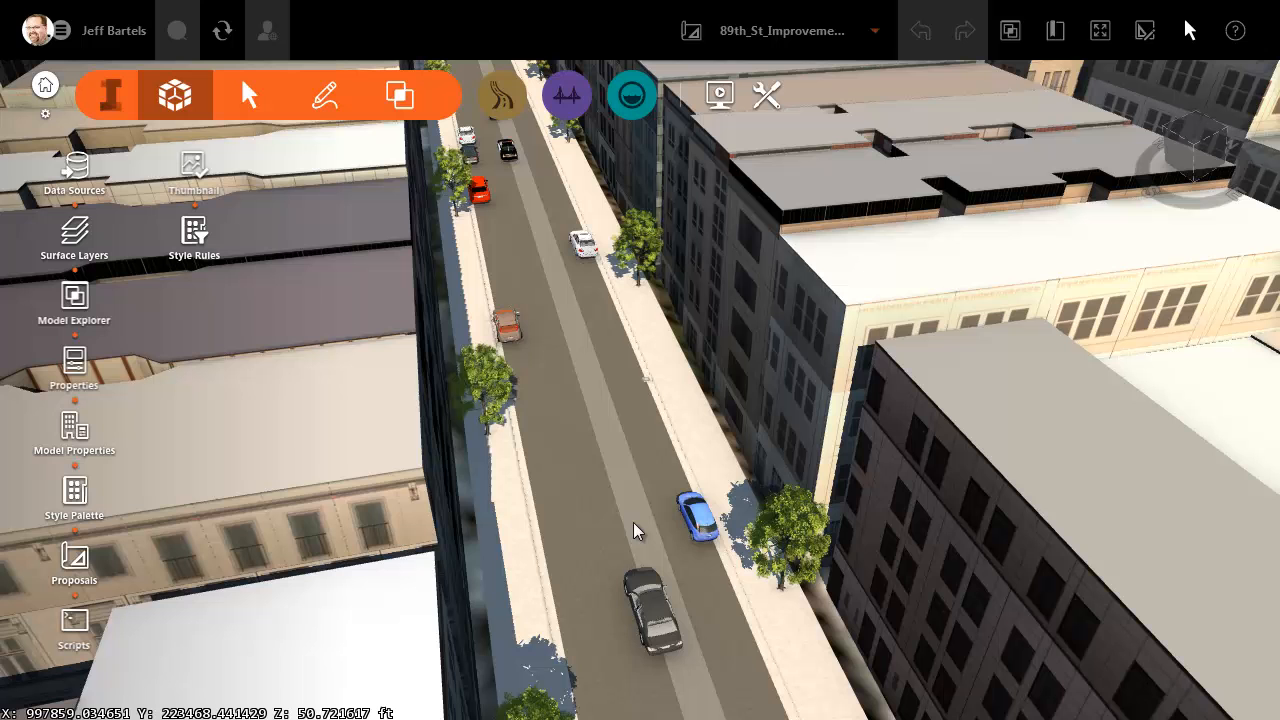
{"action": "mouse_move", "coordinate": [613, 463]}
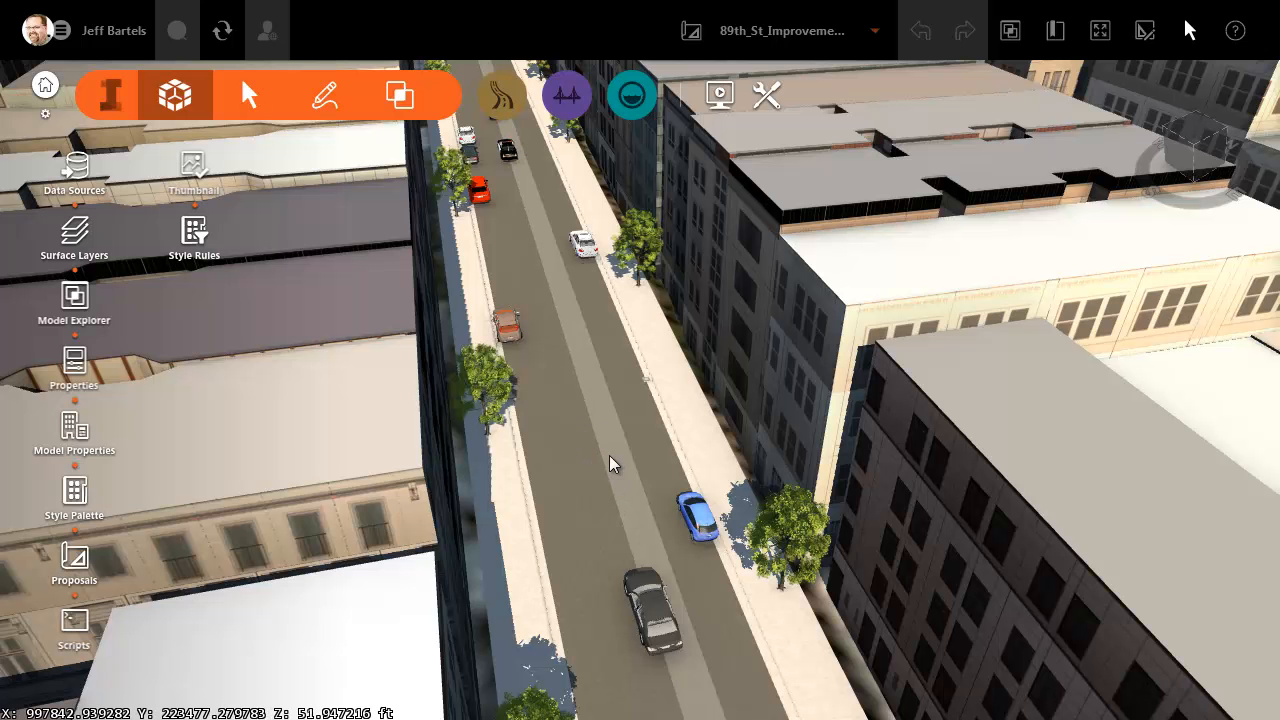
{"action": "mouse_move", "coordinate": [532, 476]}
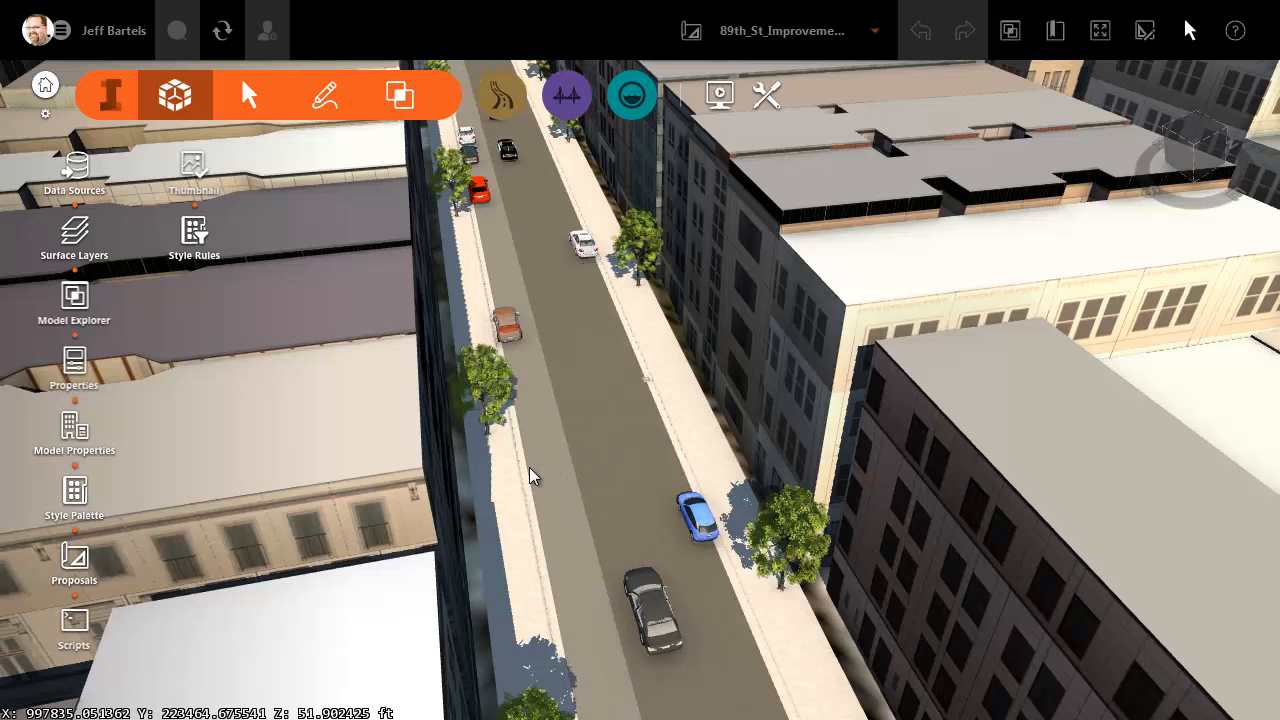